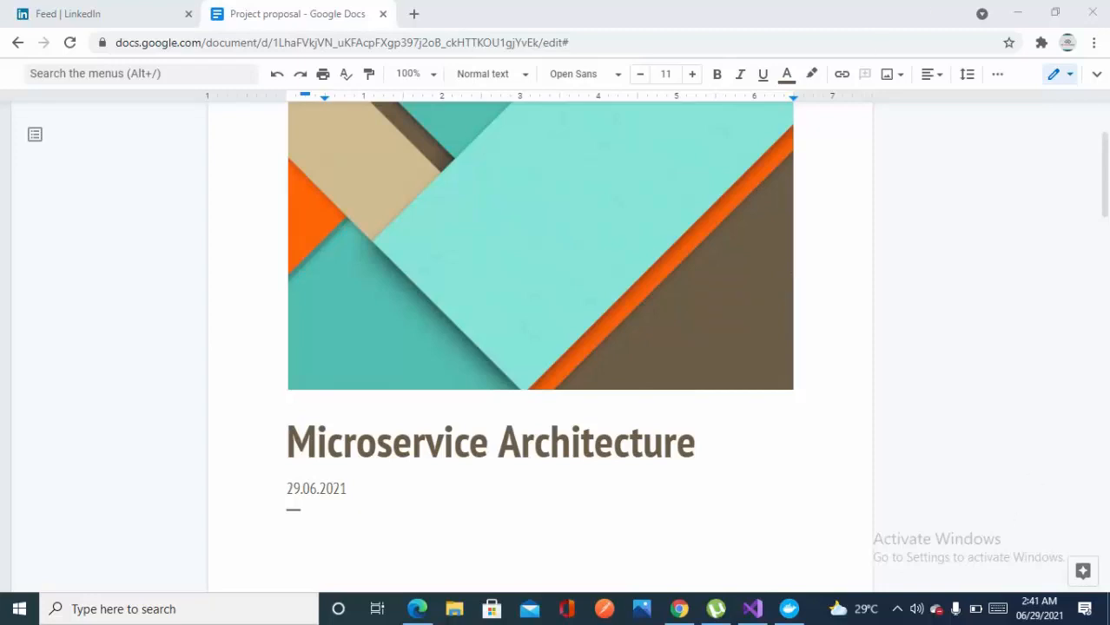
Scroll past the cover image and Microservice Architecture title to the author block and Overview.
{"action": "scroll", "scroll_direction": "down", "scroll_amount": 3}
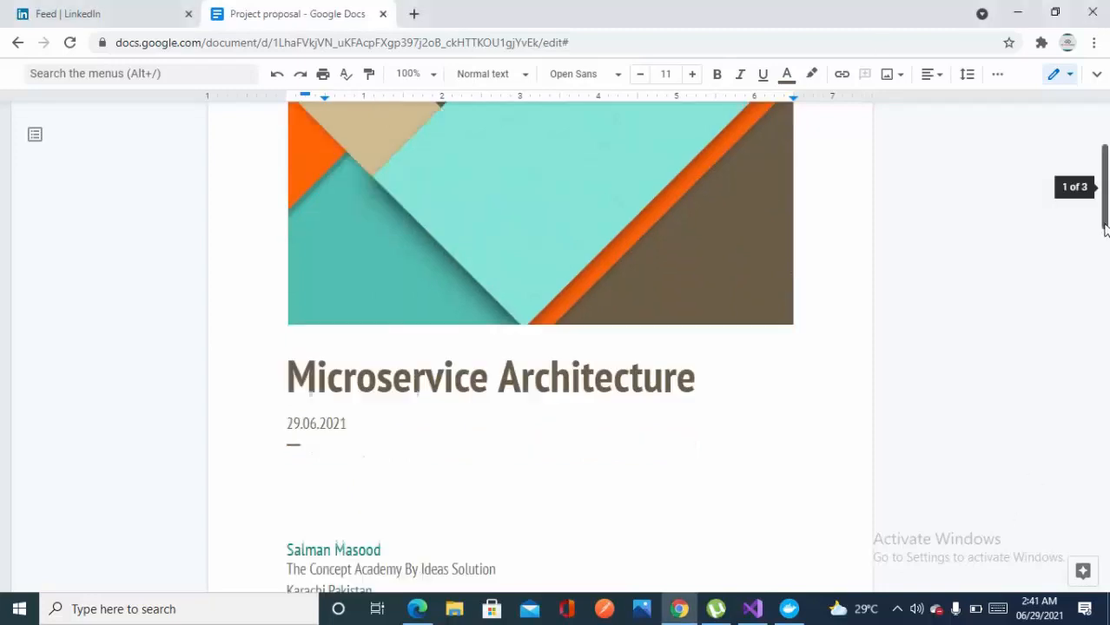
{"action": "scroll", "scroll_direction": "down", "scroll_amount": 3}
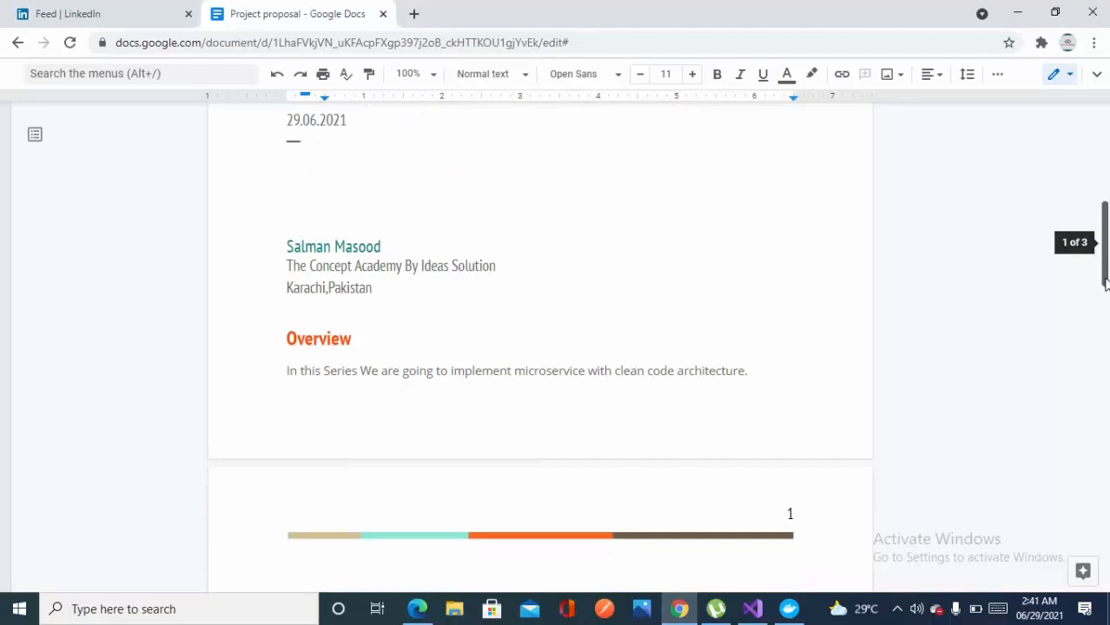
{"action": "scroll", "scroll_direction": "down", "scroll_amount": 3}
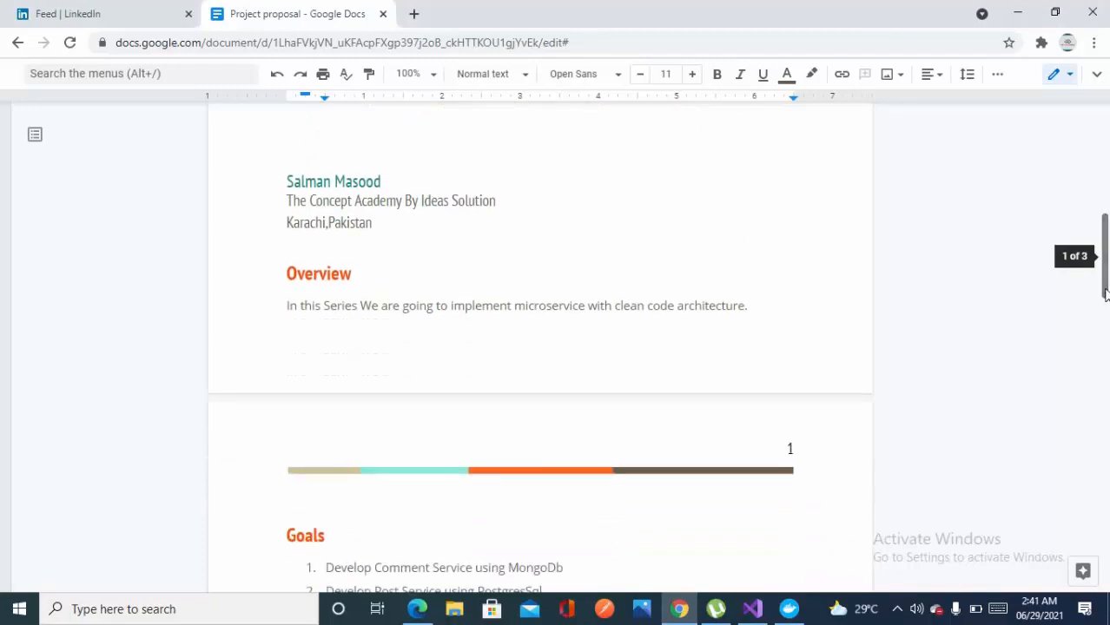
{"action": "mouse_move", "coordinate": [1029, 344]}
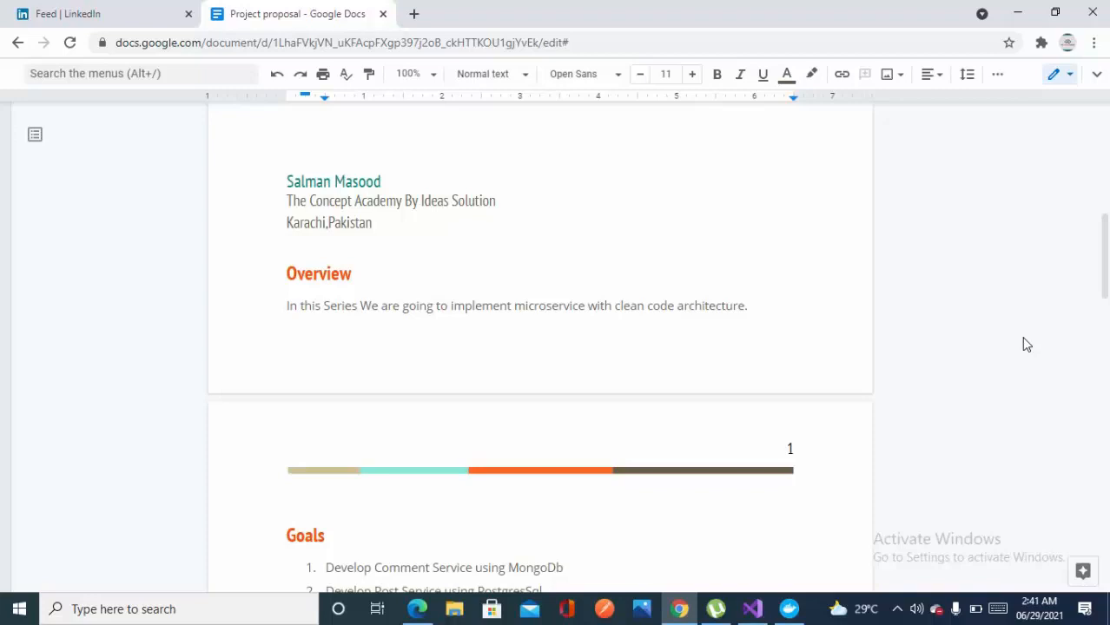
{"action": "mouse_move", "coordinate": [403, 328]}
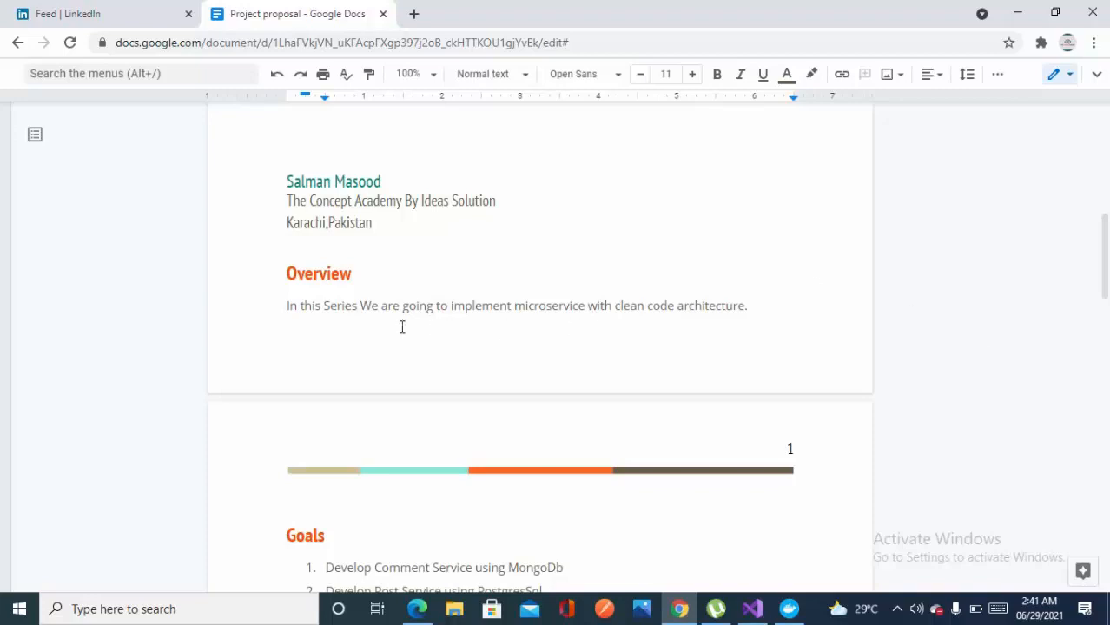
{"action": "mouse_move", "coordinate": [526, 355]}
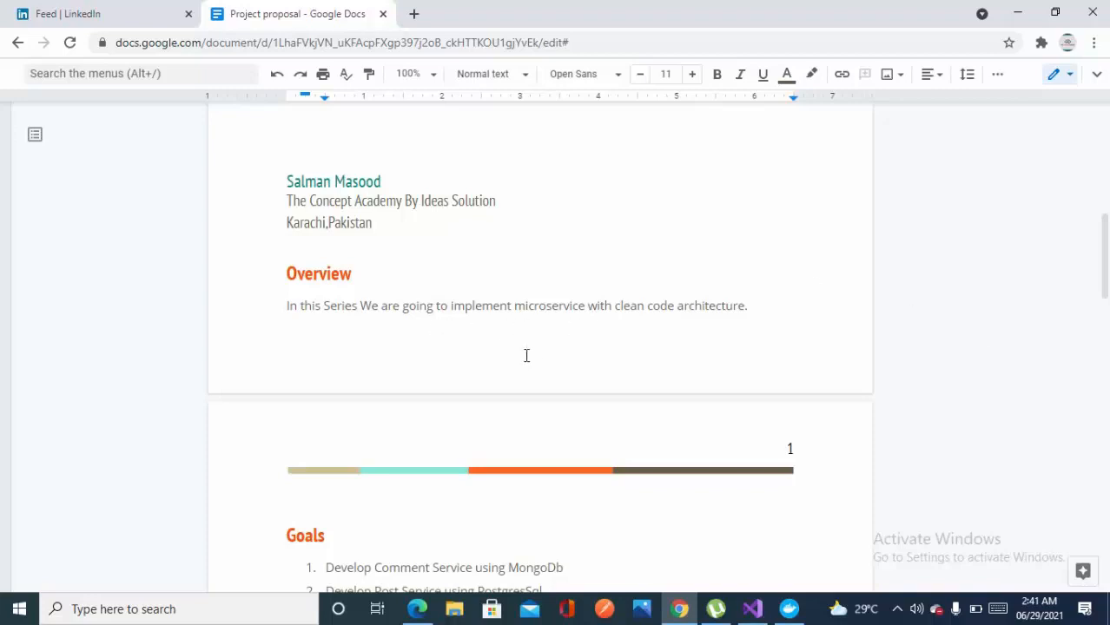
{"action": "mouse_move", "coordinate": [792, 276]}
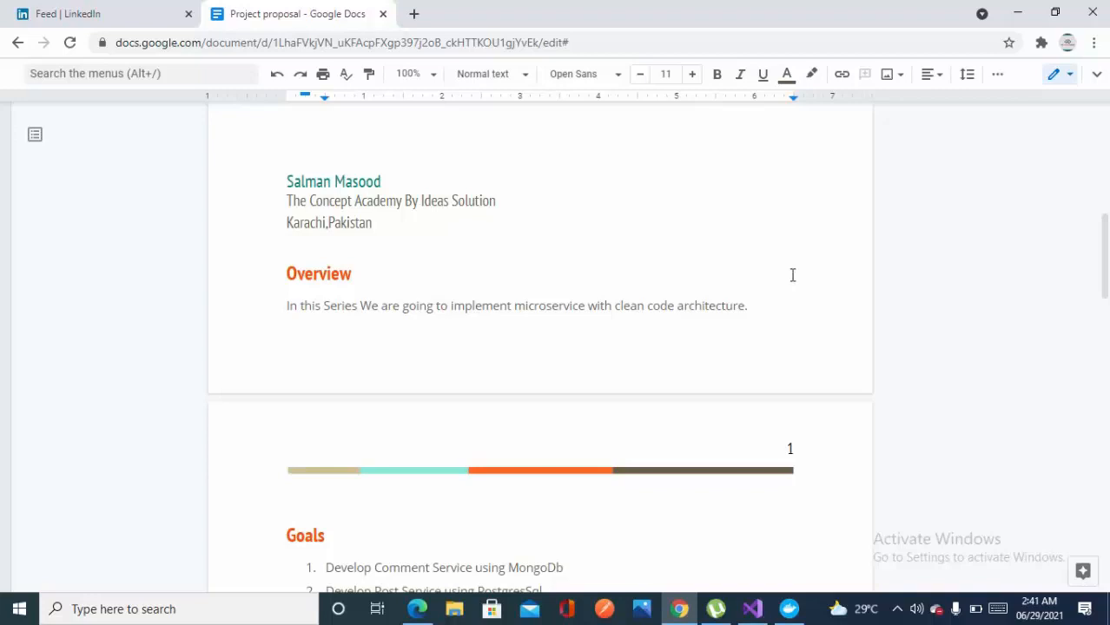
{"action": "mouse_move", "coordinate": [752, 284]}
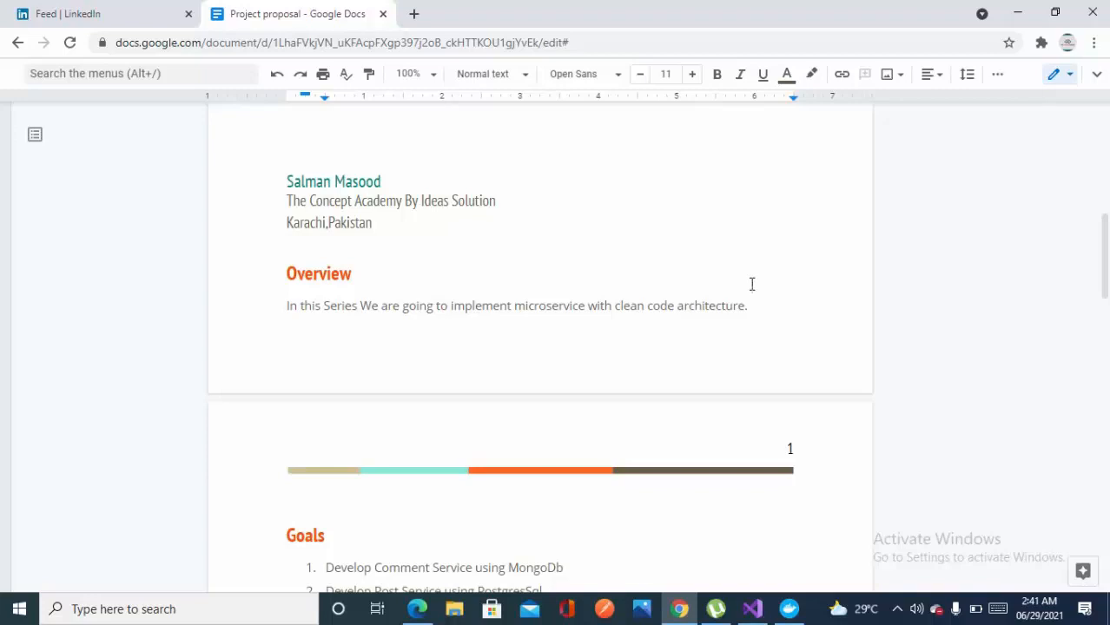
{"action": "mouse_move", "coordinate": [1104, 278]}
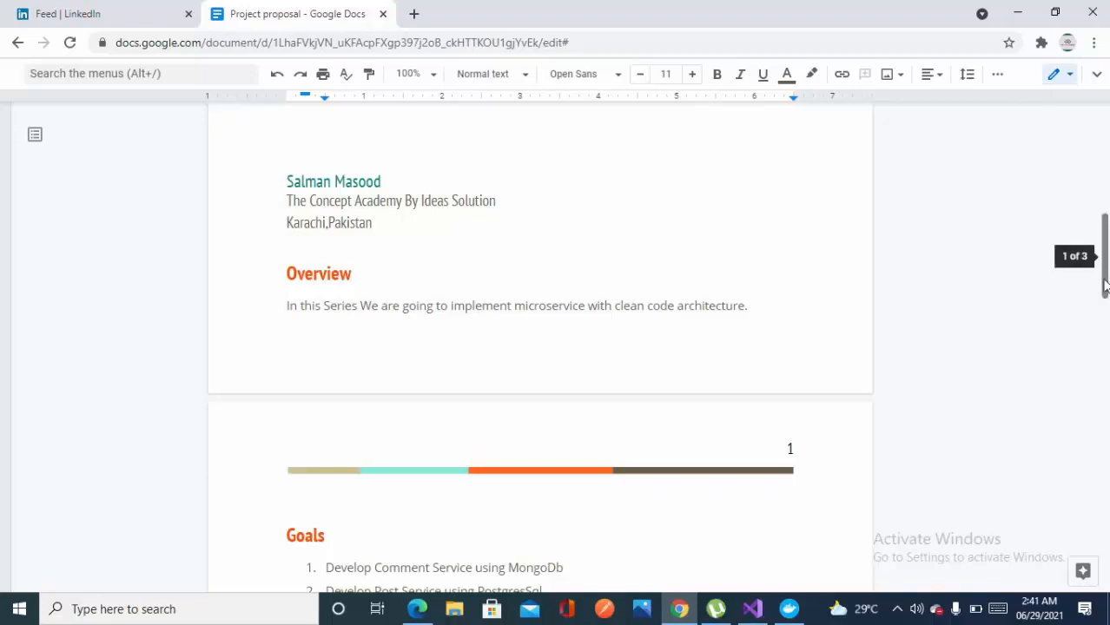
Scroll down to the three-item Goals list and the Microservice architecture diagram.
{"action": "scroll", "scroll_direction": "down", "scroll_amount": 3}
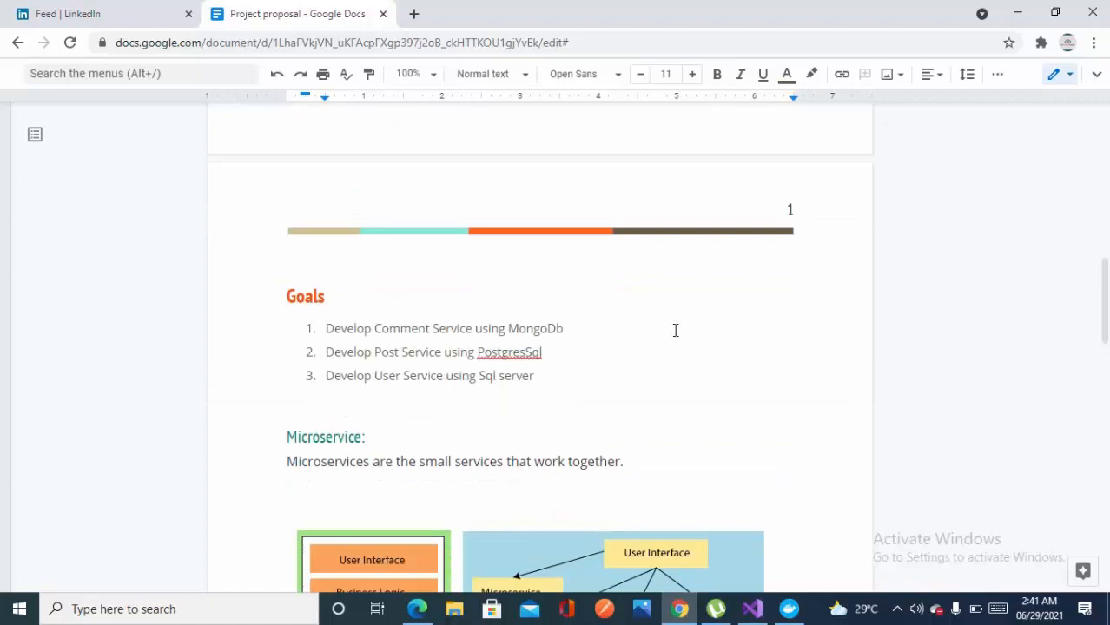
{"action": "mouse_move", "coordinate": [828, 323]}
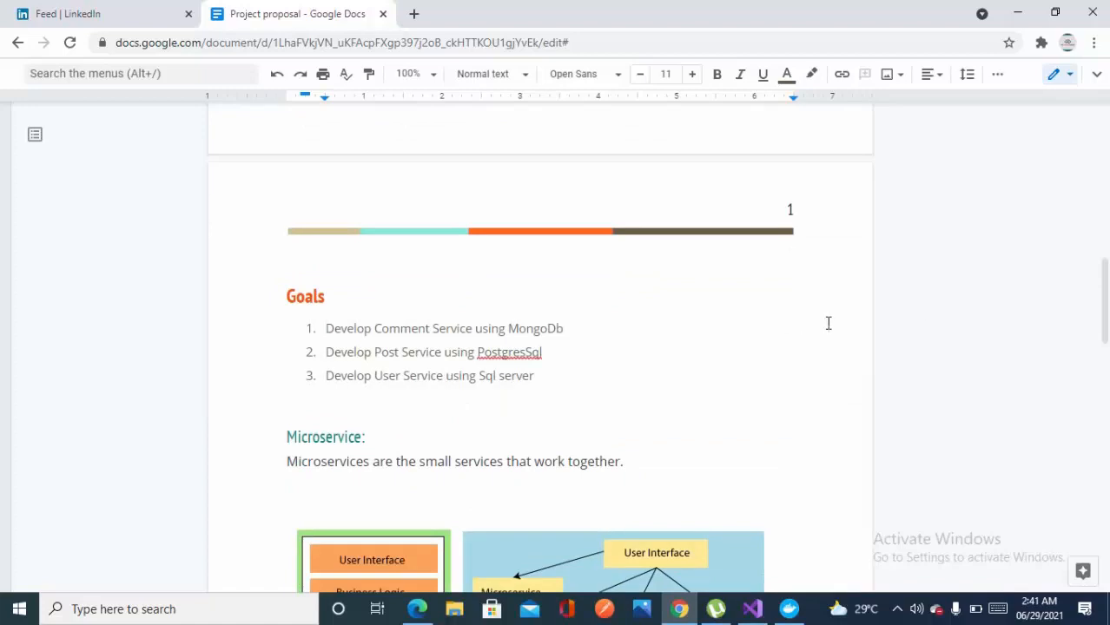
{"action": "mouse_move", "coordinate": [969, 324]}
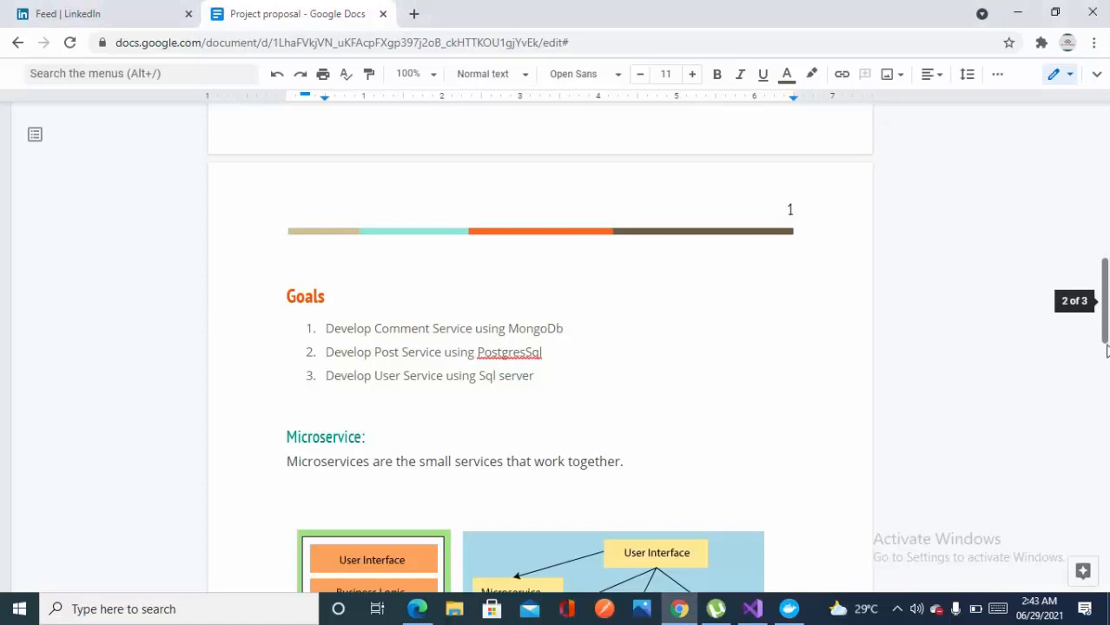
{"action": "scroll", "scroll_direction": "down", "scroll_amount": 3}
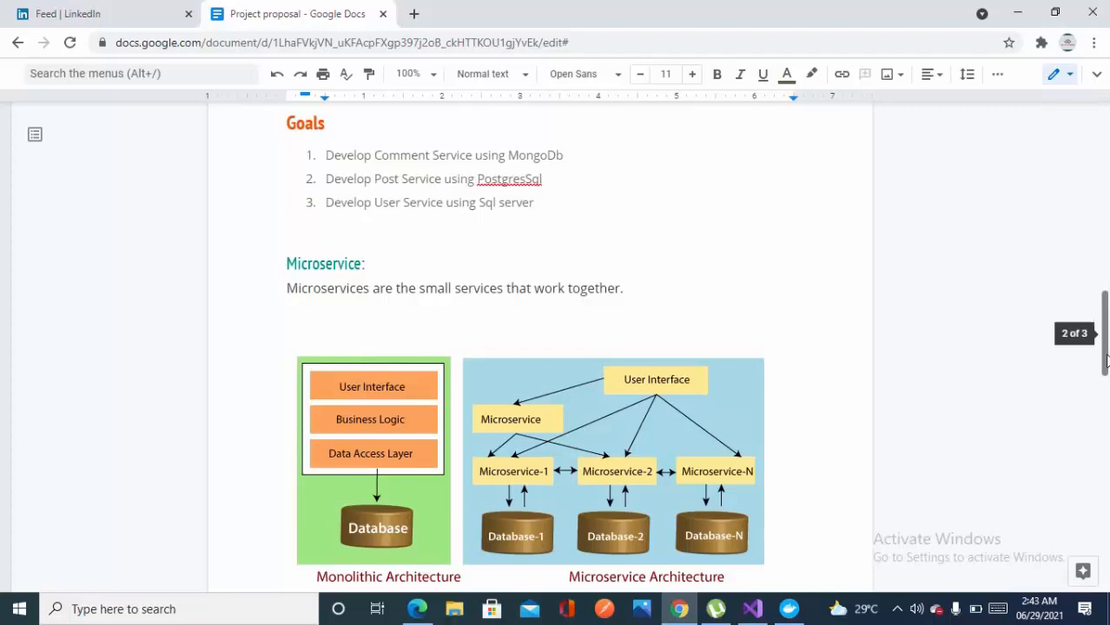
Scroll down to reveal the 'Monolithic vs Microservice Architecture' caption beneath the diagram.
{"action": "scroll", "scroll_direction": "down", "scroll_amount": 3}
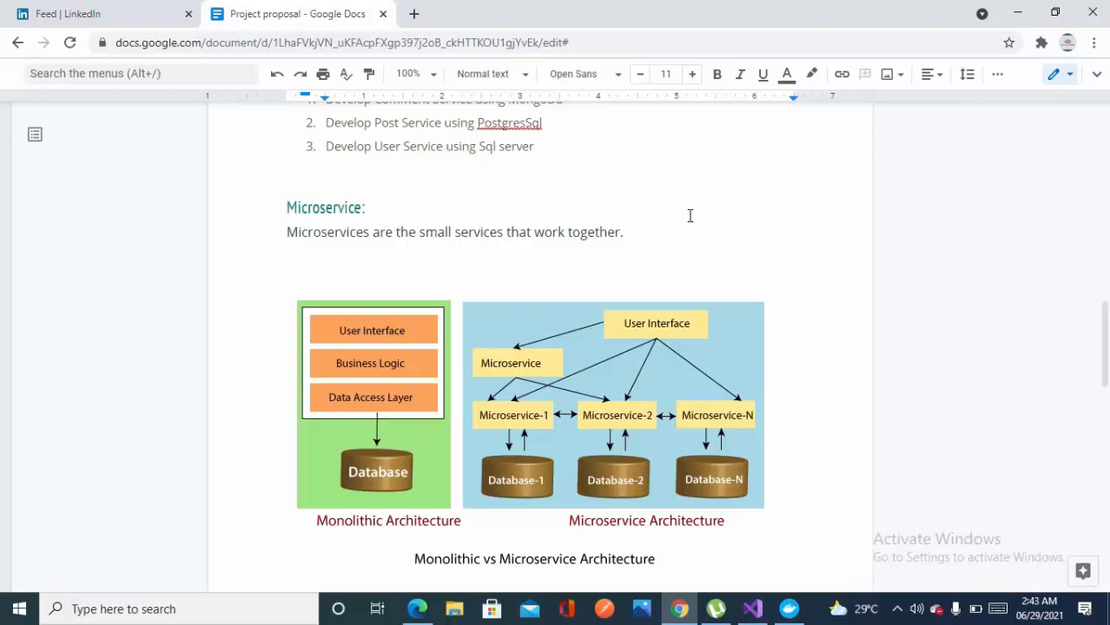
{"action": "mouse_move", "coordinate": [507, 461]}
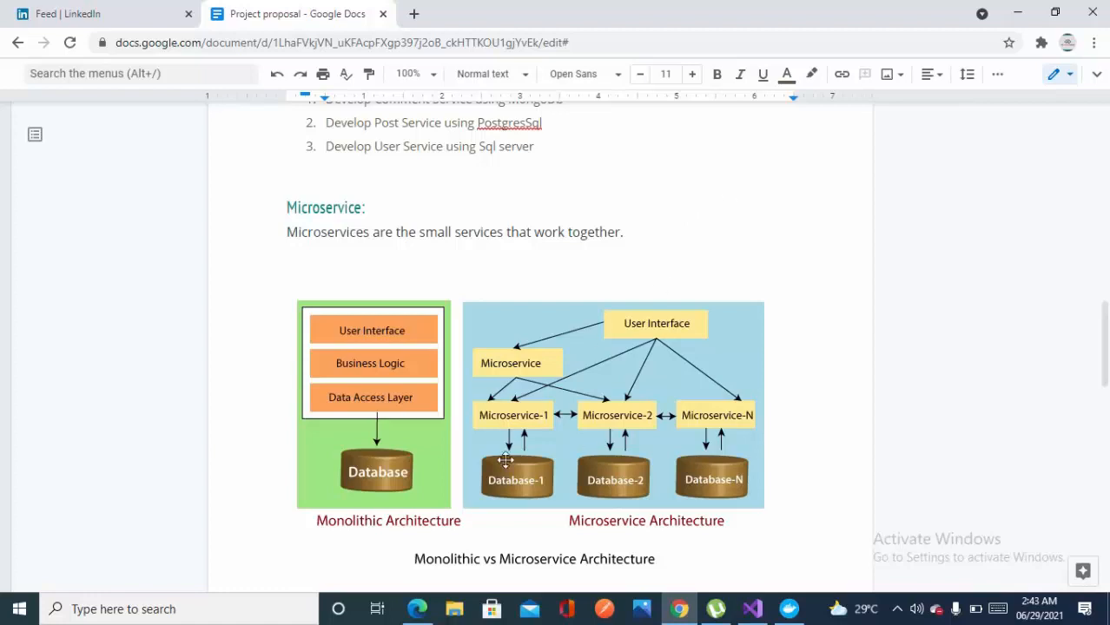
{"action": "mouse_move", "coordinate": [402, 545]}
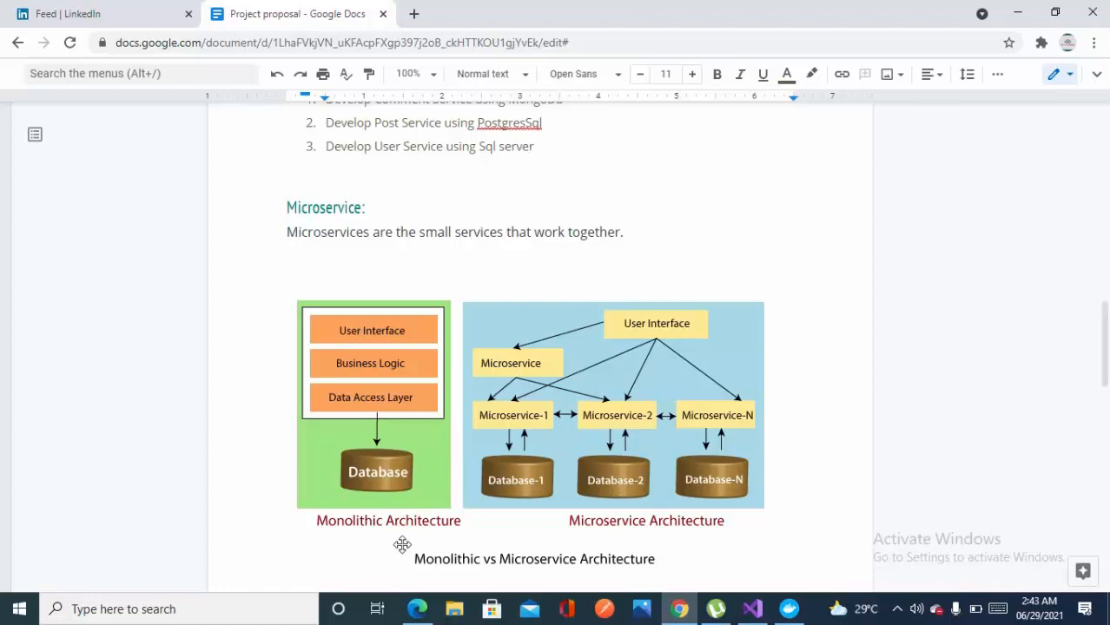
{"action": "mouse_move", "coordinate": [321, 306]}
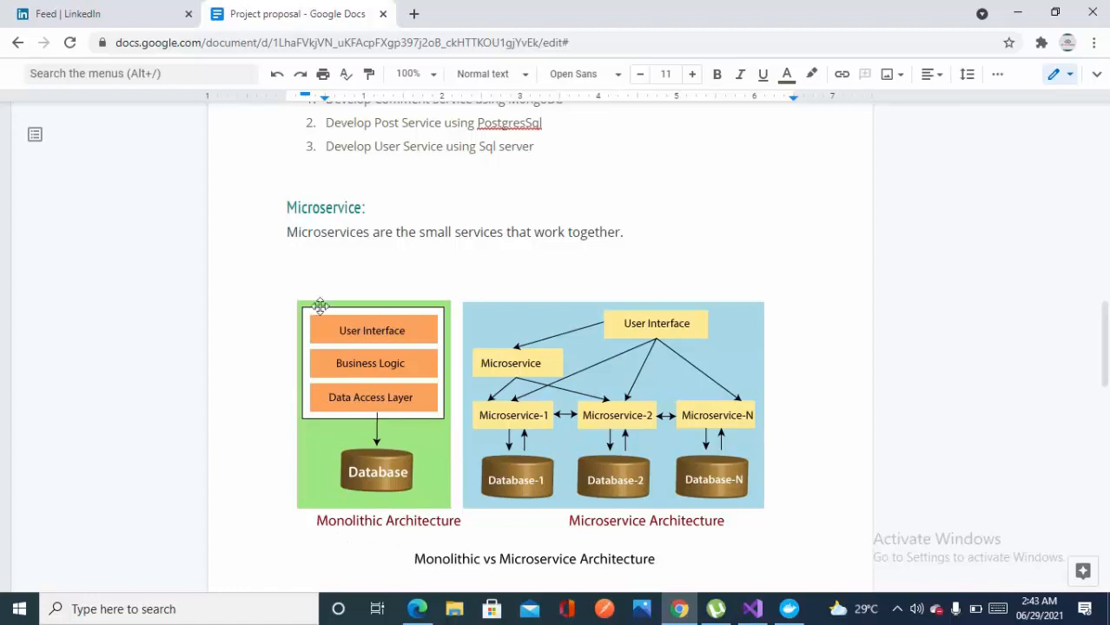
{"action": "mouse_move", "coordinate": [391, 326]}
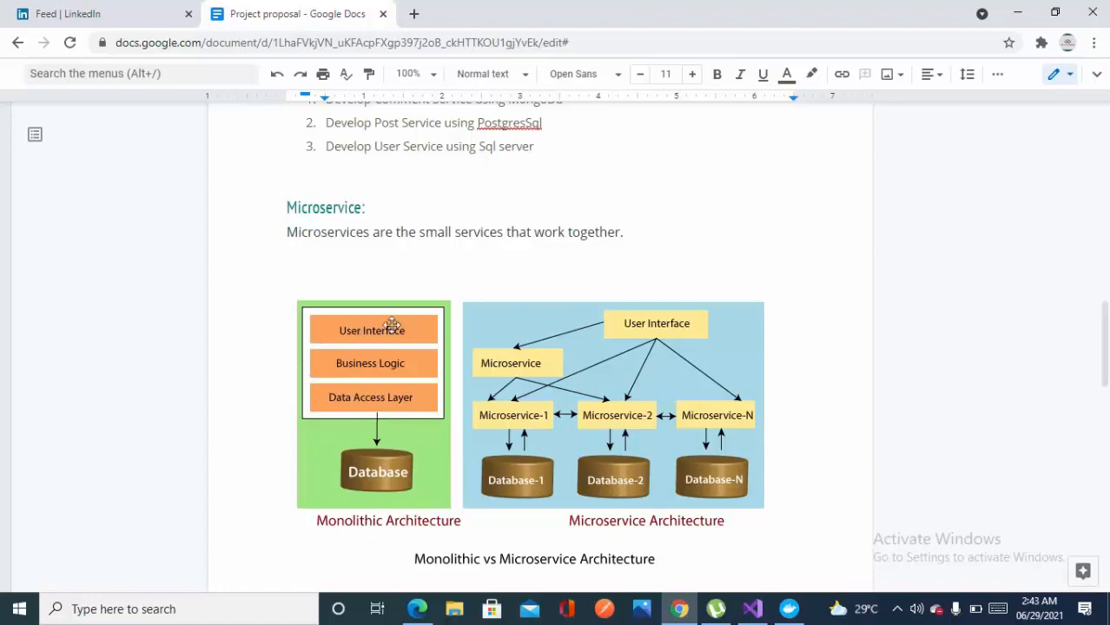
{"action": "mouse_move", "coordinate": [363, 565]}
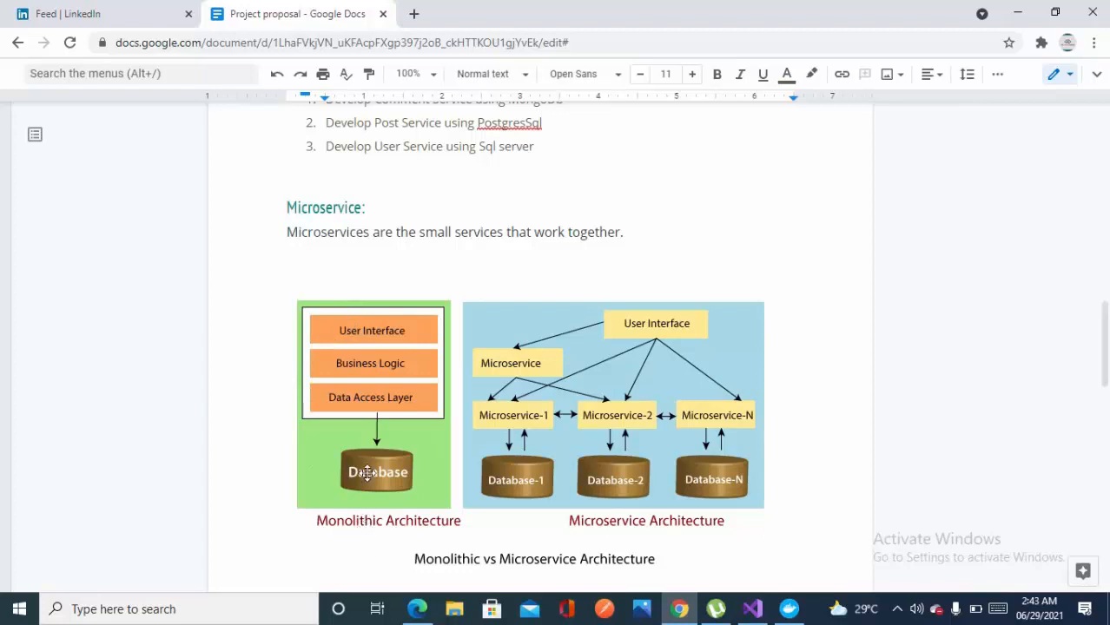
{"action": "mouse_move", "coordinate": [380, 481]}
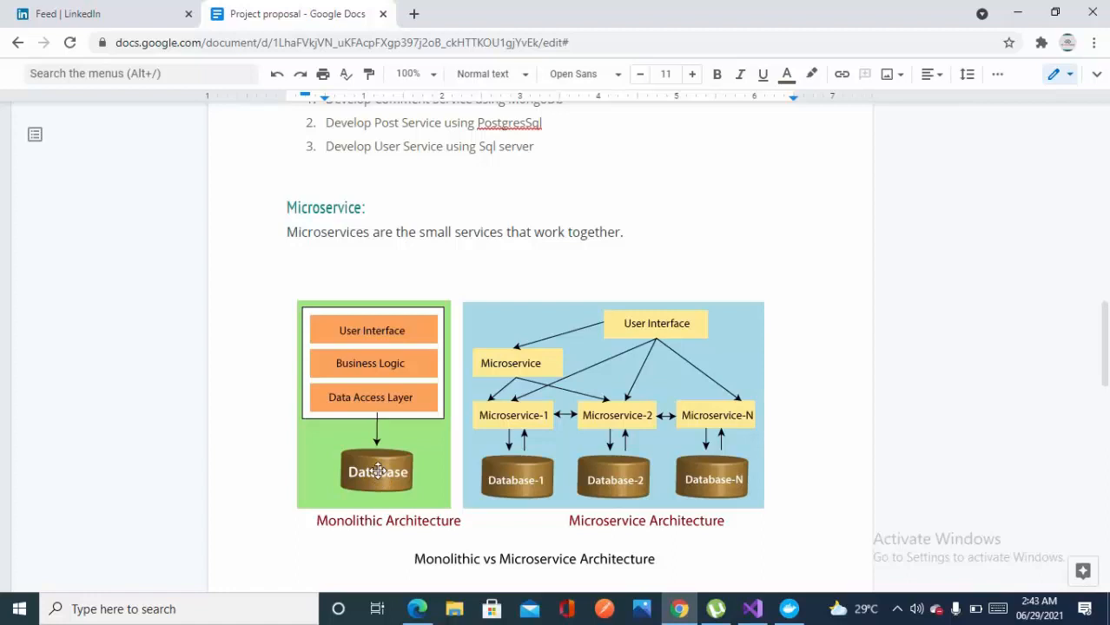
{"action": "mouse_move", "coordinate": [348, 424]}
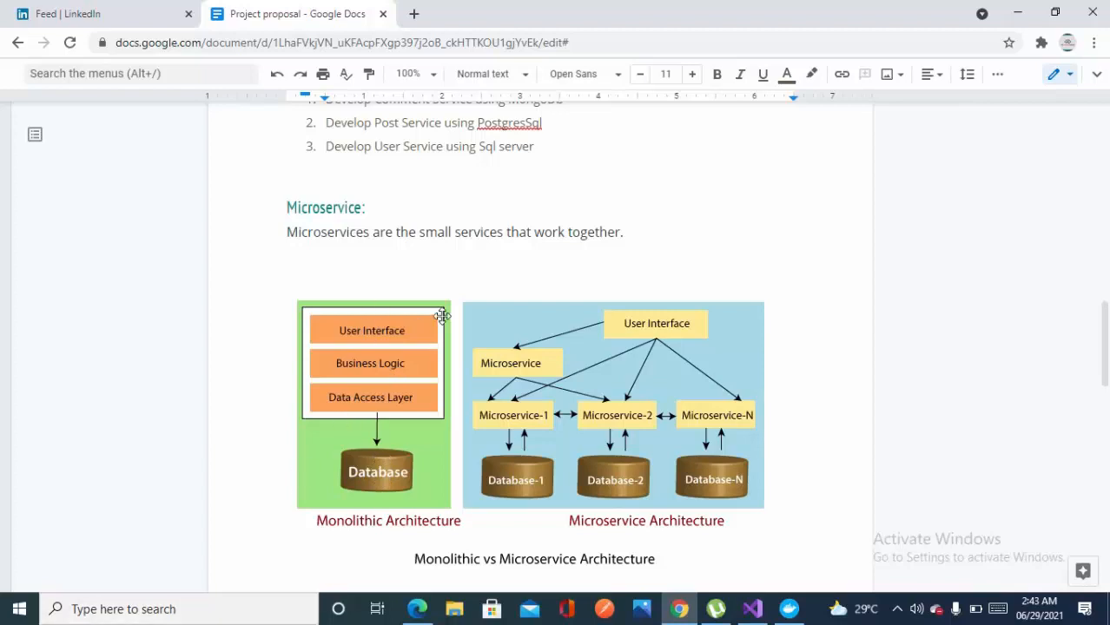
{"action": "mouse_move", "coordinate": [445, 323]}
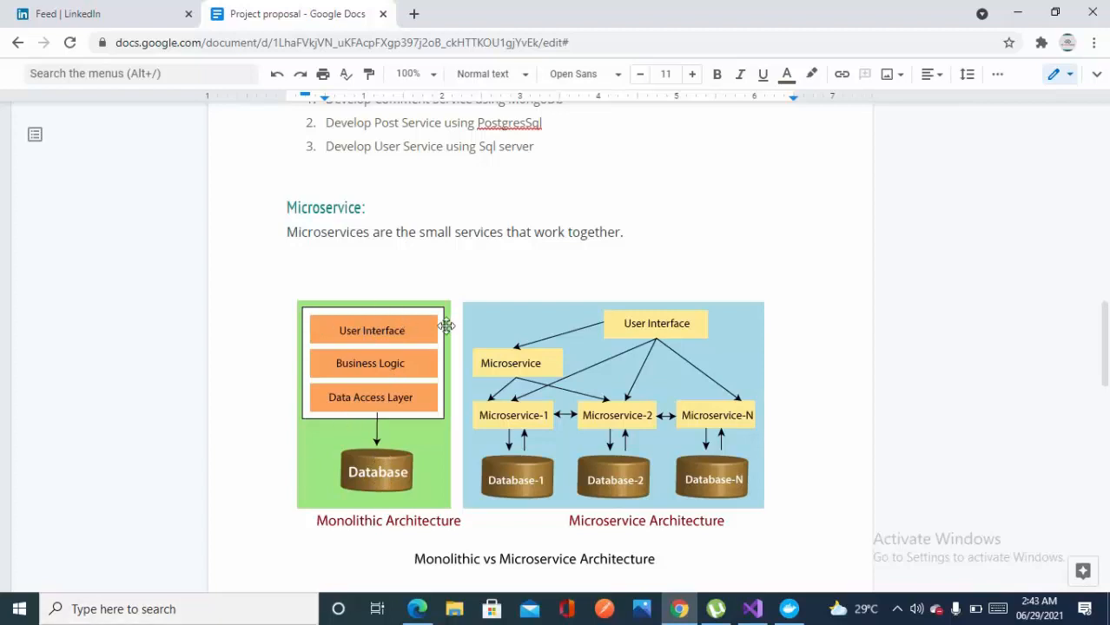
{"action": "mouse_move", "coordinate": [398, 334]}
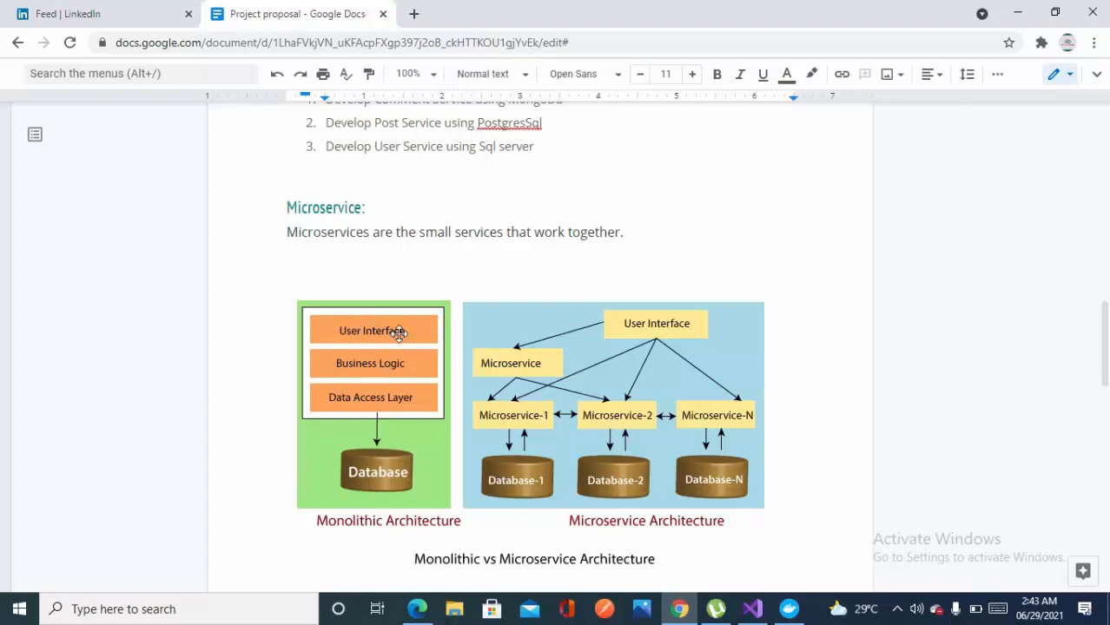
{"action": "mouse_move", "coordinate": [390, 364]}
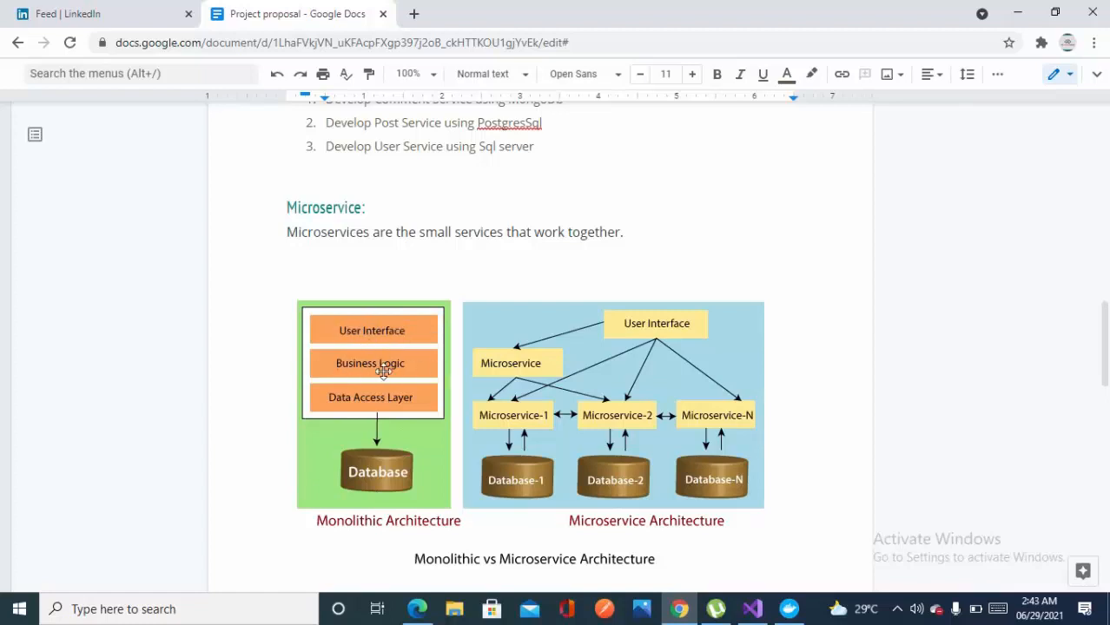
{"action": "mouse_move", "coordinate": [329, 366]}
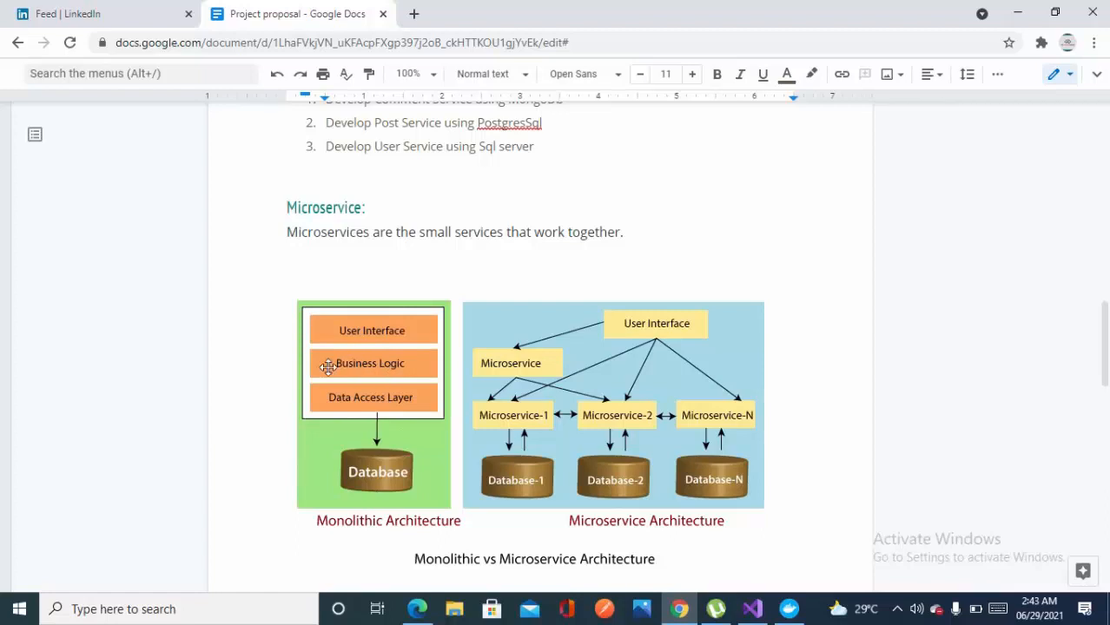
{"action": "mouse_move", "coordinate": [384, 404]}
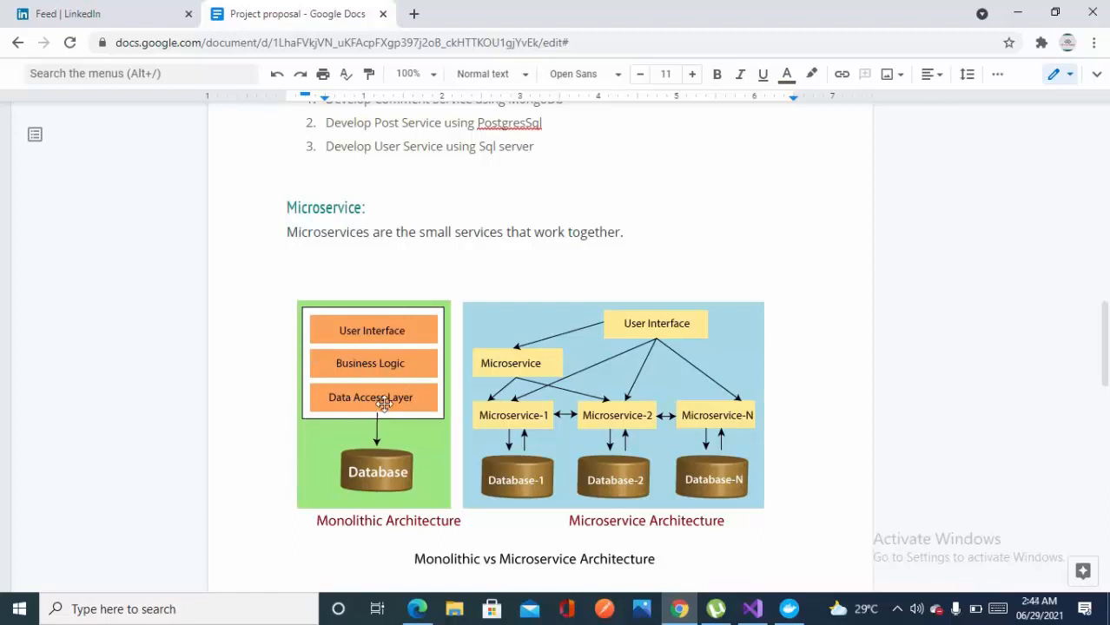
{"action": "mouse_move", "coordinate": [385, 460]}
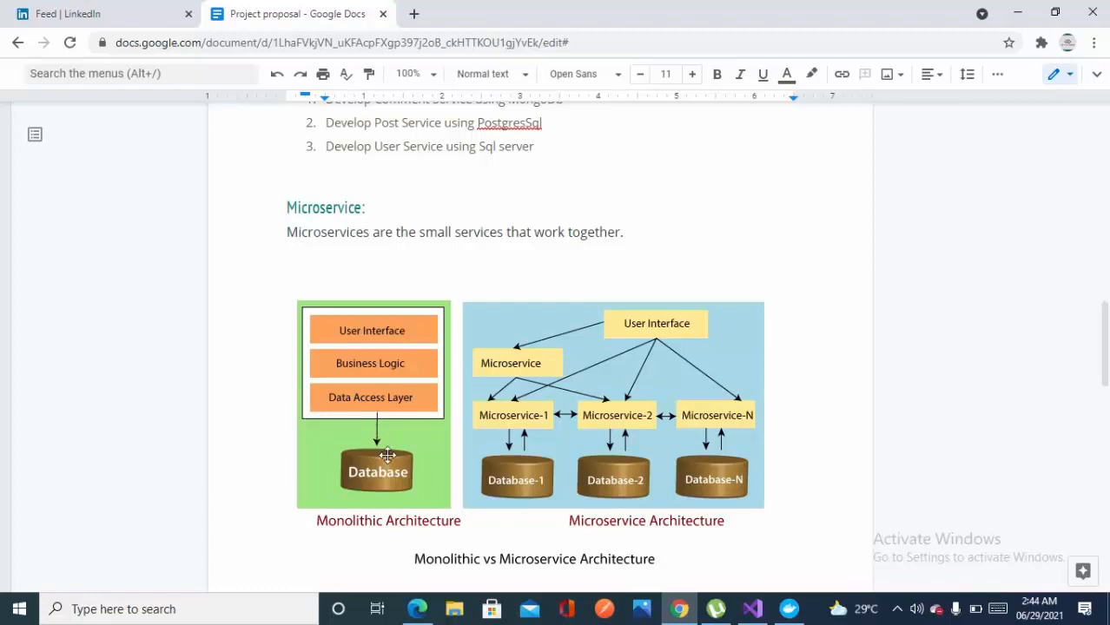
{"action": "mouse_move", "coordinate": [630, 471]}
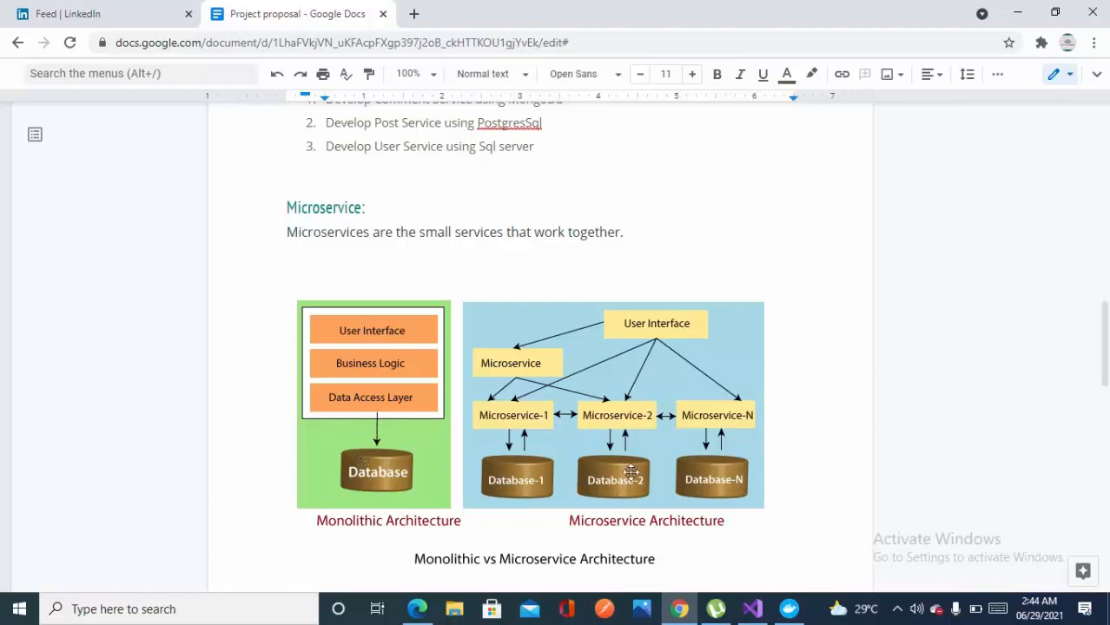
{"action": "mouse_move", "coordinate": [613, 489]}
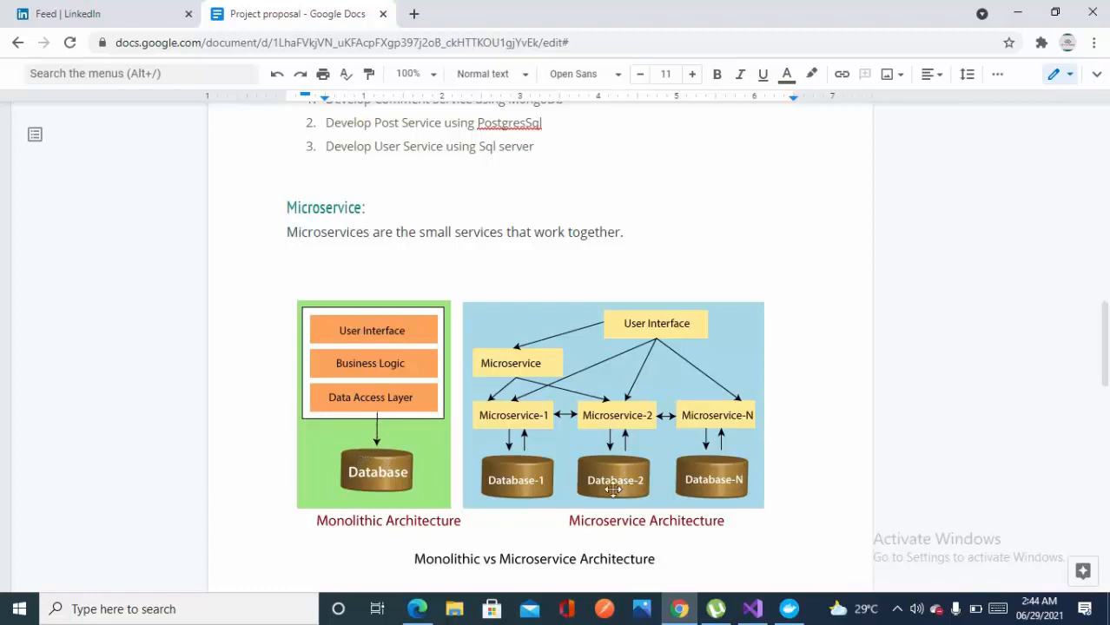
{"action": "mouse_move", "coordinate": [339, 436]}
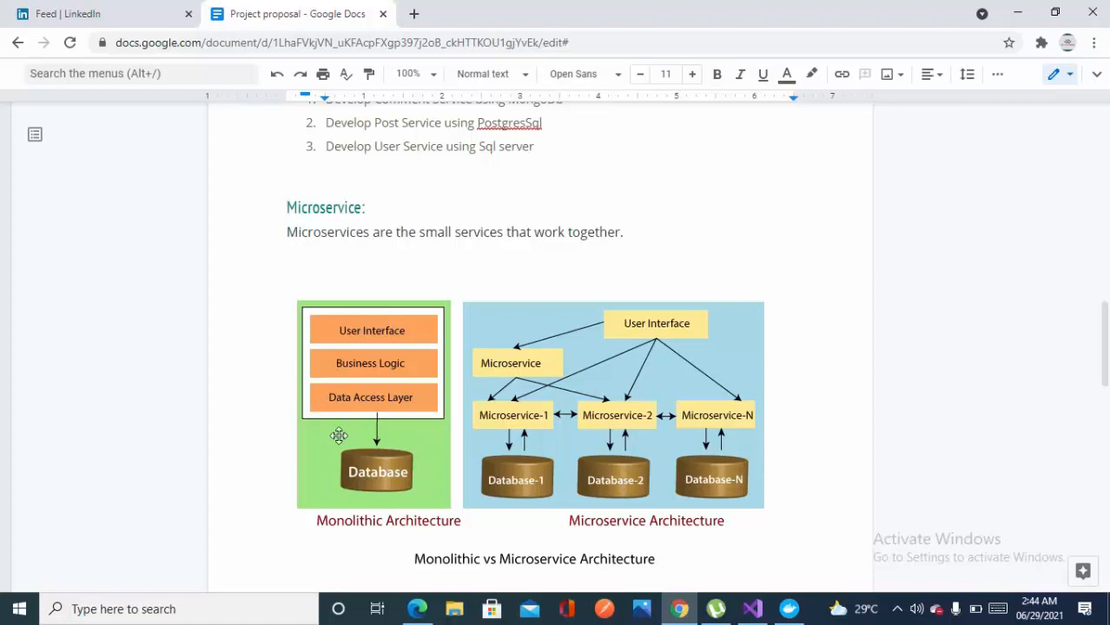
{"action": "mouse_move", "coordinate": [393, 370]}
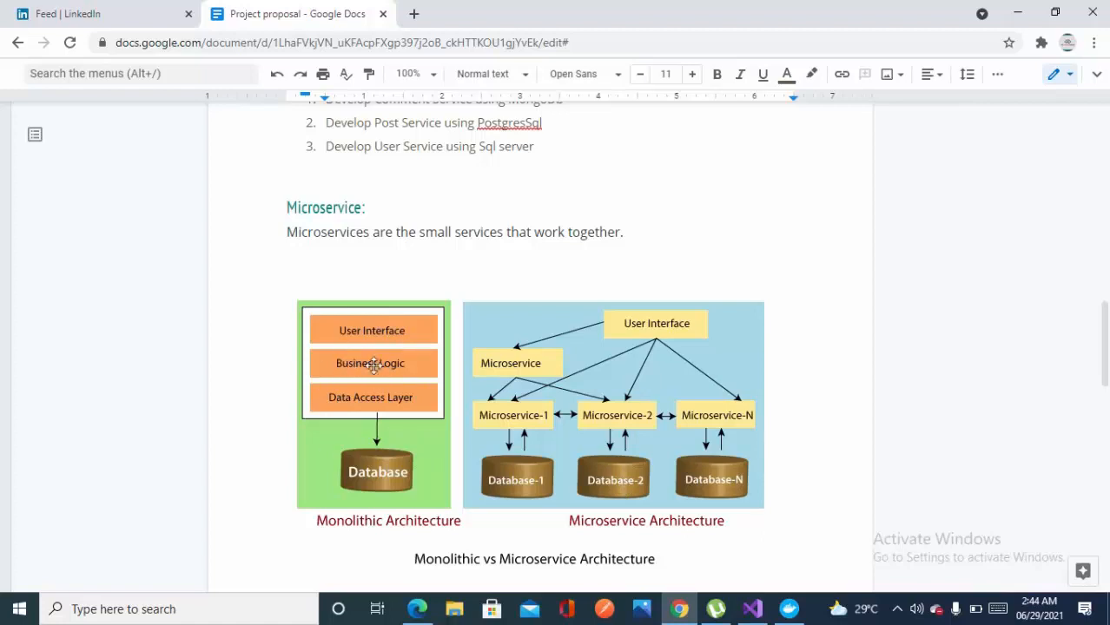
{"action": "mouse_move", "coordinate": [333, 364]}
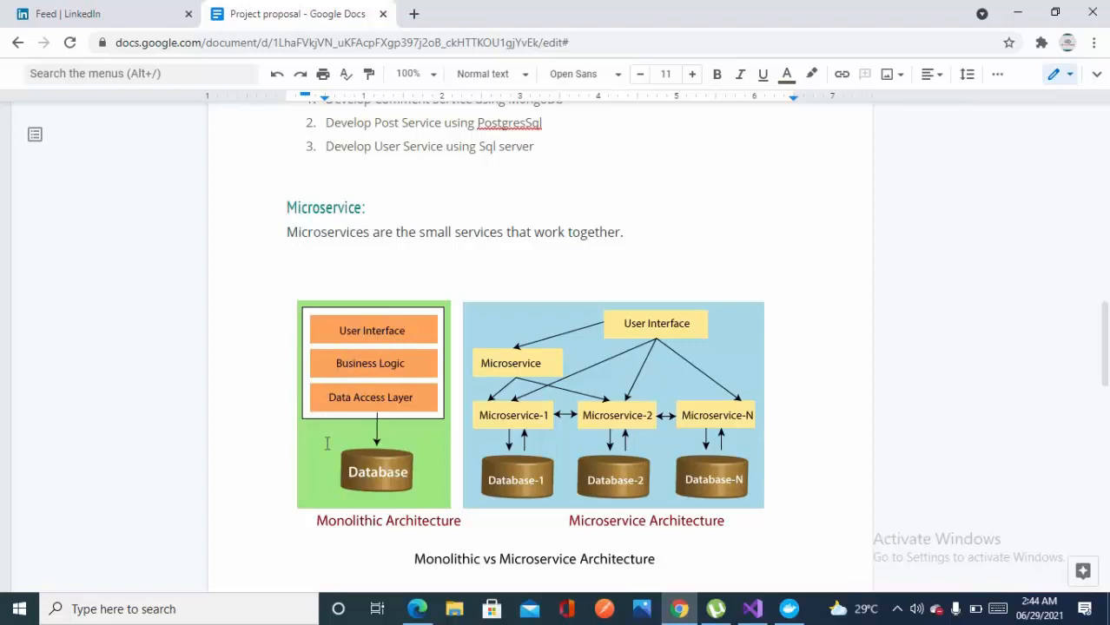
{"action": "mouse_move", "coordinate": [347, 368]}
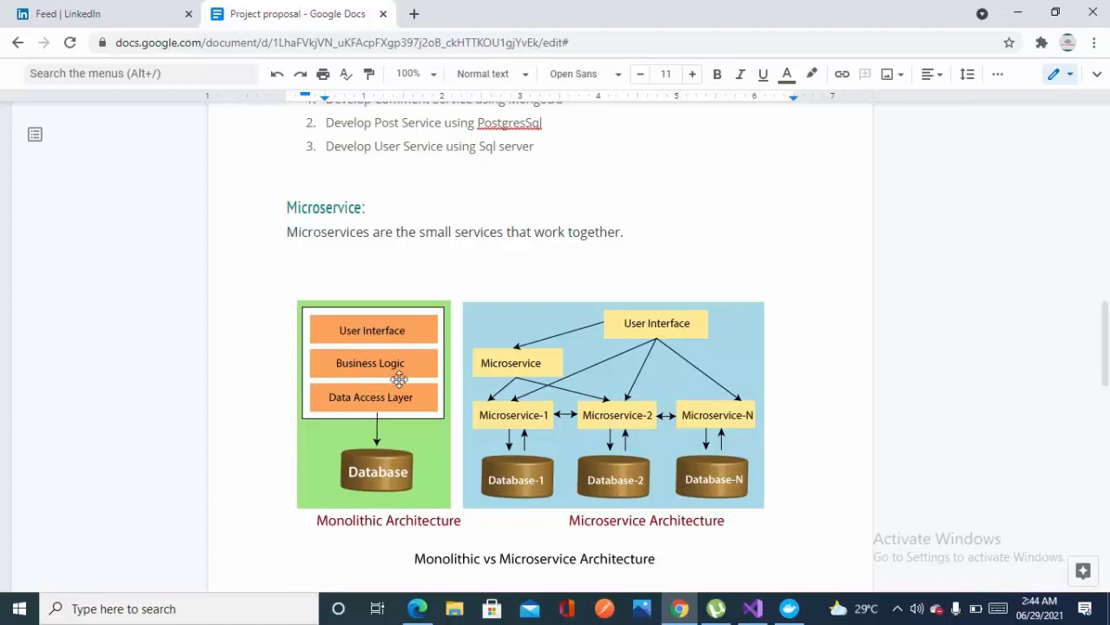
{"action": "mouse_move", "coordinate": [1101, 347]}
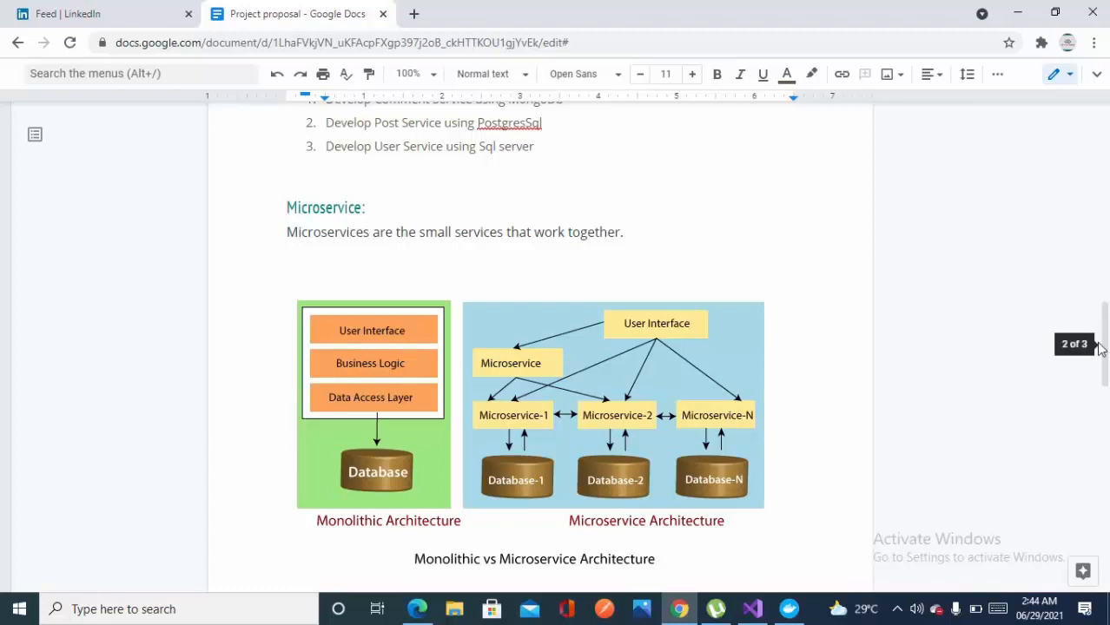
{"action": "scroll", "scroll_direction": "up", "scroll_amount": 3}
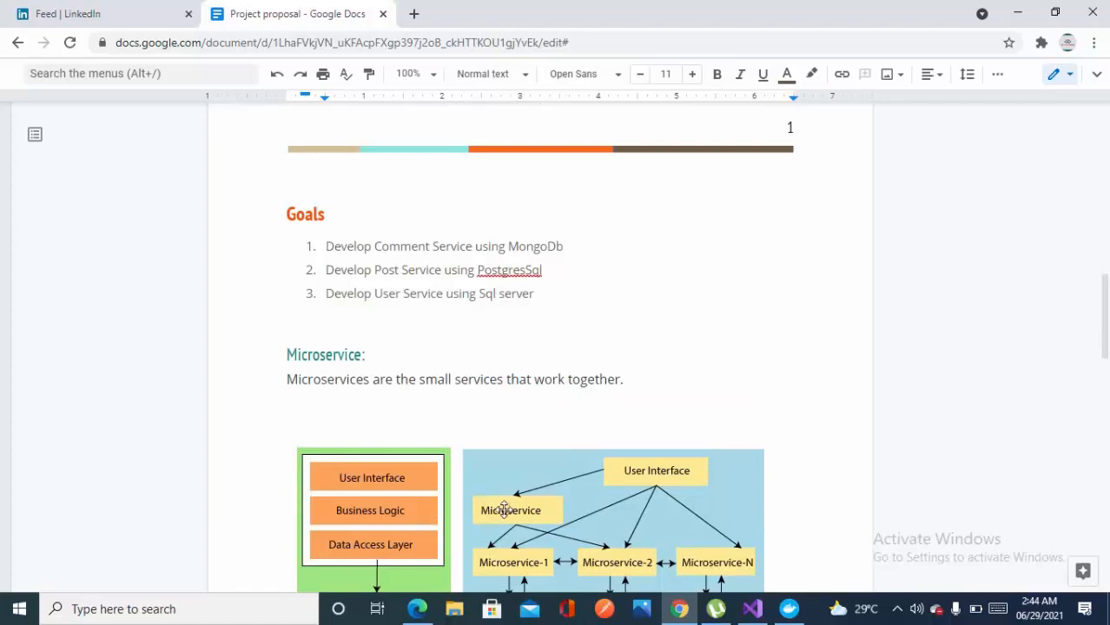
{"action": "scroll", "scroll_direction": "down", "scroll_amount": 3}
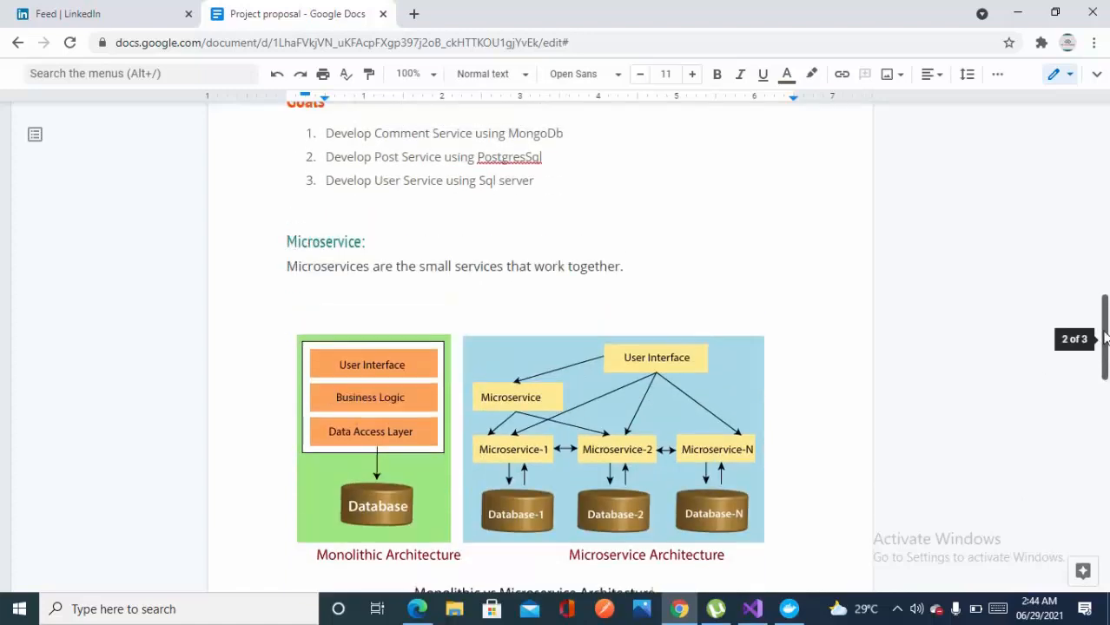
{"action": "scroll", "scroll_direction": "down", "scroll_amount": 3}
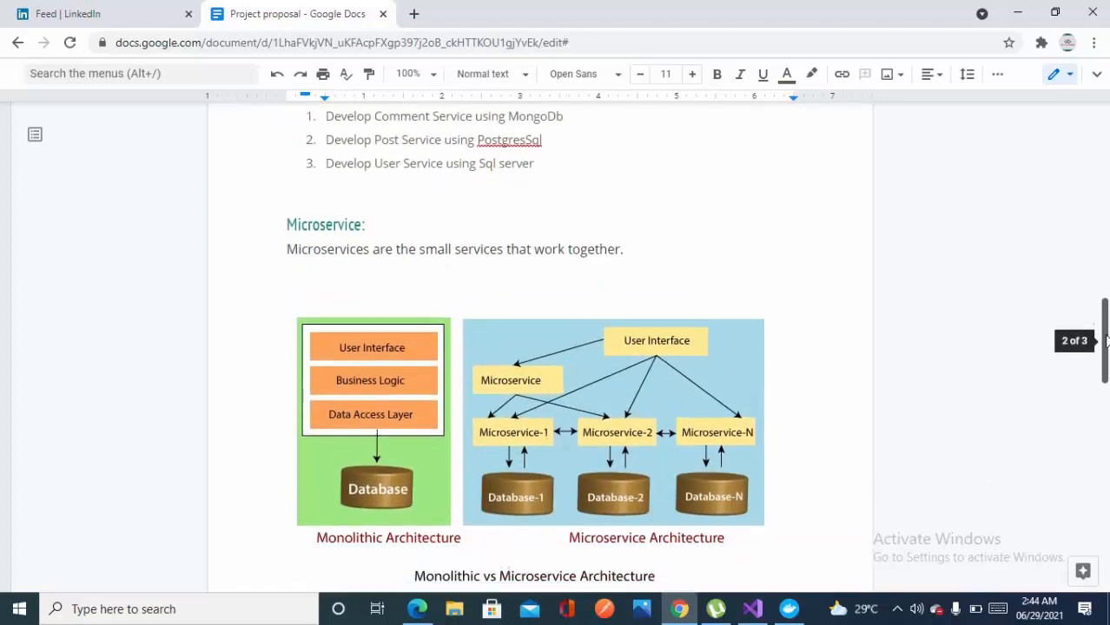
{"action": "scroll", "scroll_direction": "down", "scroll_amount": 3}
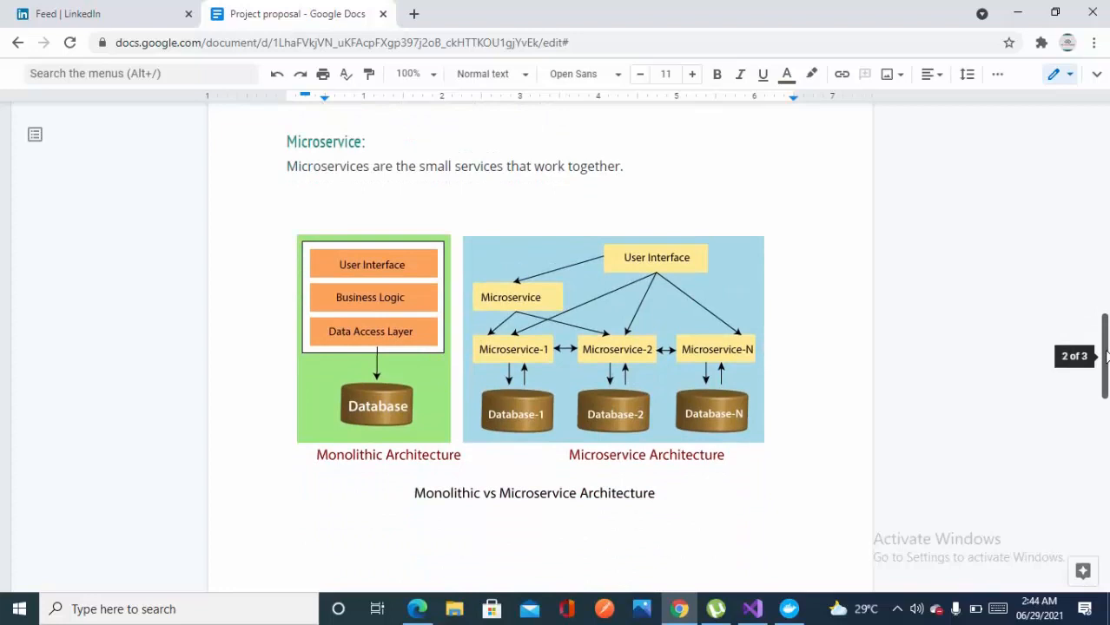
{"action": "scroll", "scroll_direction": "up", "scroll_amount": 3}
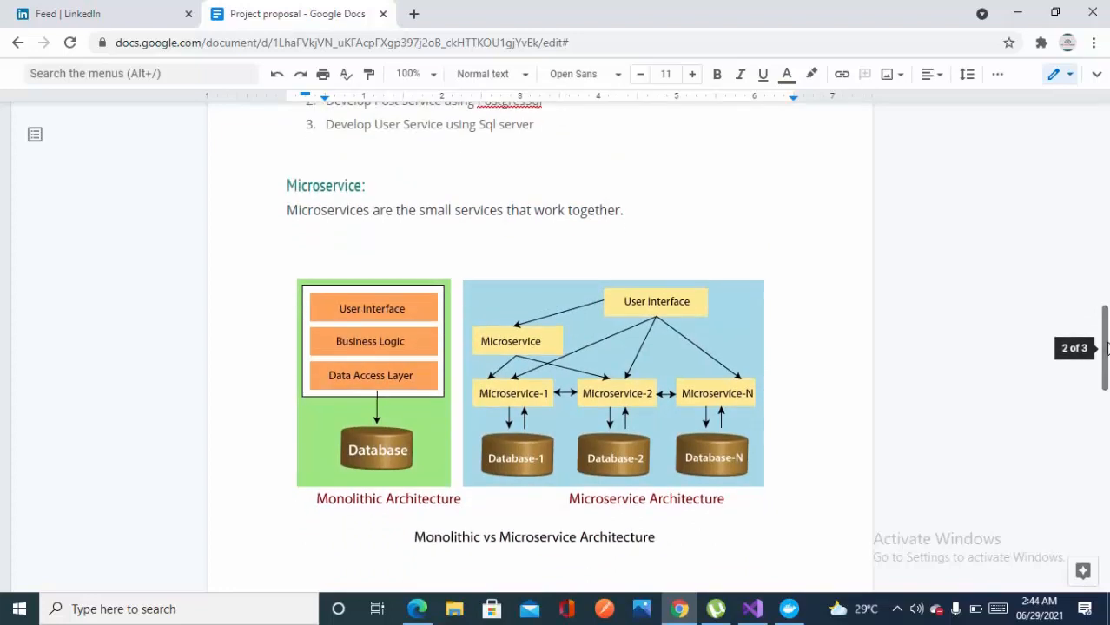
{"action": "mouse_move", "coordinate": [369, 435]}
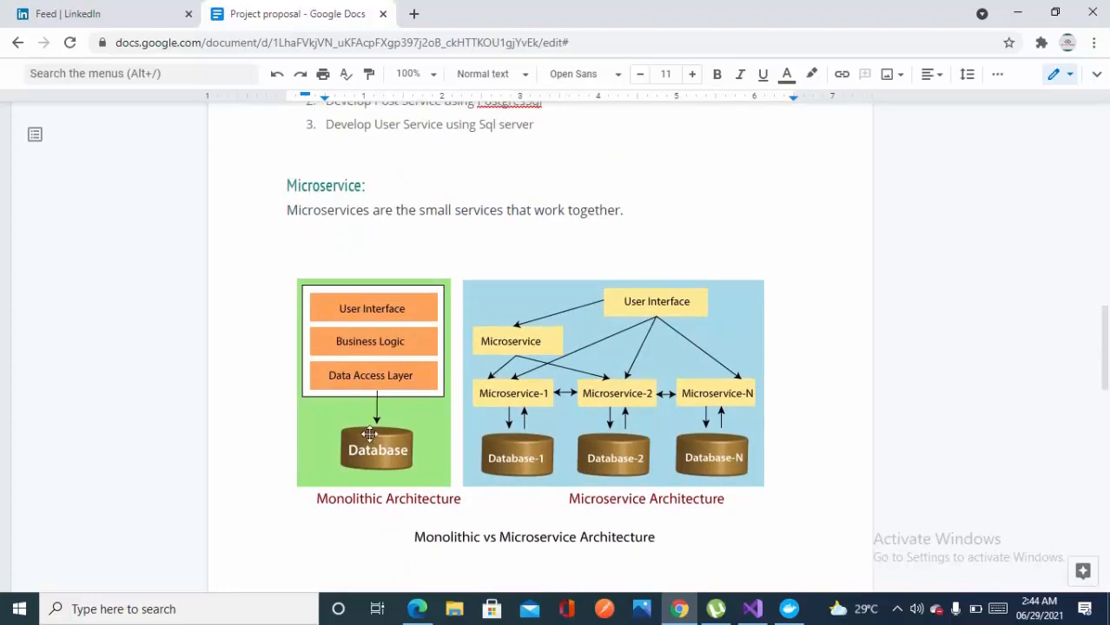
{"action": "mouse_move", "coordinate": [553, 413]}
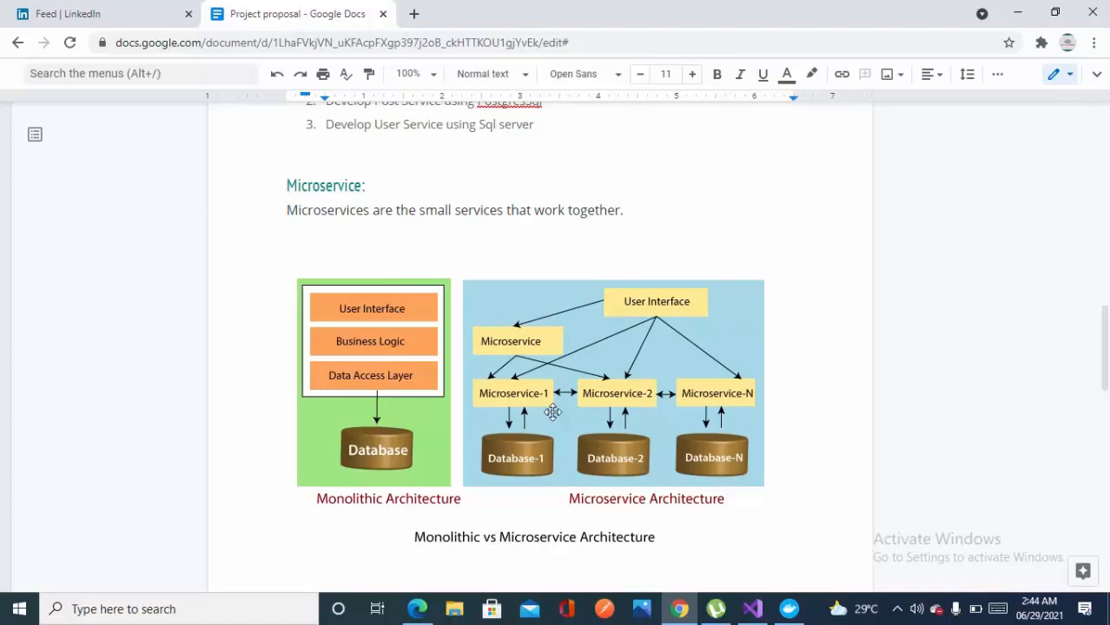
{"action": "mouse_move", "coordinate": [489, 400]}
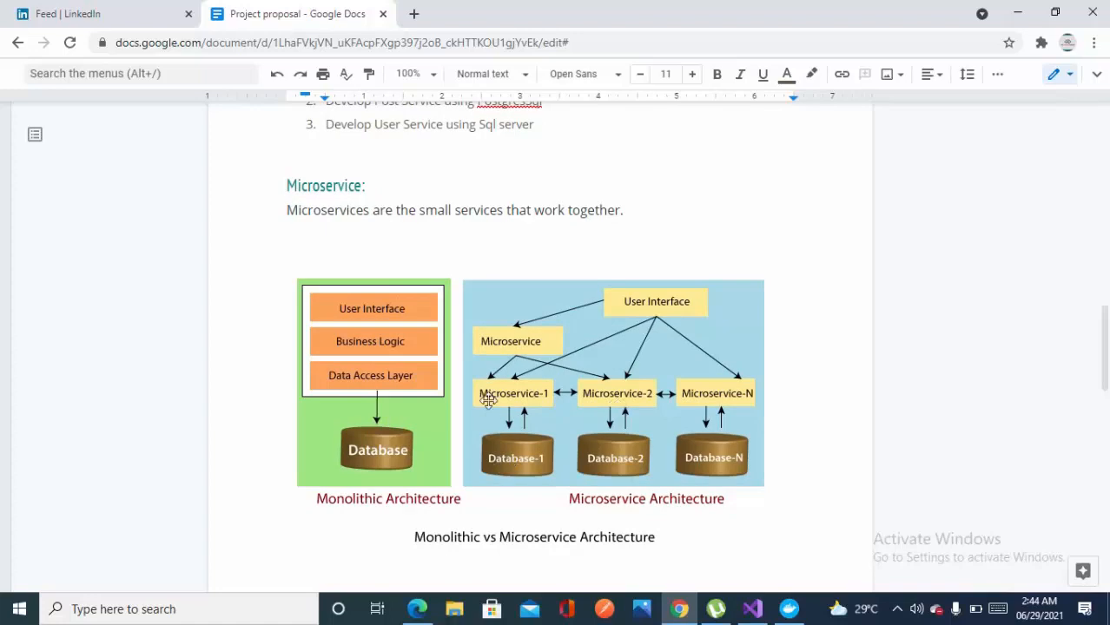
{"action": "mouse_move", "coordinate": [600, 402]}
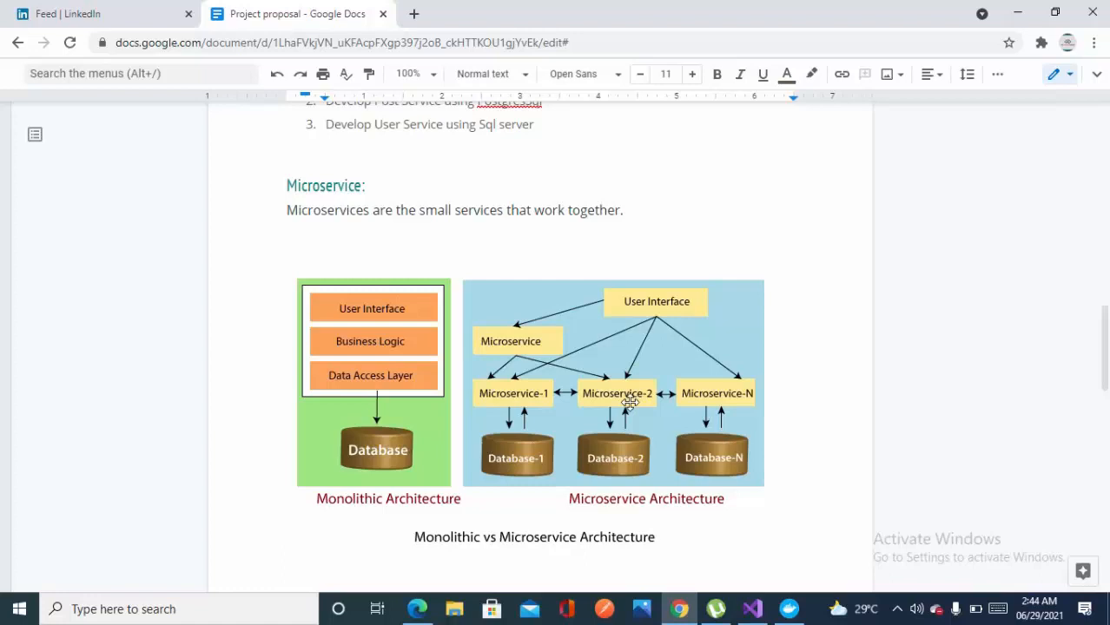
{"action": "mouse_move", "coordinate": [1028, 398]}
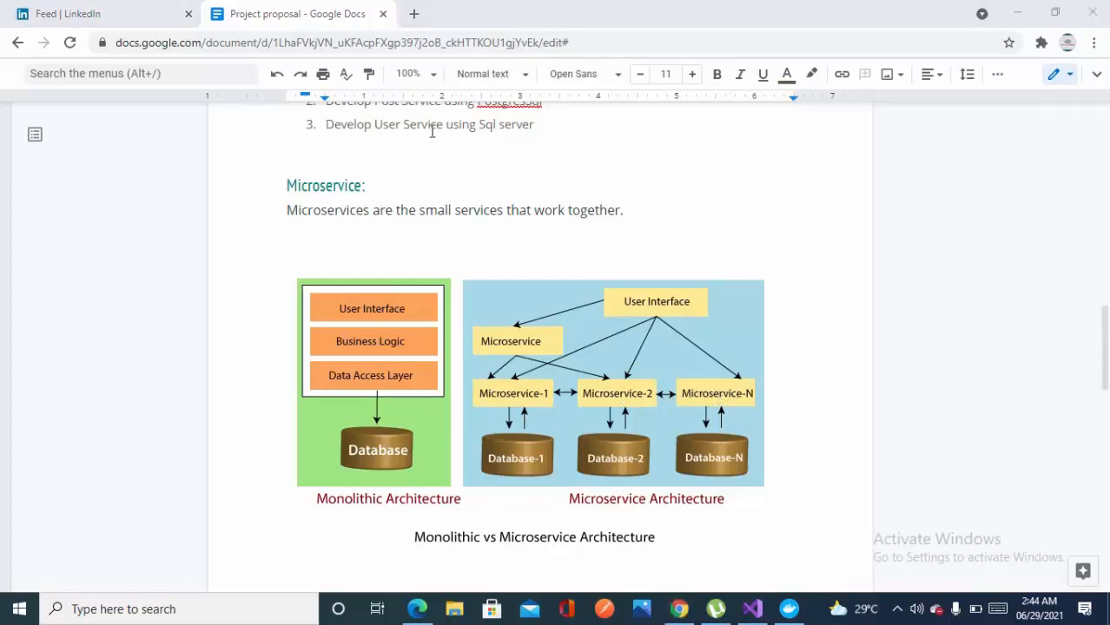
{"action": "mouse_move", "coordinate": [651, 397]}
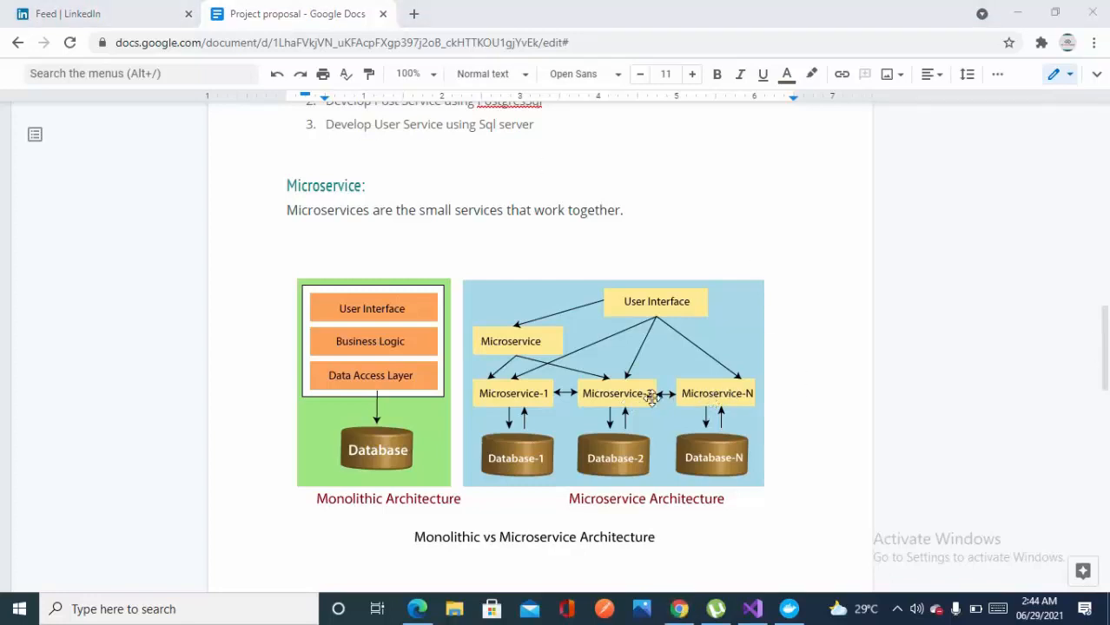
{"action": "mouse_move", "coordinate": [723, 446]}
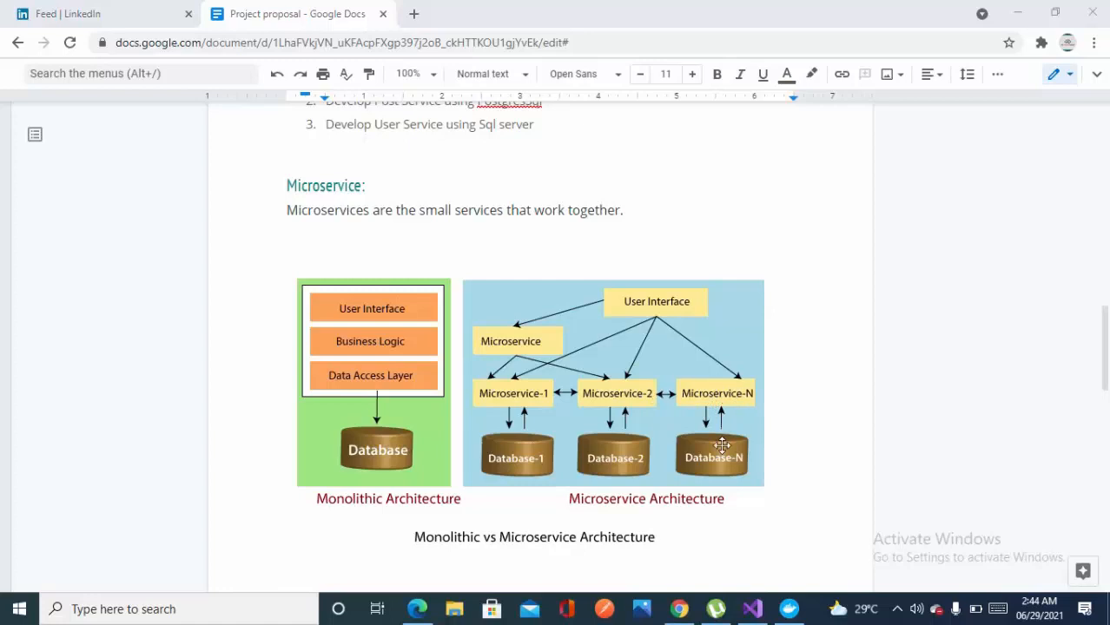
{"action": "mouse_move", "coordinate": [702, 406]}
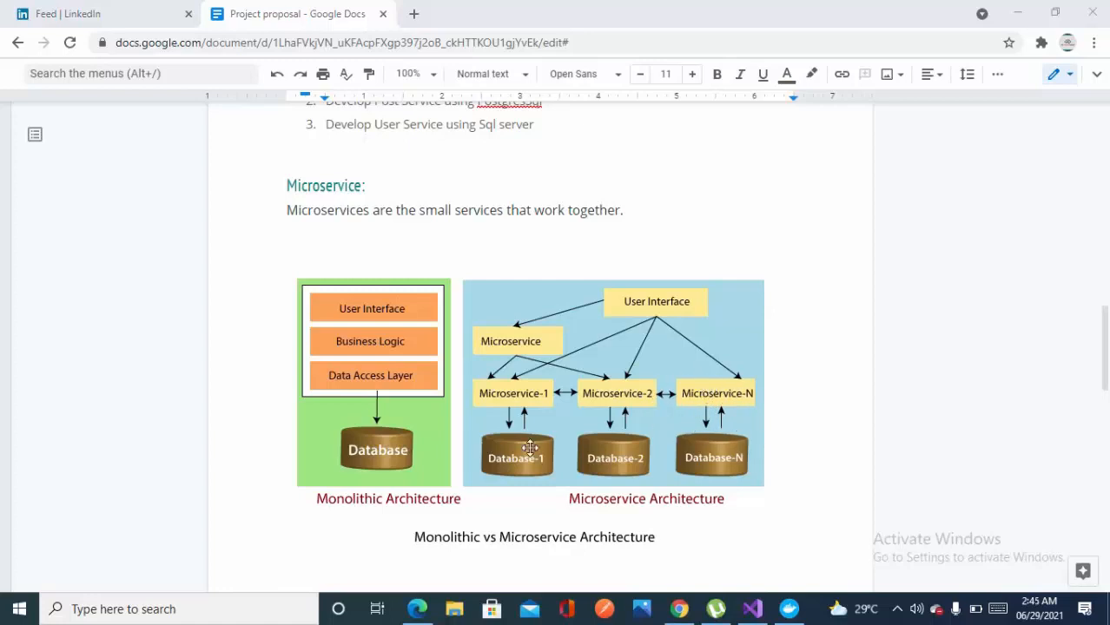
{"action": "mouse_move", "coordinate": [573, 479]}
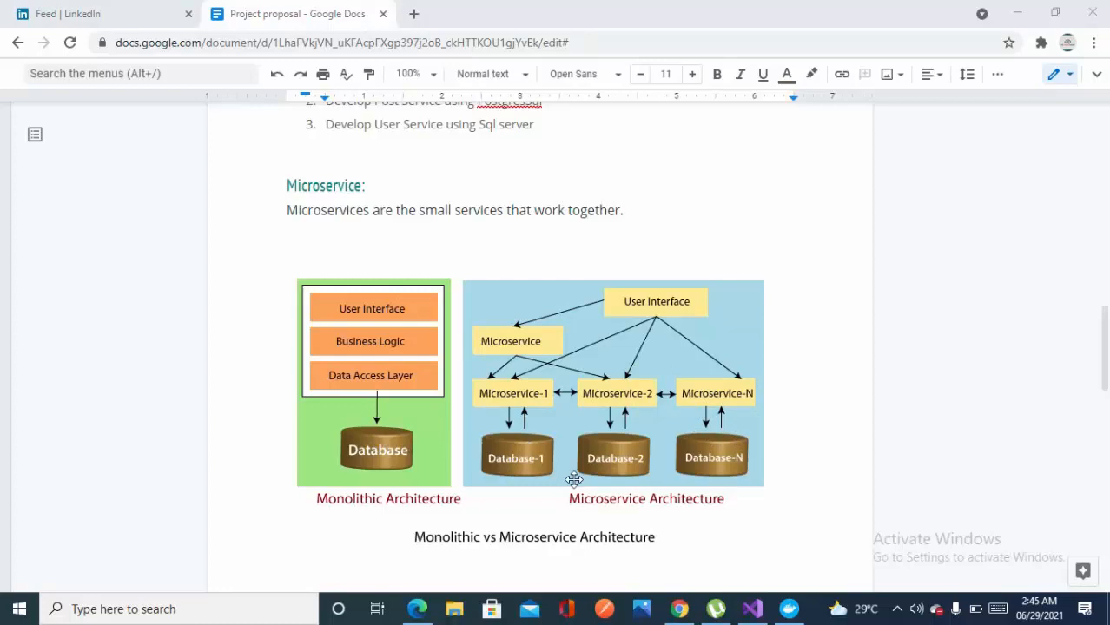
{"action": "mouse_move", "coordinate": [697, 437]}
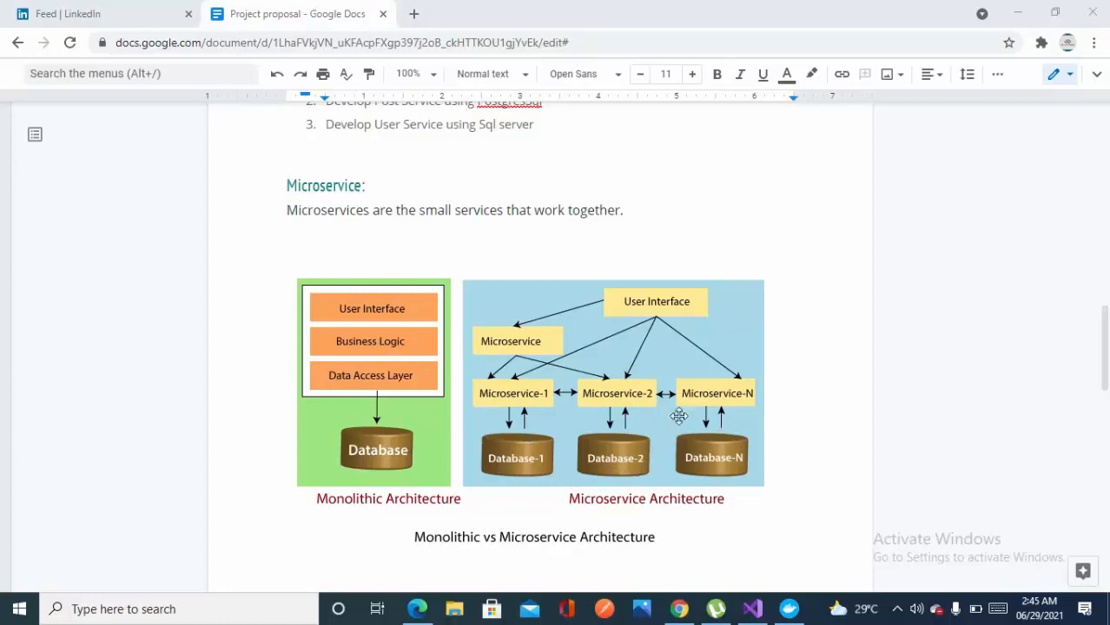
{"action": "mouse_move", "coordinate": [576, 382]}
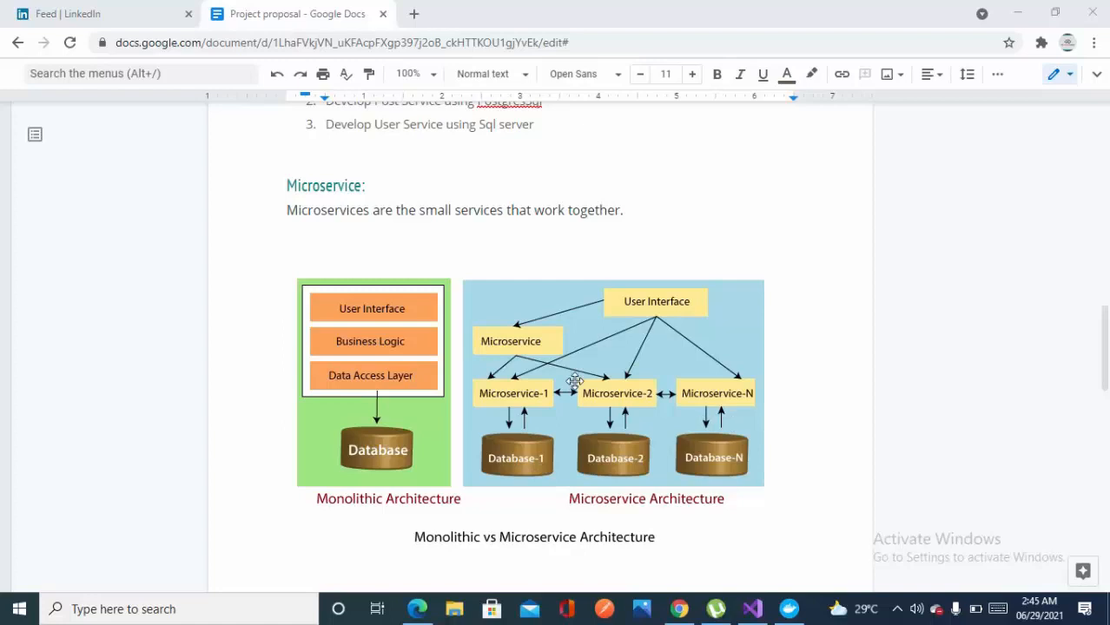
{"action": "mouse_move", "coordinate": [554, 444]}
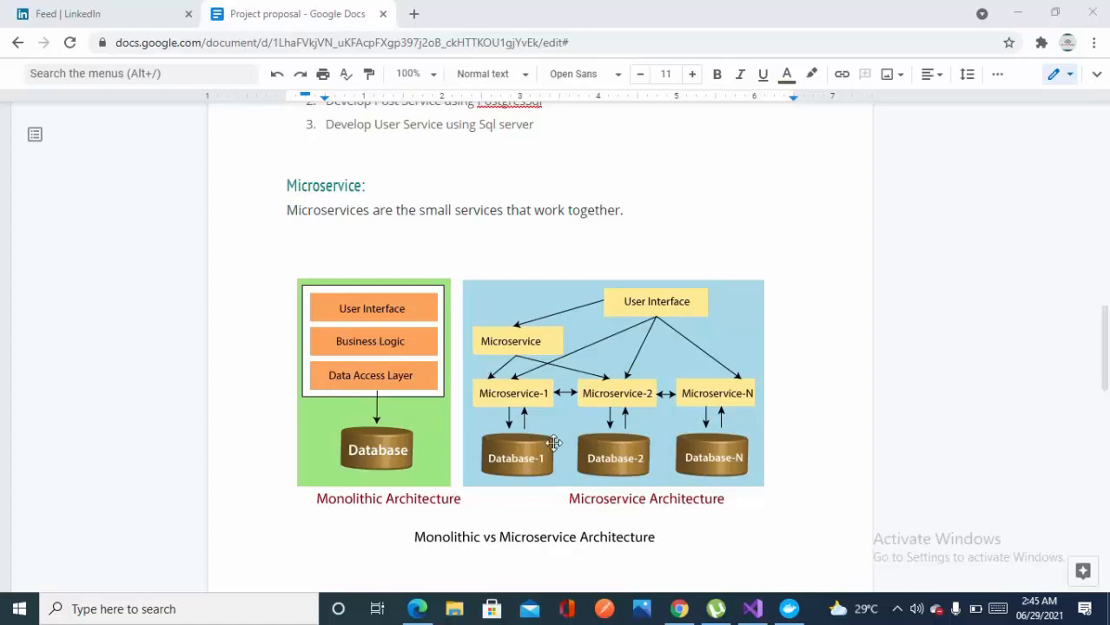
{"action": "mouse_move", "coordinate": [702, 381]}
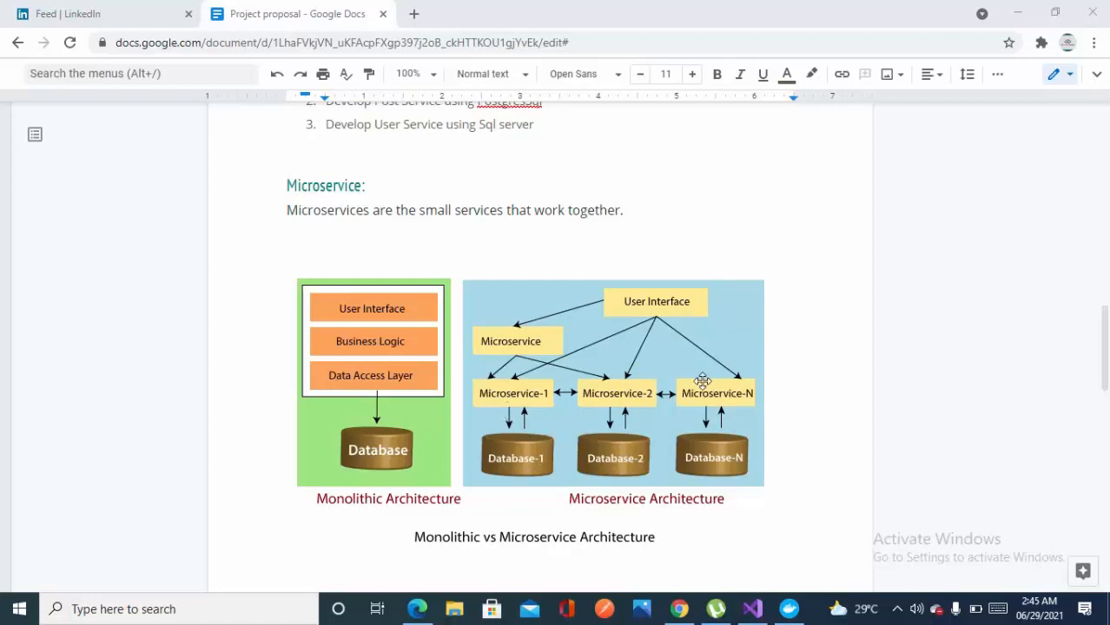
{"action": "mouse_move", "coordinate": [736, 452]}
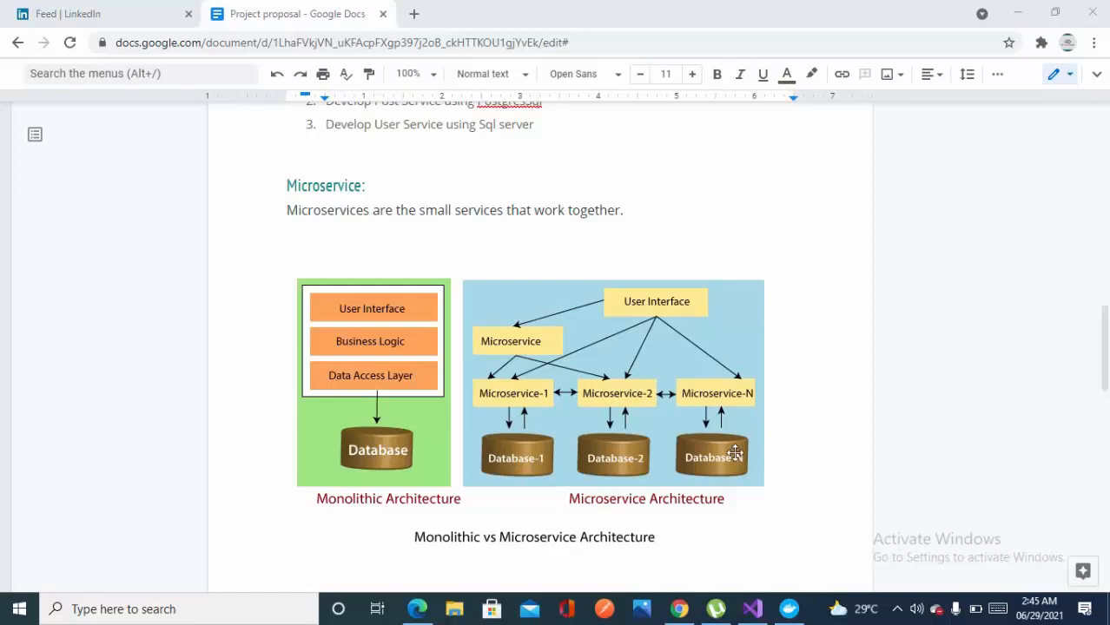
{"action": "mouse_move", "coordinate": [1029, 399]}
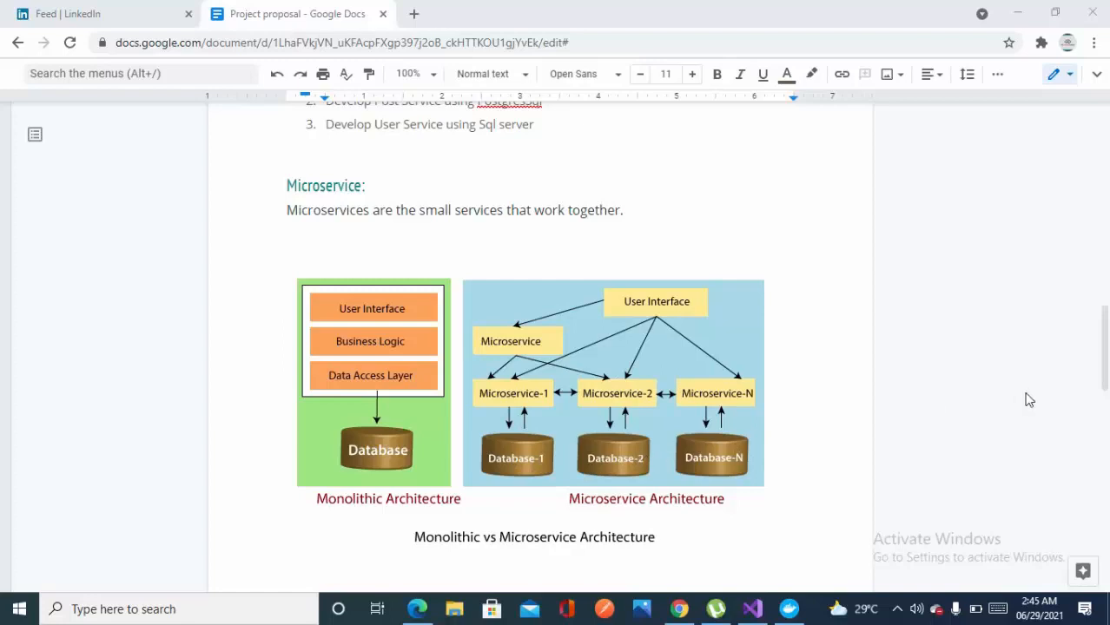
{"action": "mouse_move", "coordinate": [667, 311]}
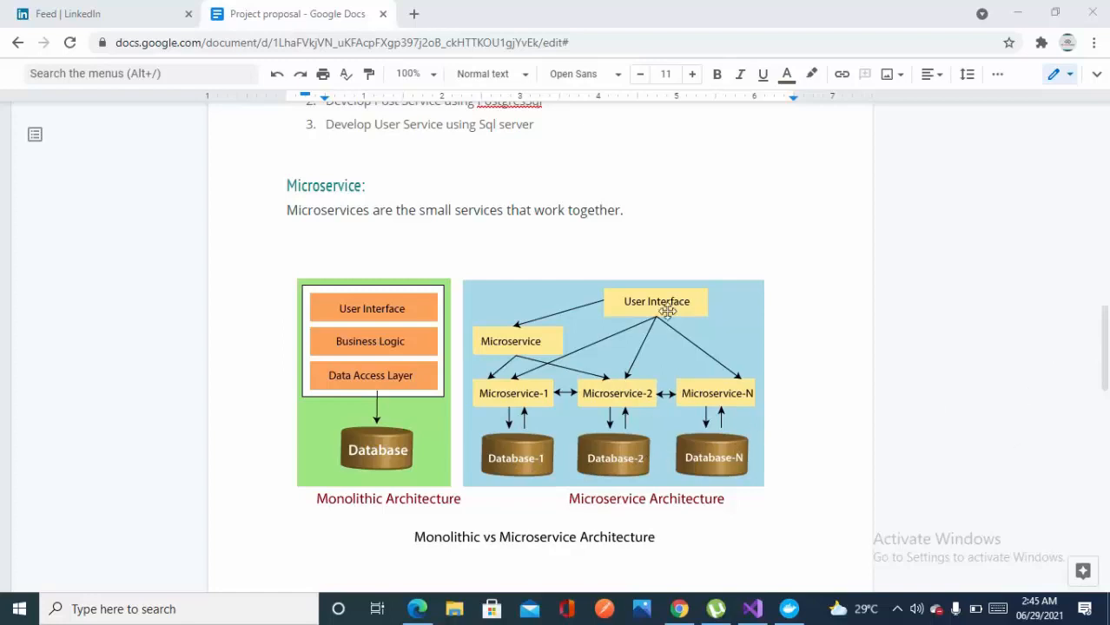
{"action": "mouse_move", "coordinate": [721, 454]}
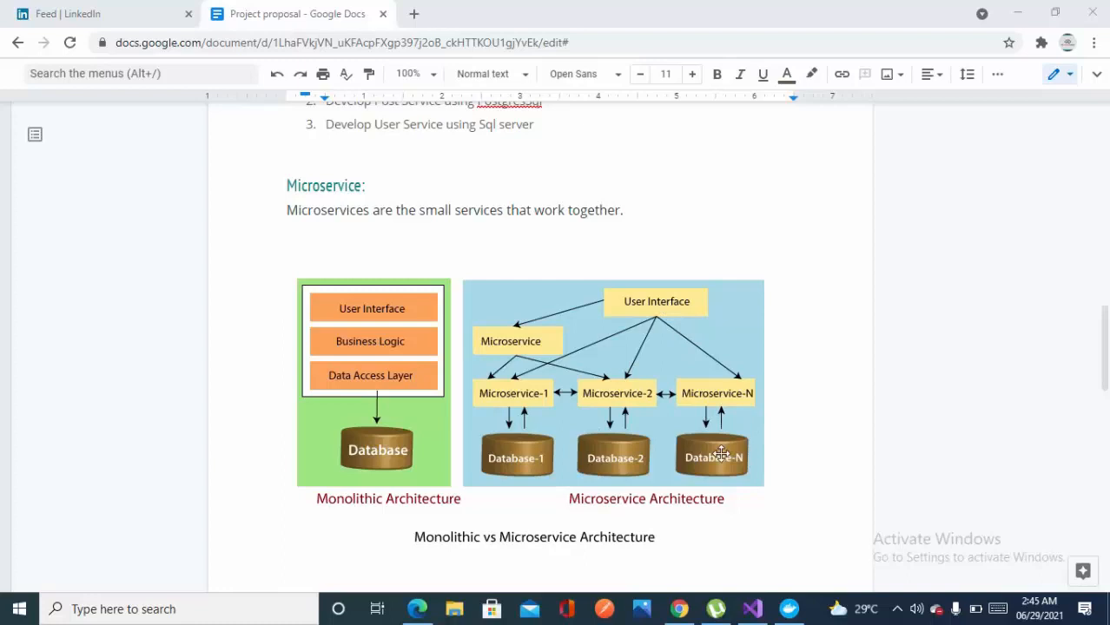
{"action": "mouse_move", "coordinate": [537, 459]}
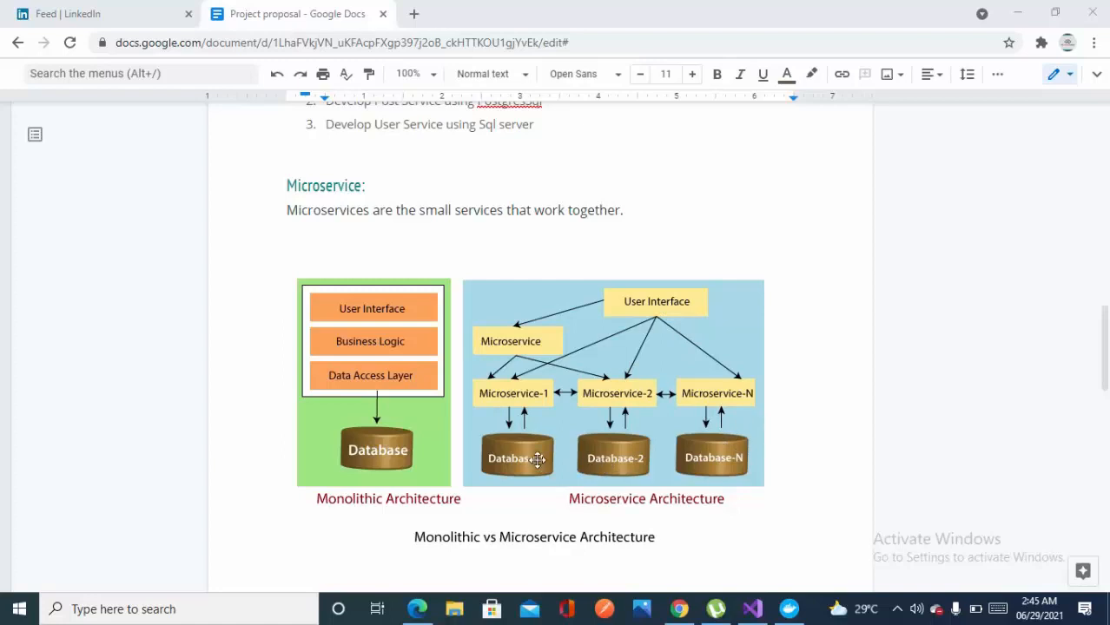
{"action": "mouse_move", "coordinate": [604, 422]}
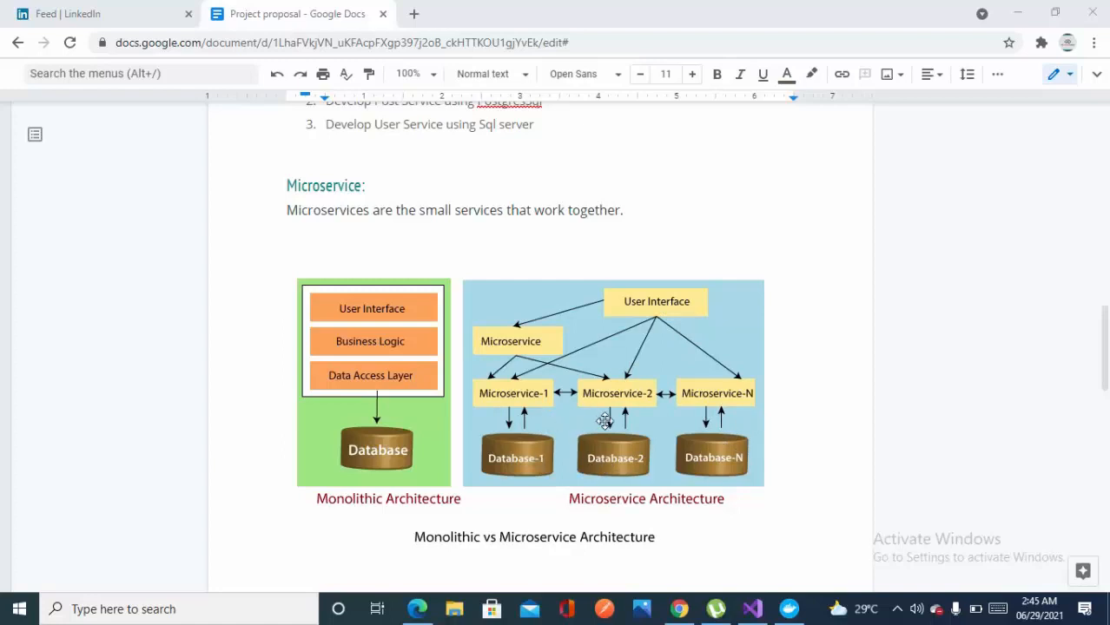
{"action": "mouse_move", "coordinate": [747, 421]}
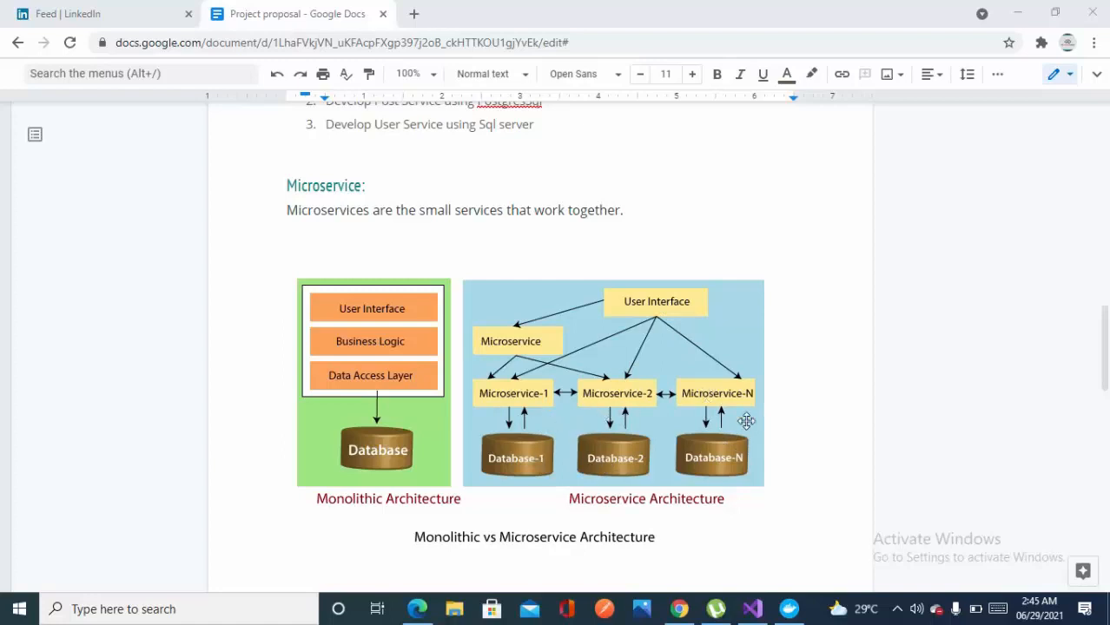
{"action": "mouse_move", "coordinate": [734, 416]}
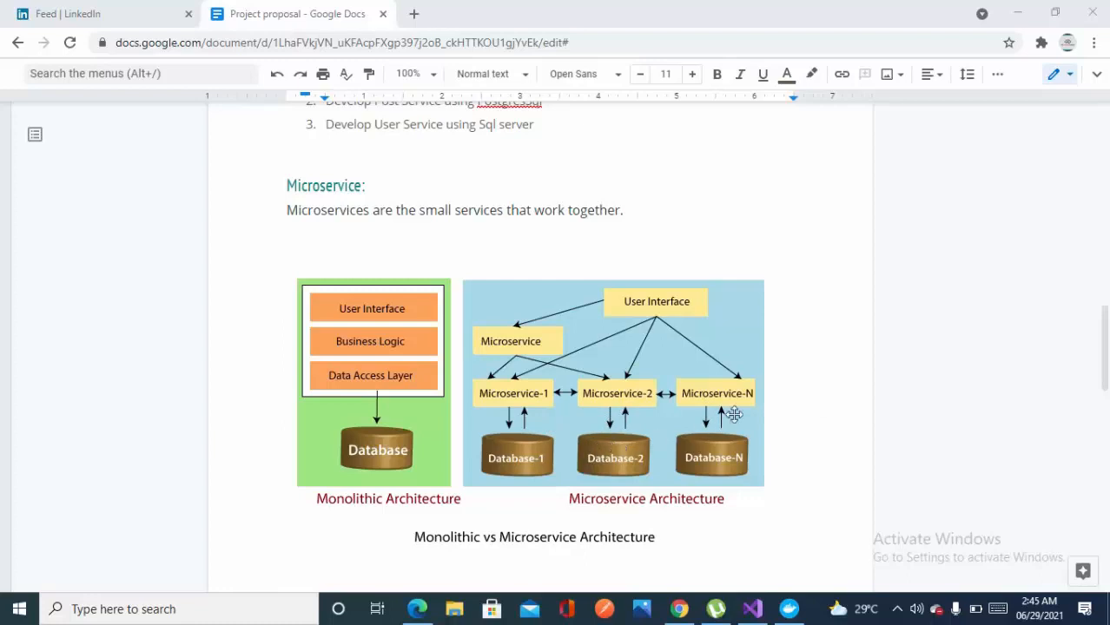
{"action": "mouse_move", "coordinate": [1103, 356]}
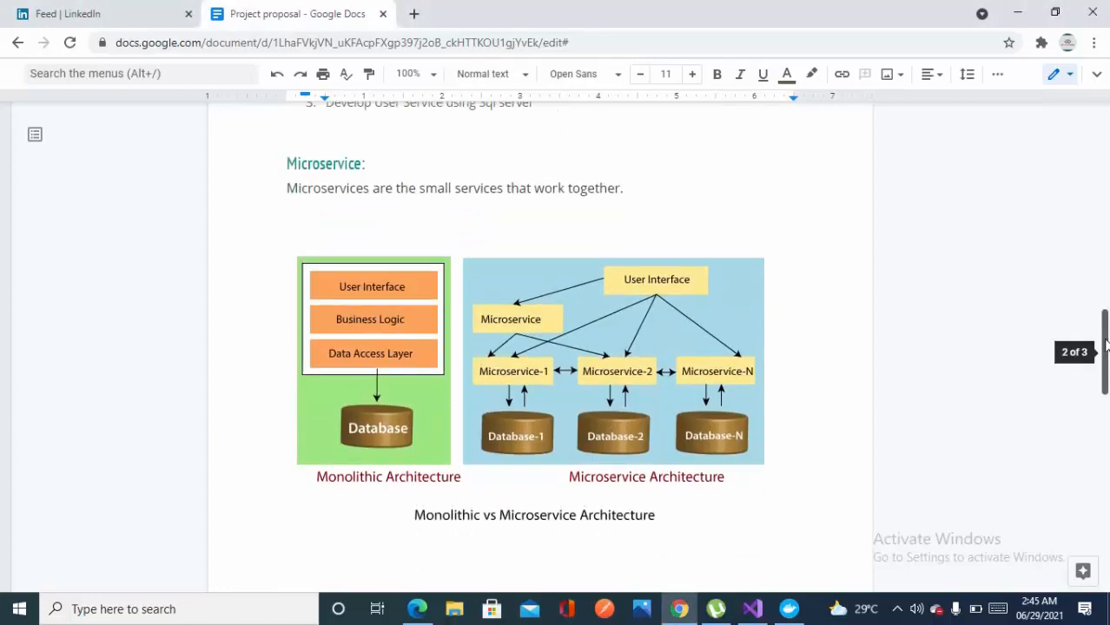
Scroll from the Principle Of Microservice list back up to page 1's Goals list.
{"action": "scroll", "scroll_direction": "down", "scroll_amount": 3}
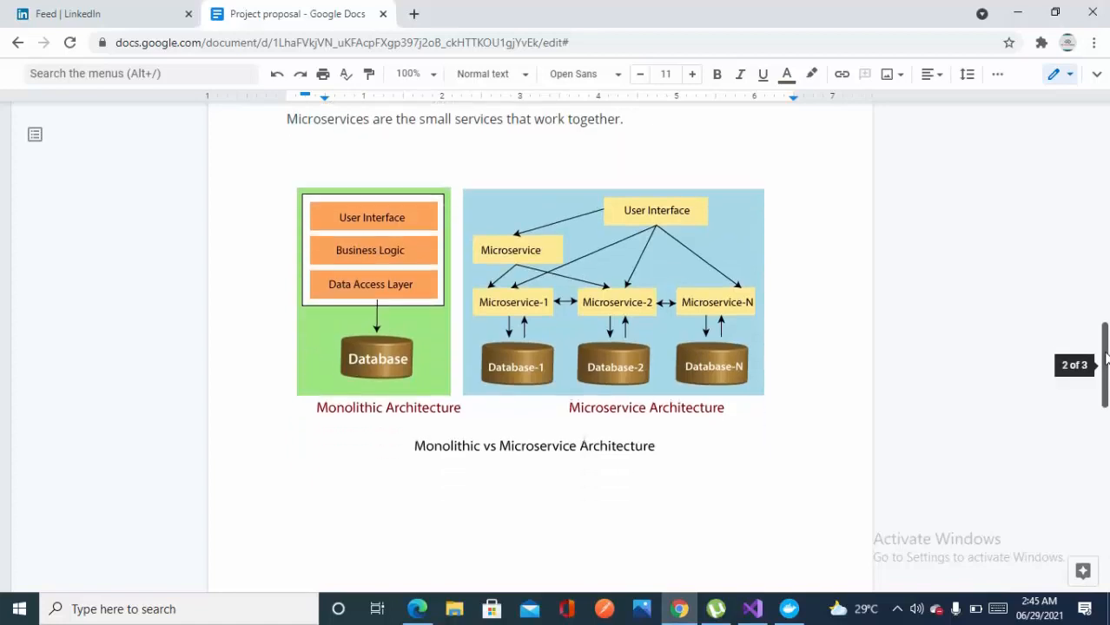
{"action": "scroll", "scroll_direction": "down", "scroll_amount": 3}
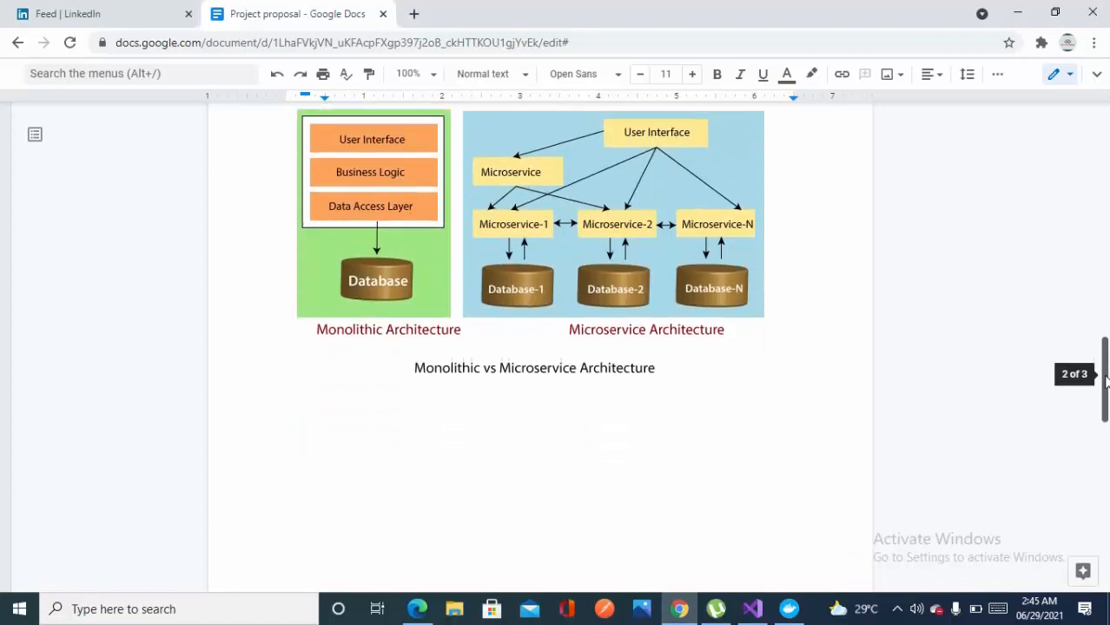
{"action": "scroll", "scroll_direction": "down", "scroll_amount": 3}
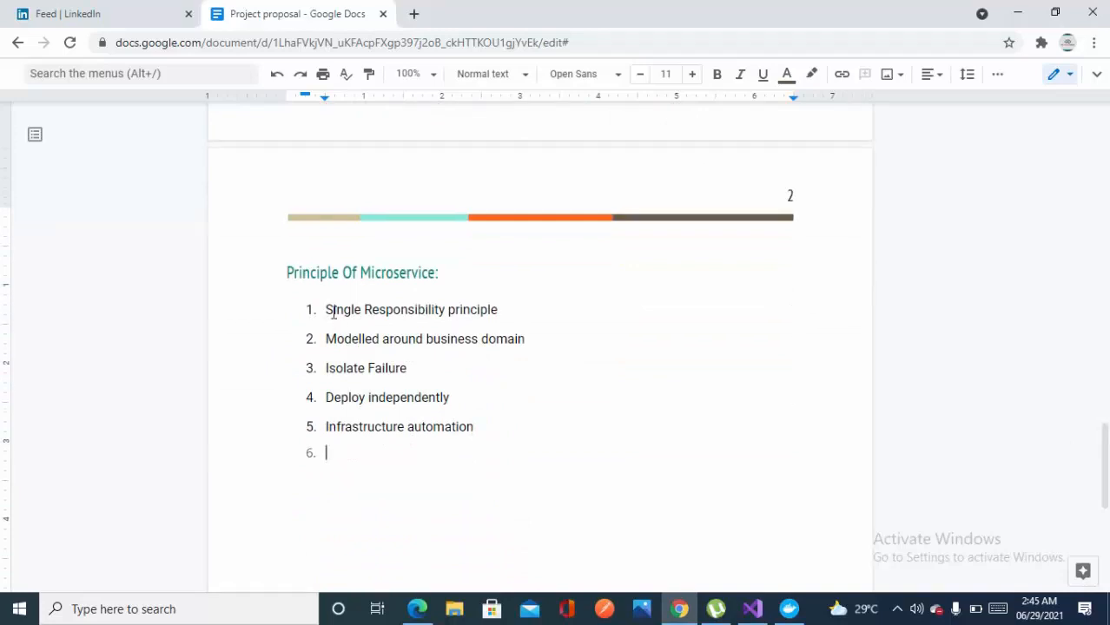
{"action": "mouse_move", "coordinate": [516, 310]}
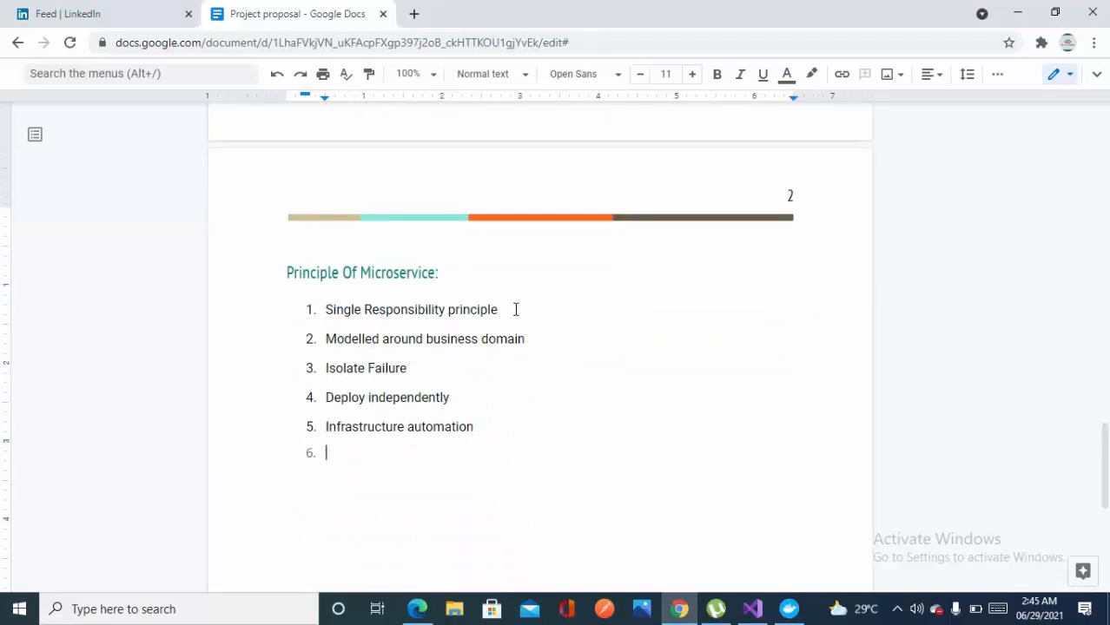
{"action": "mouse_move", "coordinate": [1089, 427]}
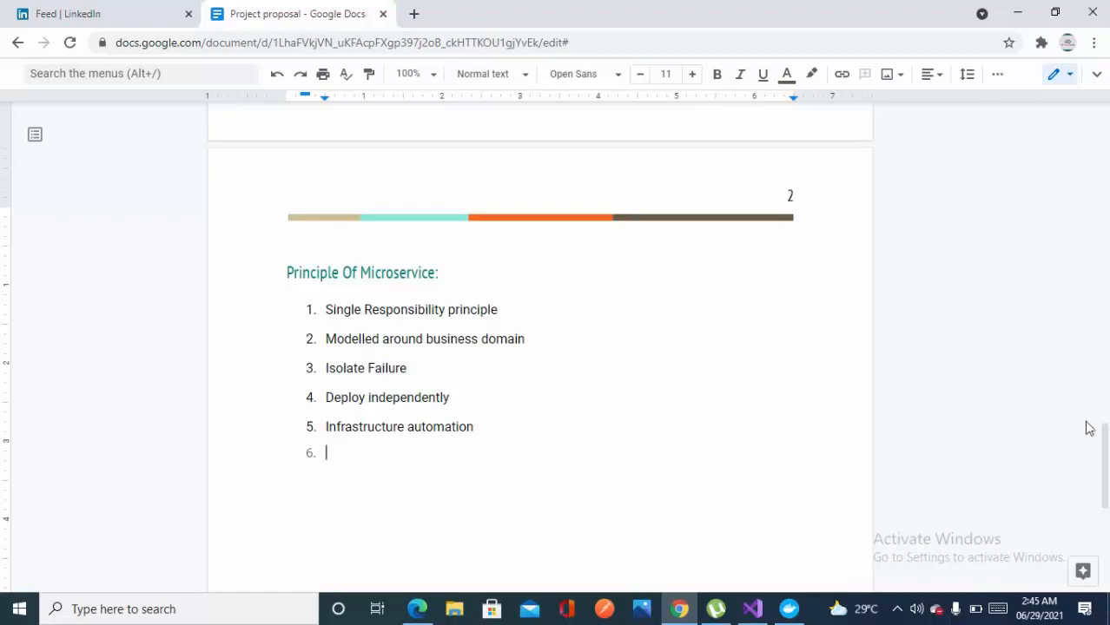
{"action": "scroll", "scroll_direction": "up", "scroll_amount": 3}
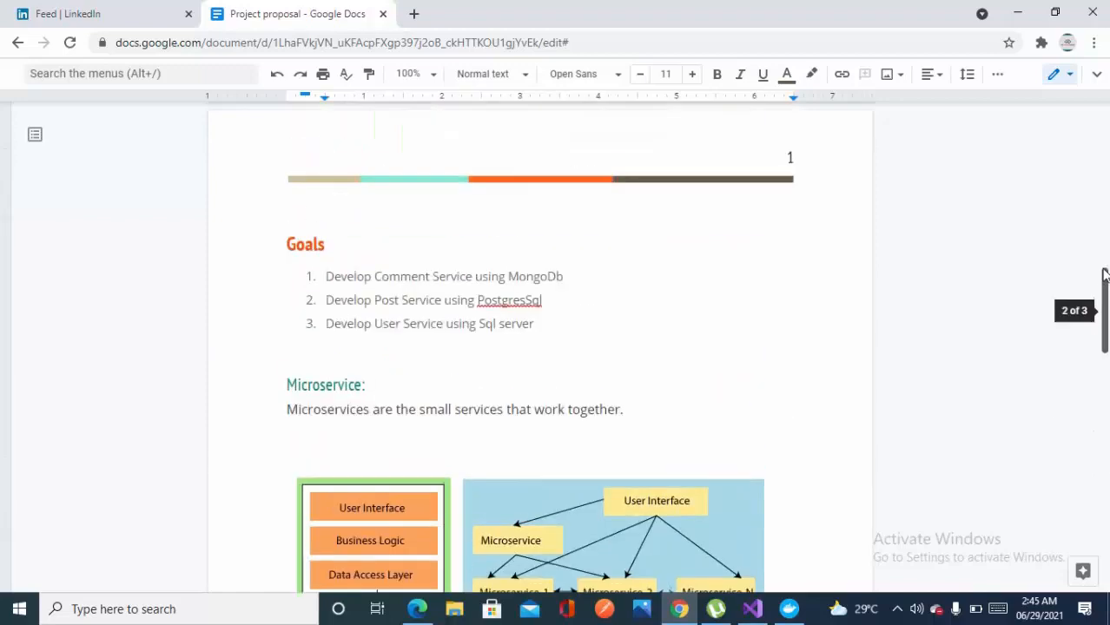
{"action": "scroll", "scroll_direction": "up", "scroll_amount": 3}
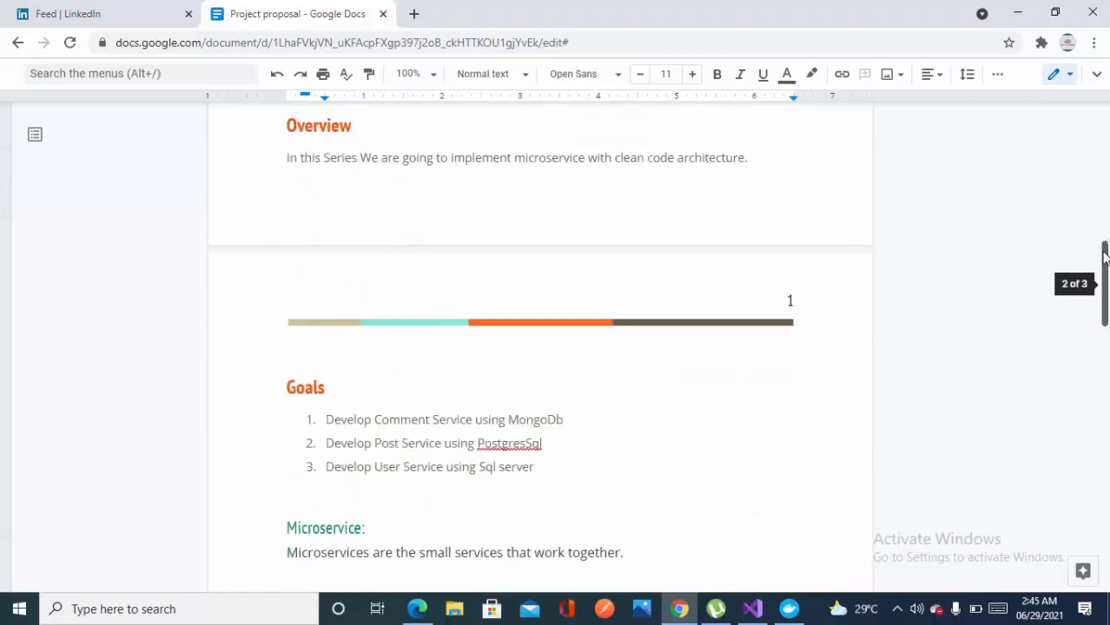
{"action": "scroll", "scroll_direction": "down", "scroll_amount": 3}
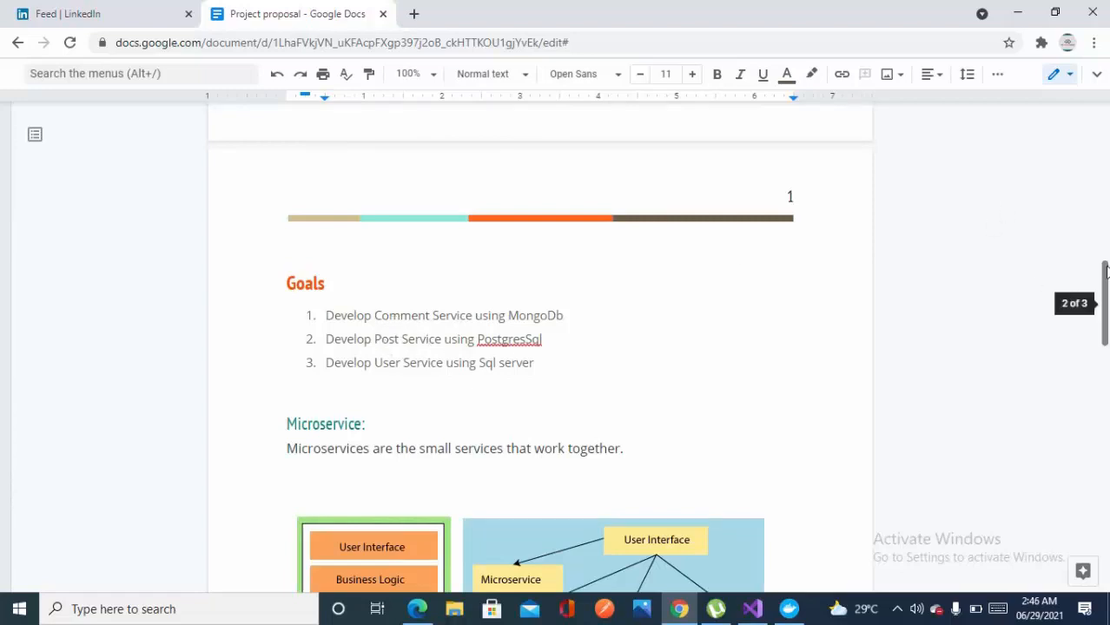
{"action": "scroll", "scroll_direction": "down", "scroll_amount": 3}
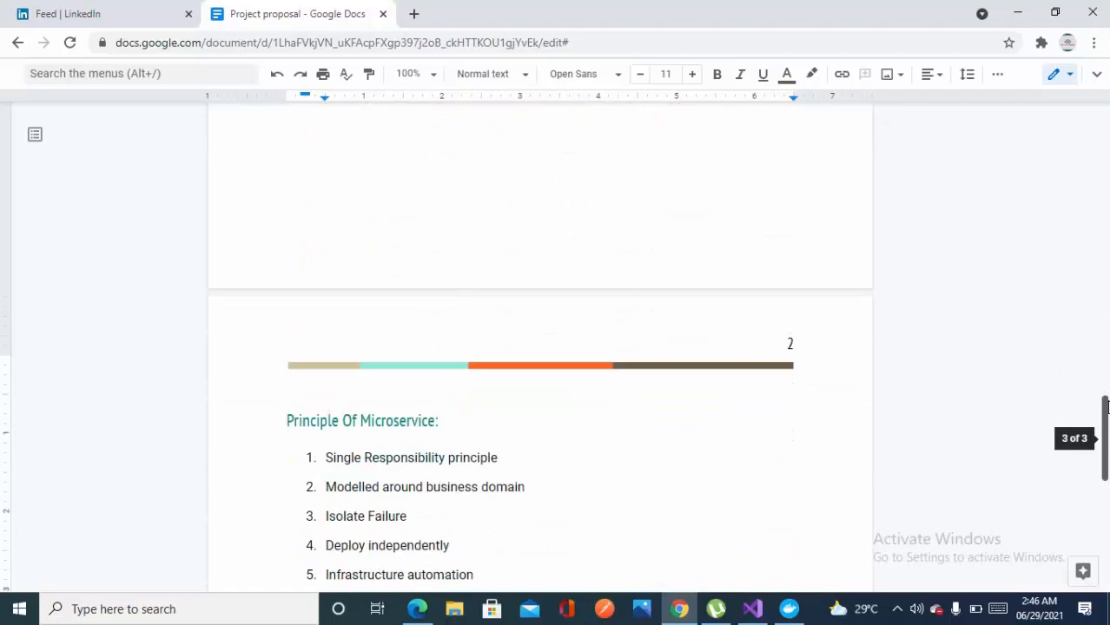
{"action": "scroll", "scroll_direction": "up", "scroll_amount": 3}
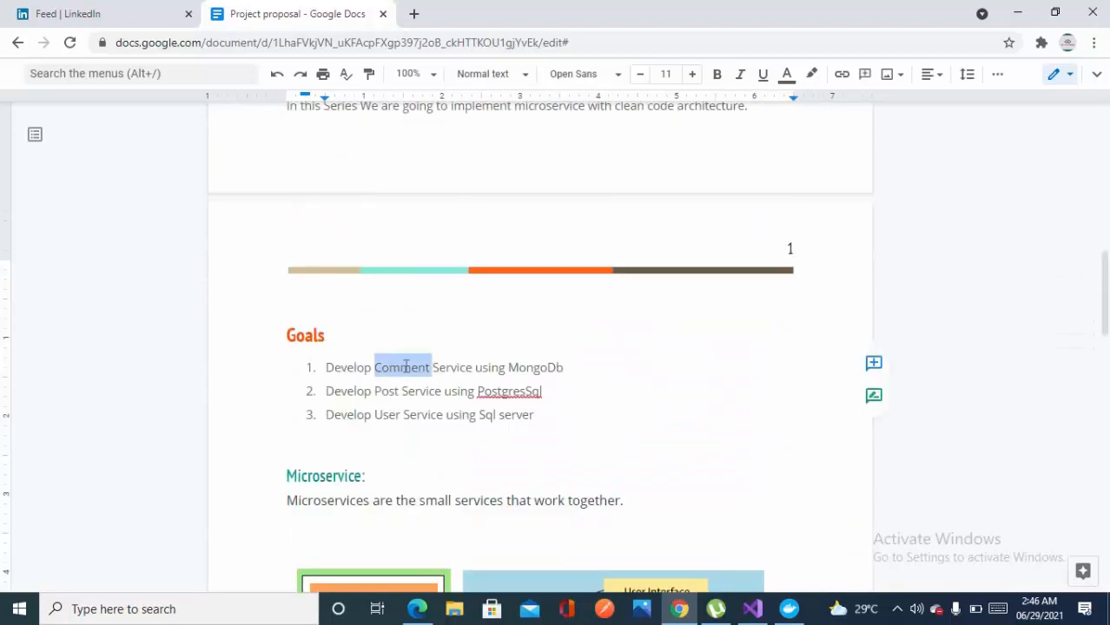
{"action": "left_click", "coordinate": [563, 368]}
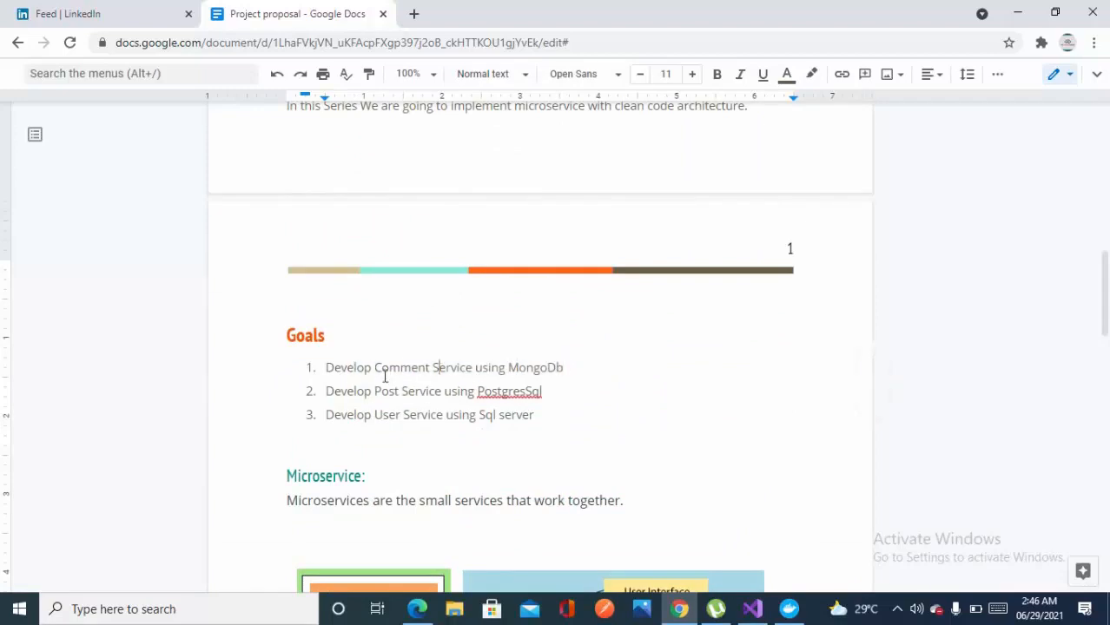
{"action": "mouse_move", "coordinate": [1077, 260]}
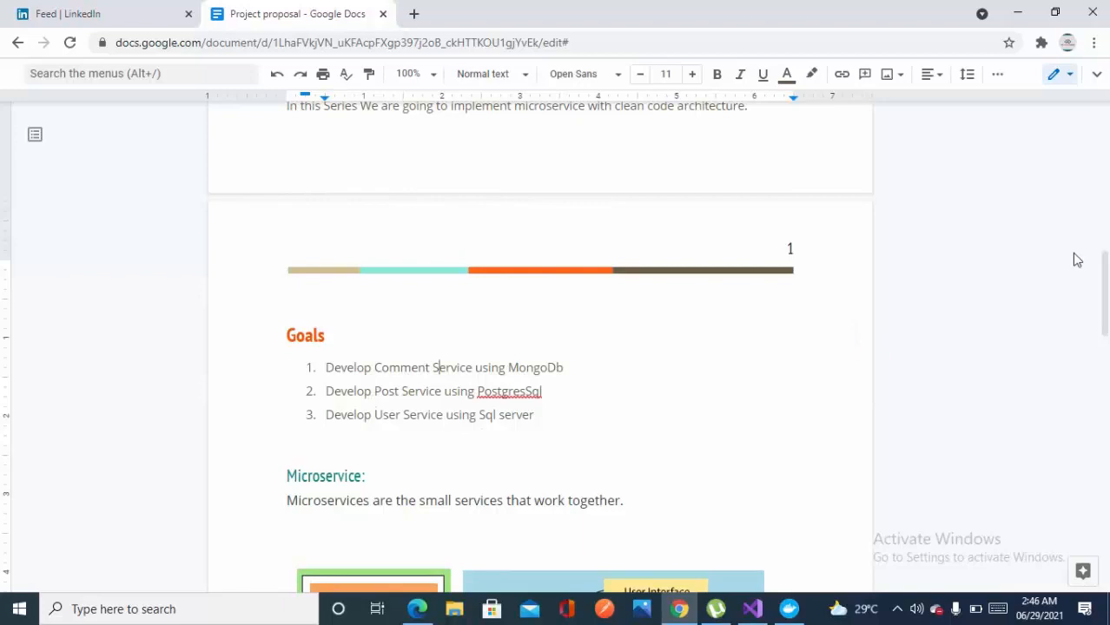
{"action": "scroll", "scroll_direction": "down", "scroll_amount": 3}
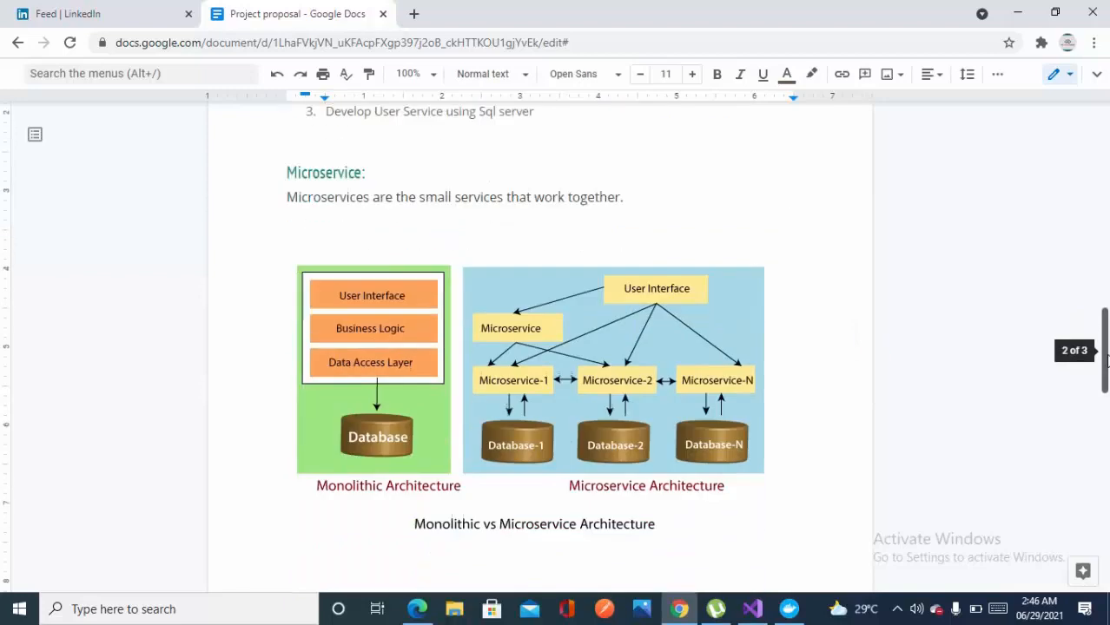
{"action": "scroll", "scroll_direction": "down", "scroll_amount": 3}
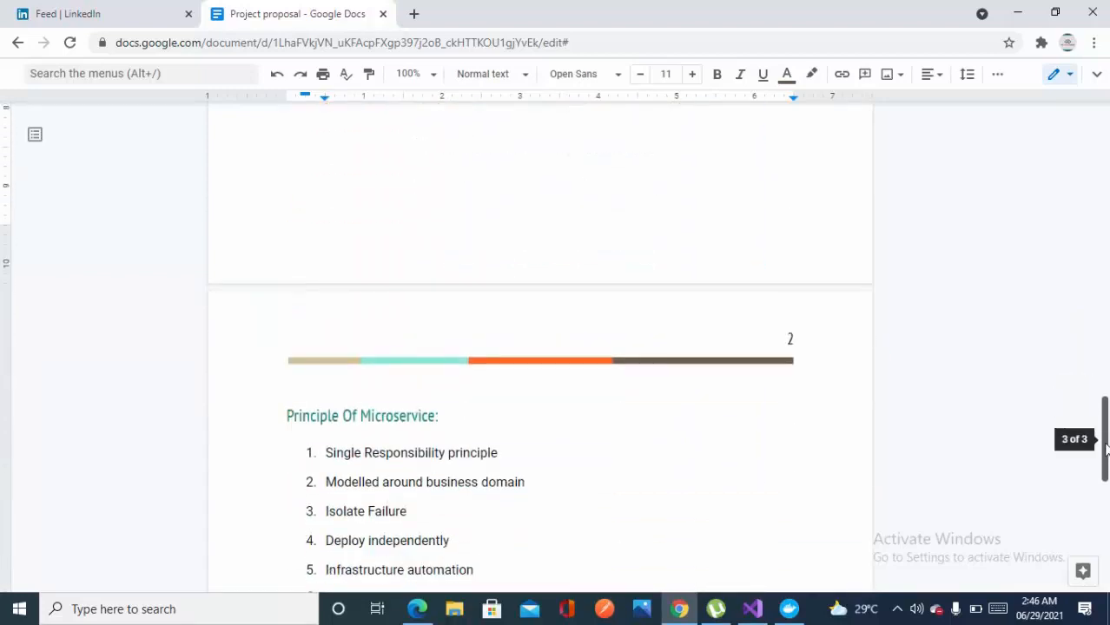
{"action": "scroll", "scroll_direction": "up", "scroll_amount": 3}
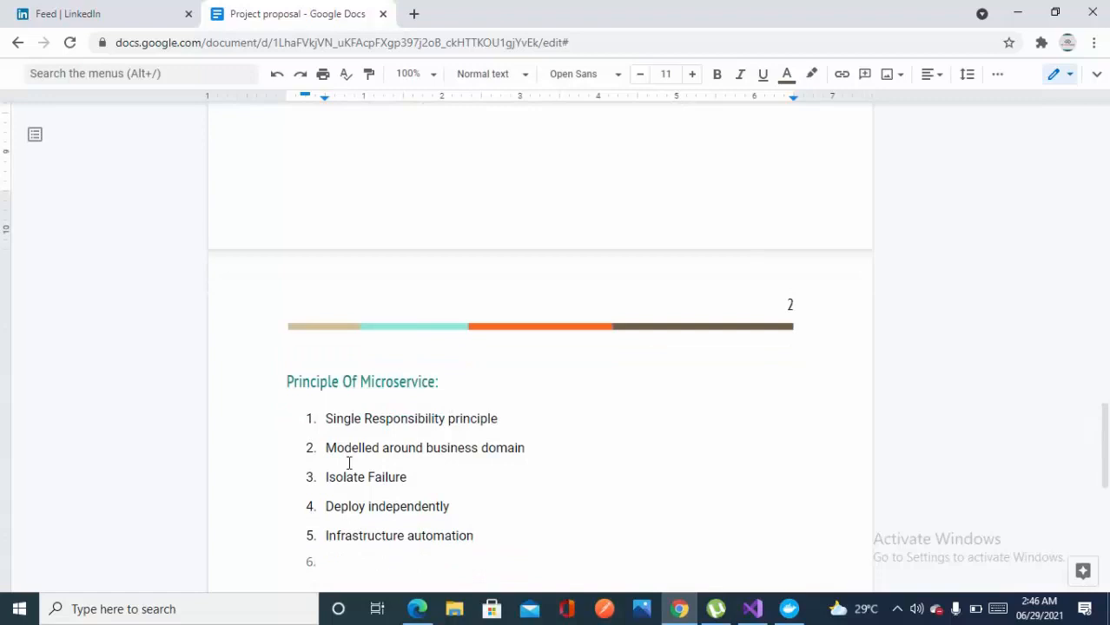
{"action": "scroll", "scroll_direction": "up", "scroll_amount": 3}
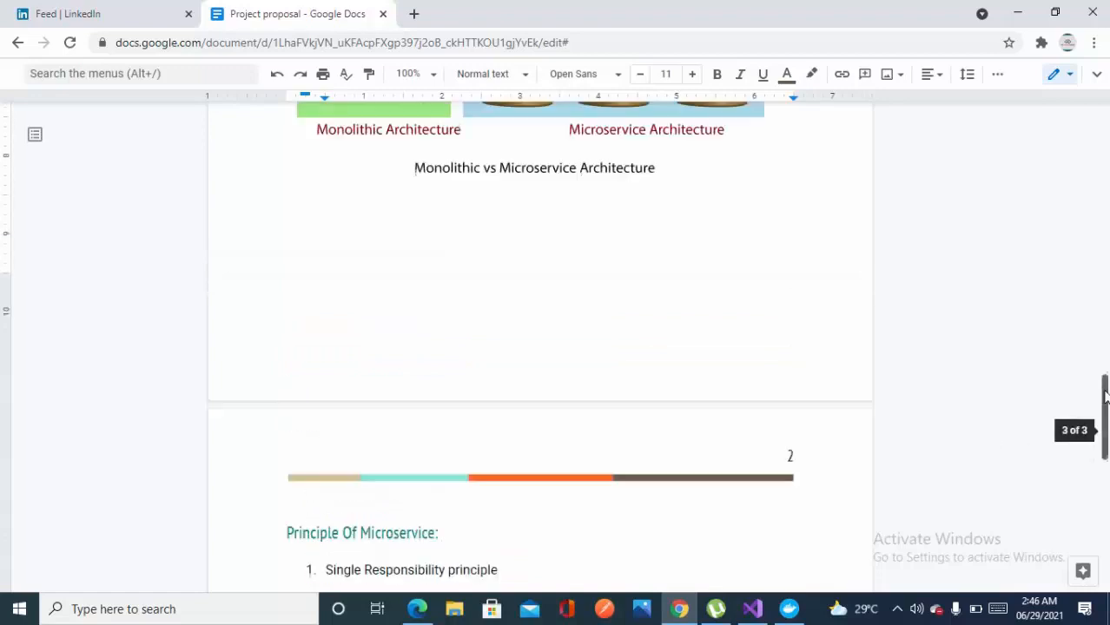
{"action": "scroll", "scroll_direction": "up", "scroll_amount": 3}
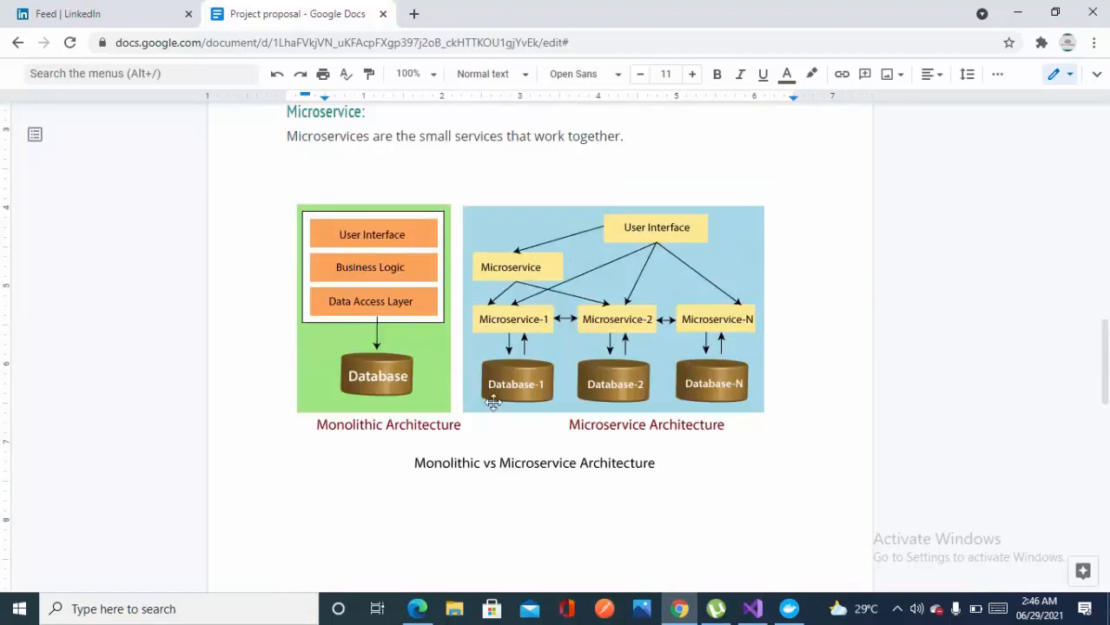
{"action": "mouse_move", "coordinate": [493, 402]}
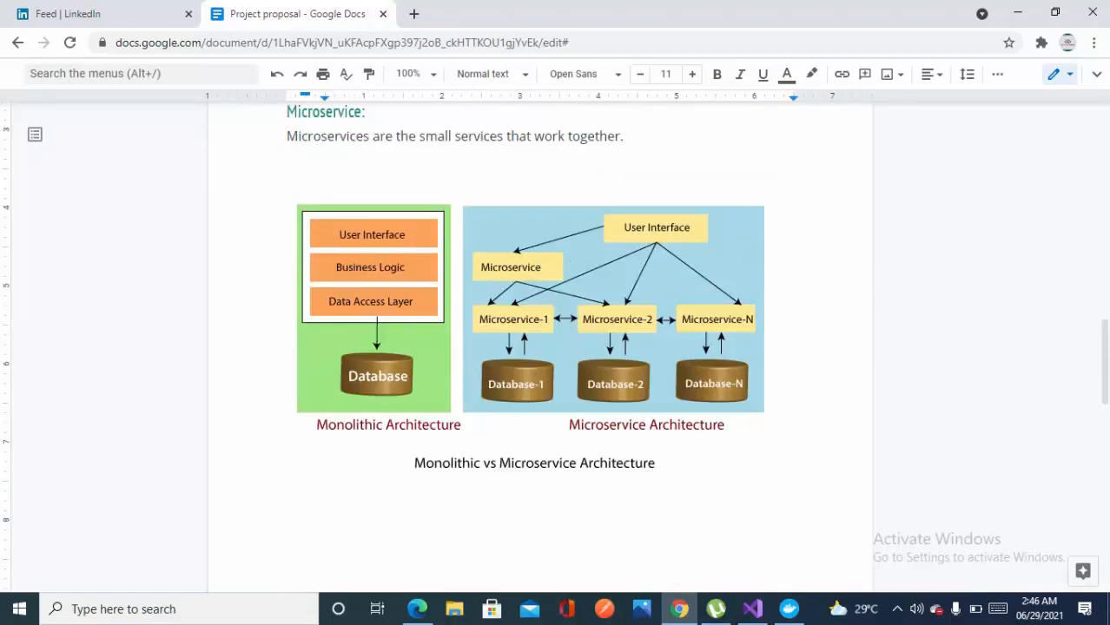
{"action": "scroll", "scroll_direction": "up", "scroll_amount": 3}
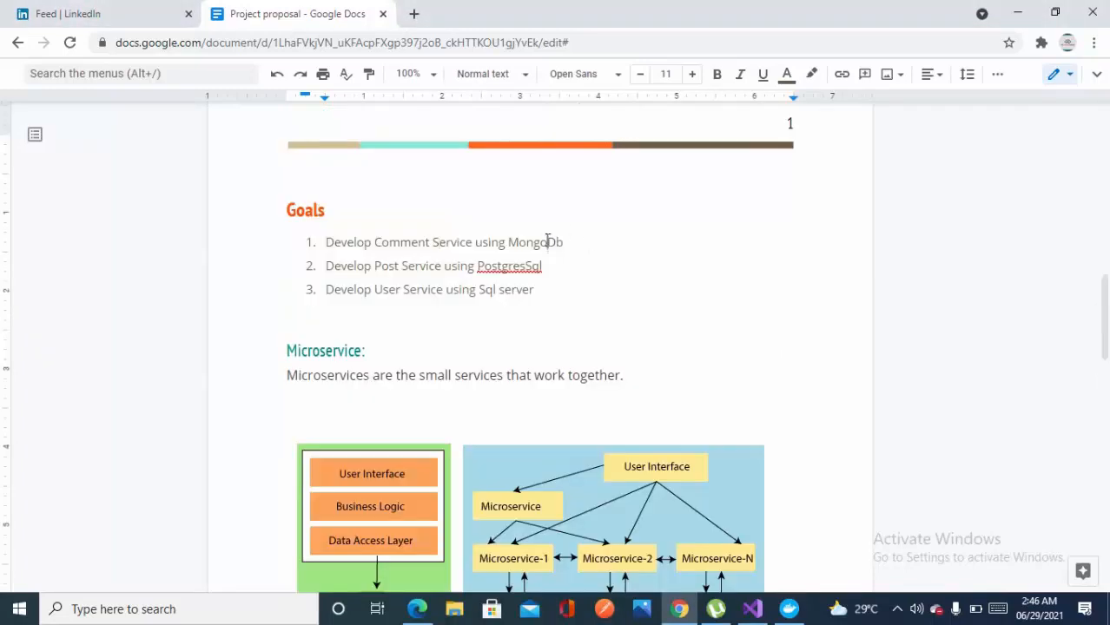
{"action": "double_click", "coordinate": [535, 242]}
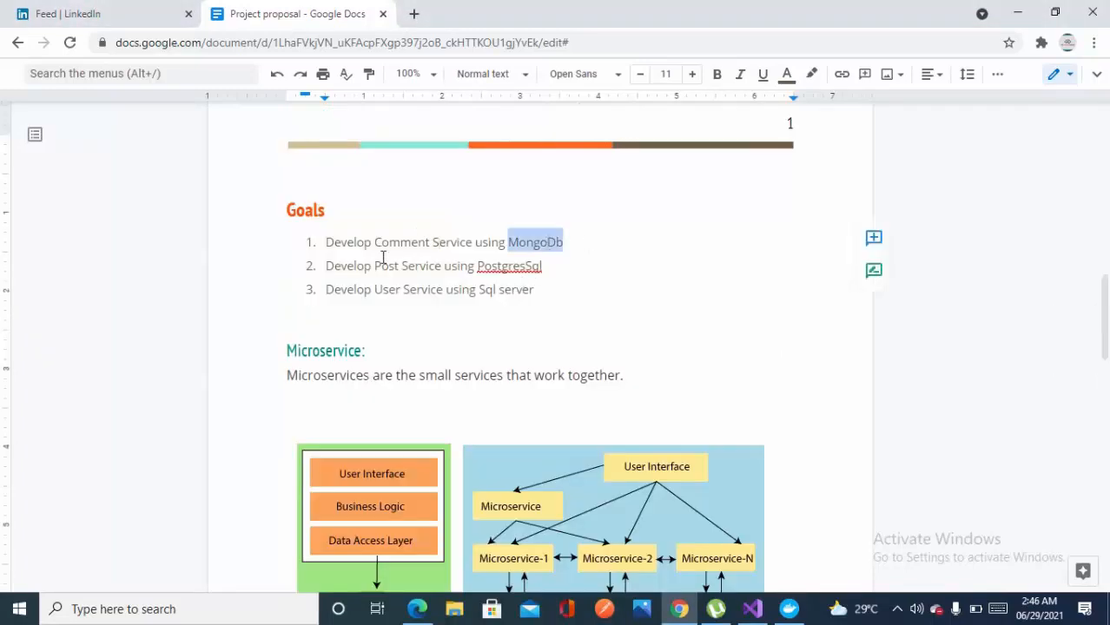
{"action": "double_click", "coordinate": [401, 242]}
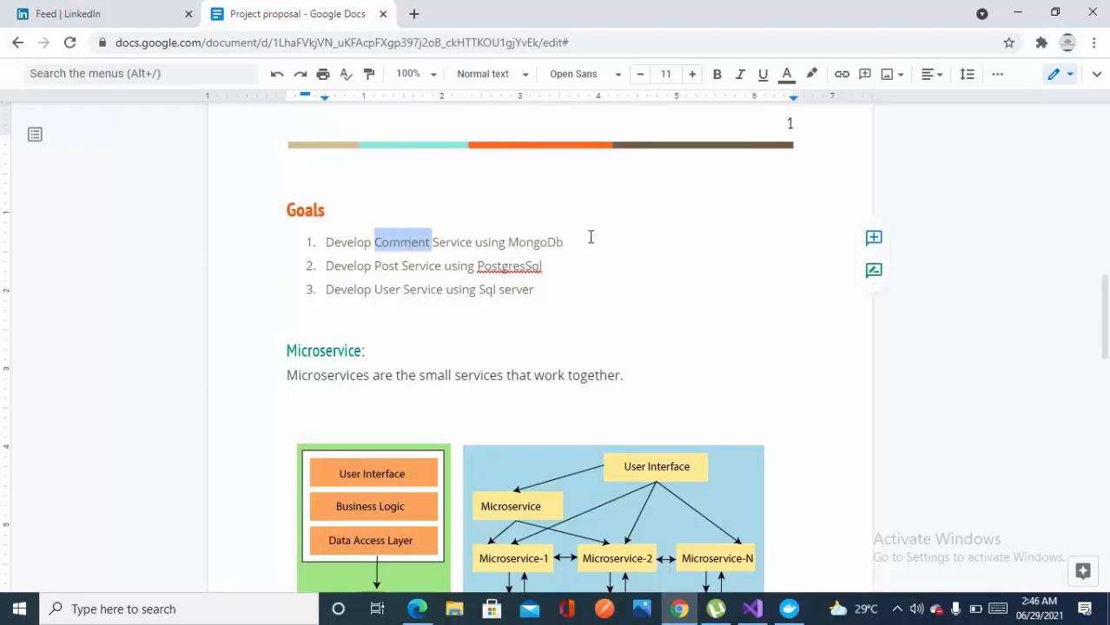
{"action": "double_click", "coordinate": [535, 241]}
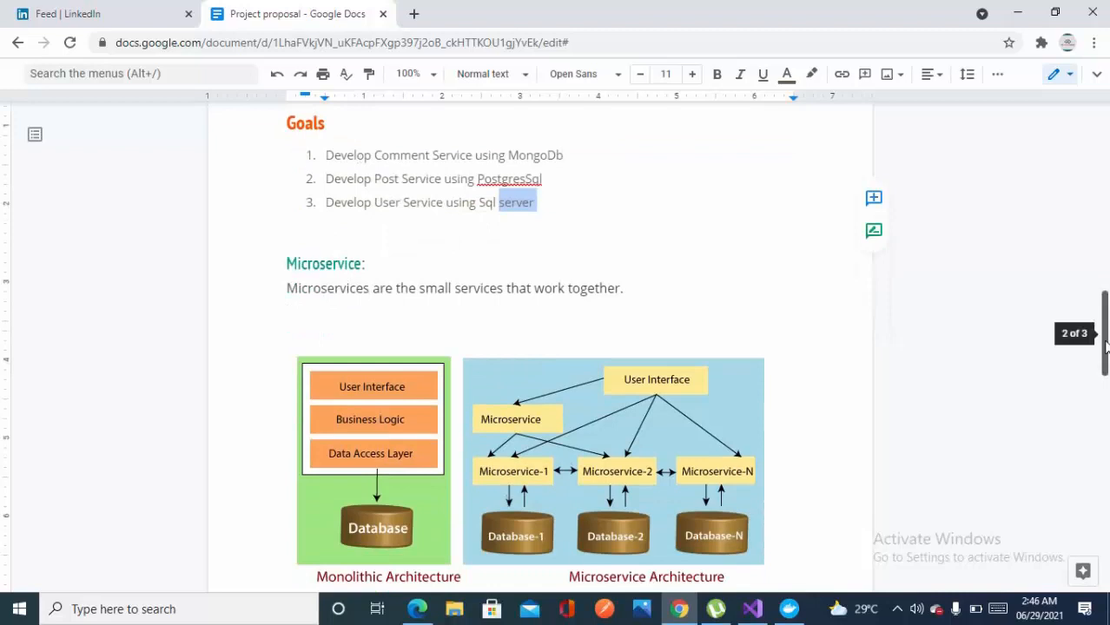
{"action": "scroll", "scroll_direction": "down", "scroll_amount": 3}
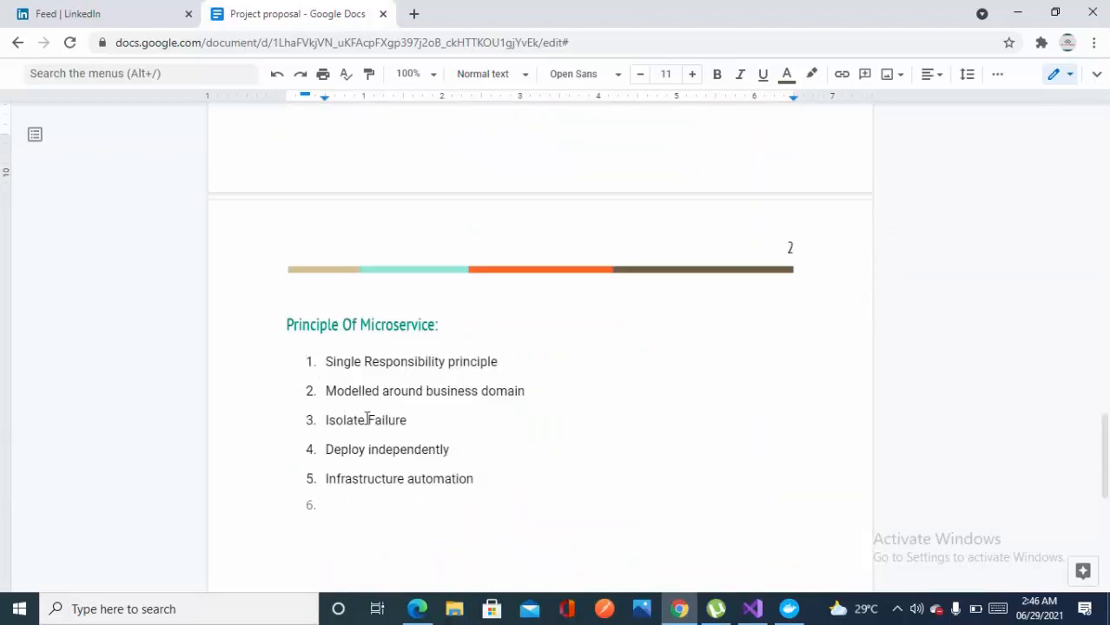
{"action": "scroll", "scroll_direction": "up", "scroll_amount": 3}
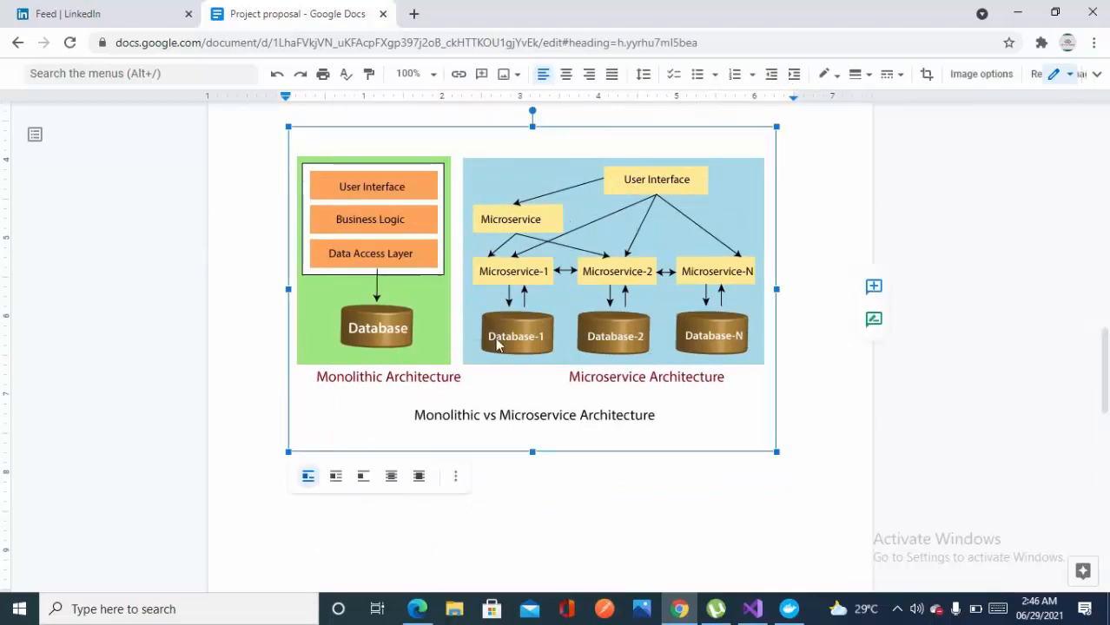
{"action": "left_click", "coordinate": [286, 491]}
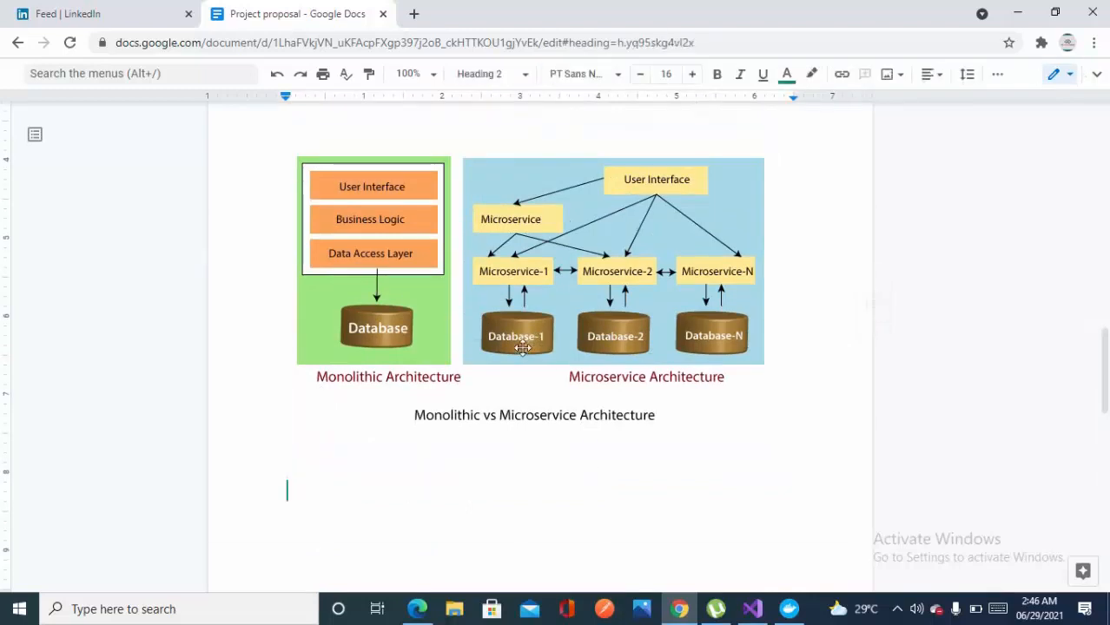
{"action": "scroll", "scroll_direction": "down", "scroll_amount": 3}
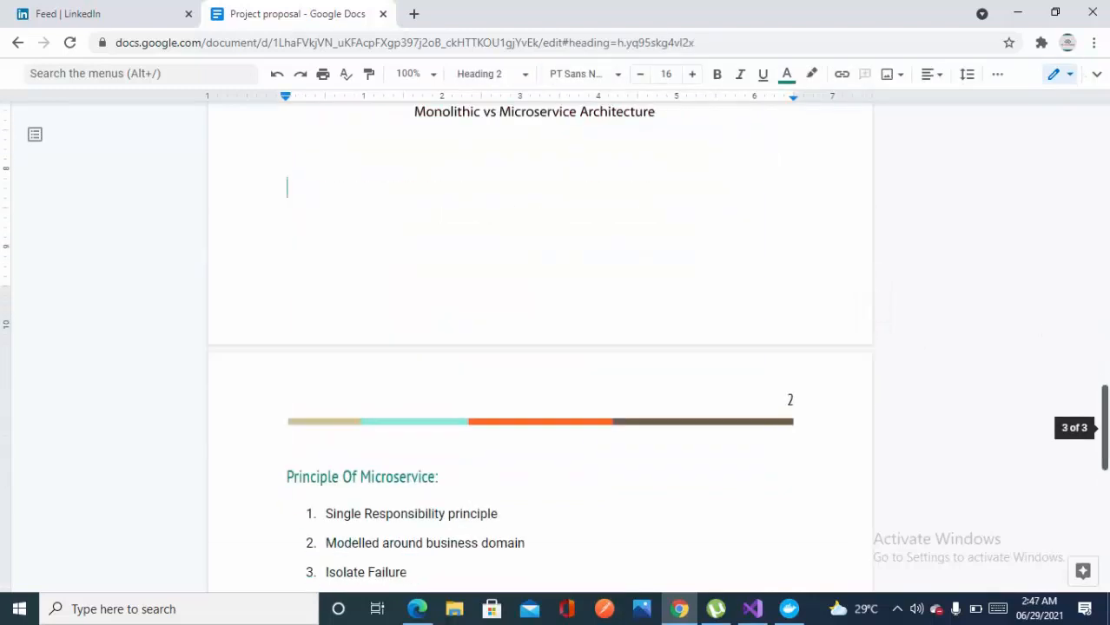
{"action": "scroll", "scroll_direction": "up", "scroll_amount": 3}
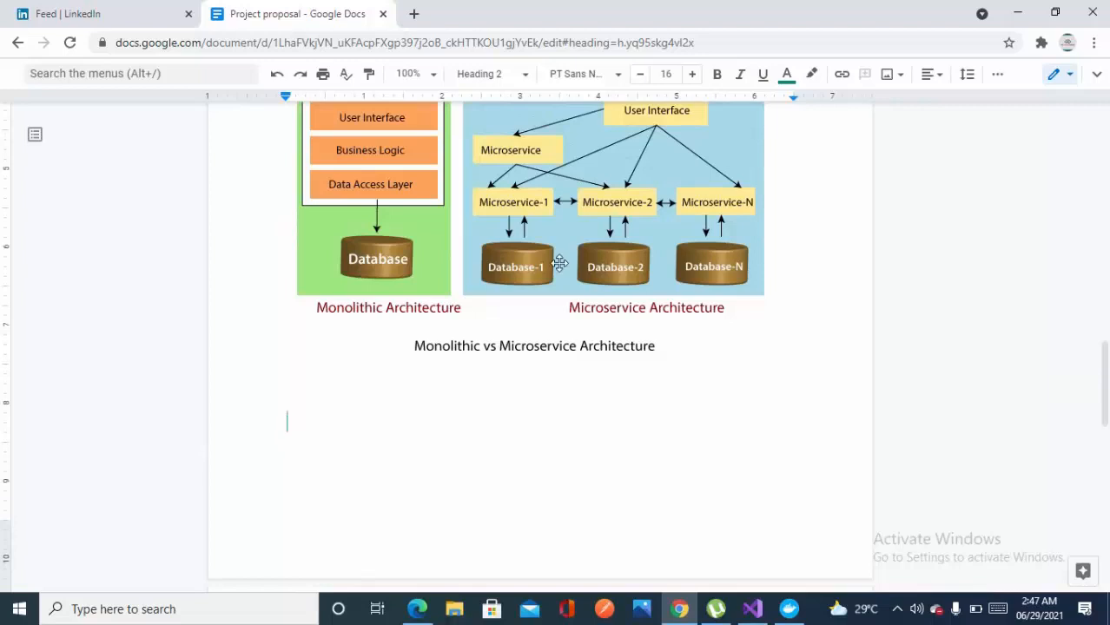
{"action": "mouse_move", "coordinate": [492, 277]}
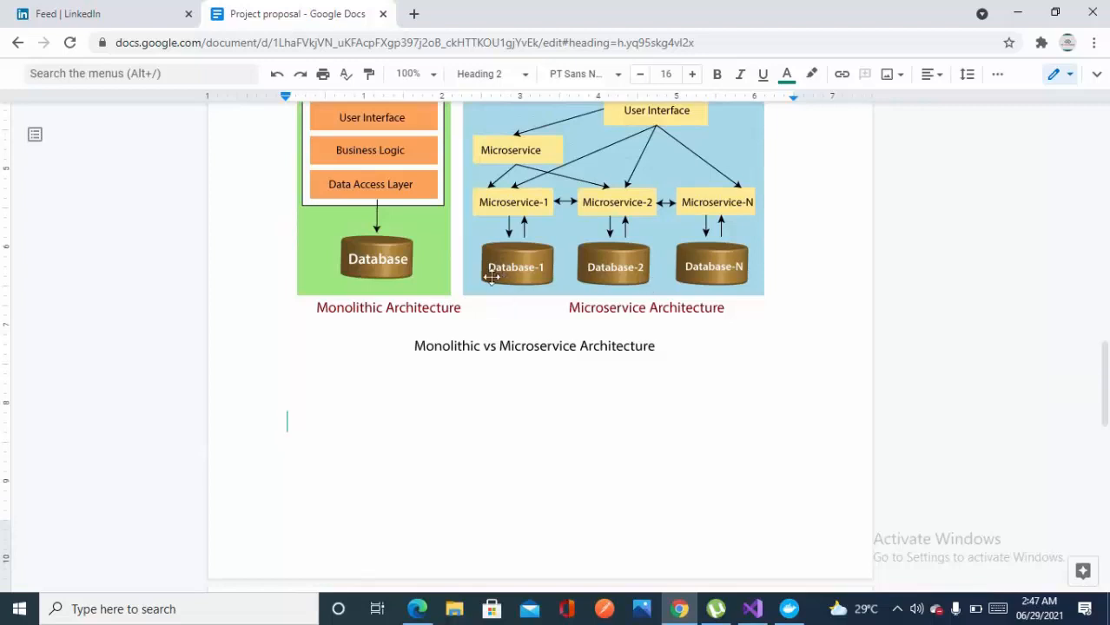
{"action": "mouse_move", "coordinate": [553, 293]}
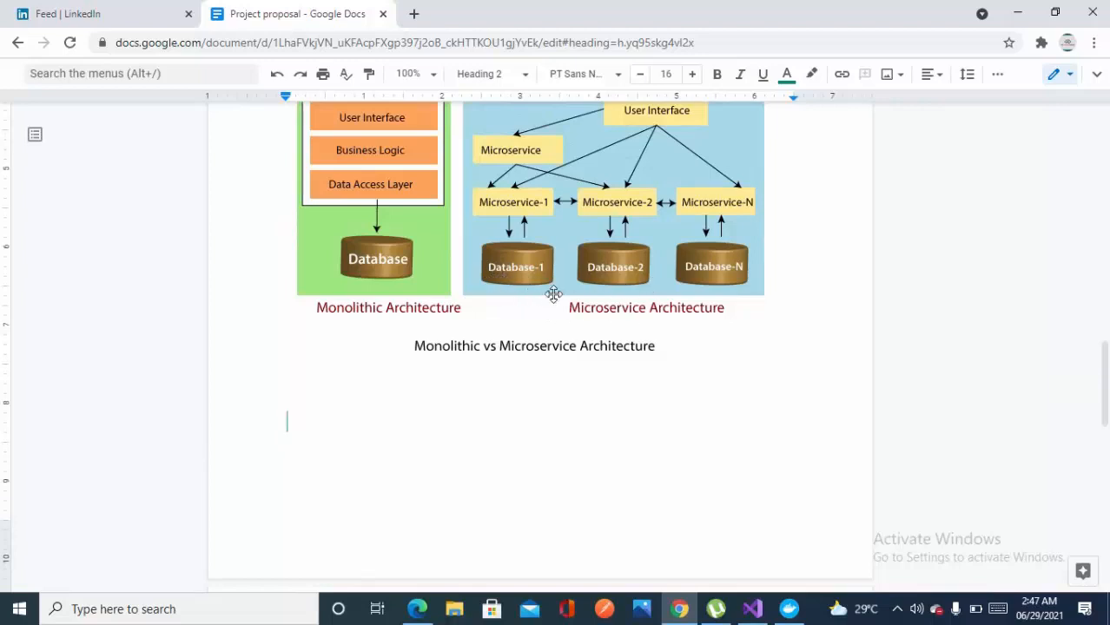
{"action": "mouse_move", "coordinate": [748, 307]}
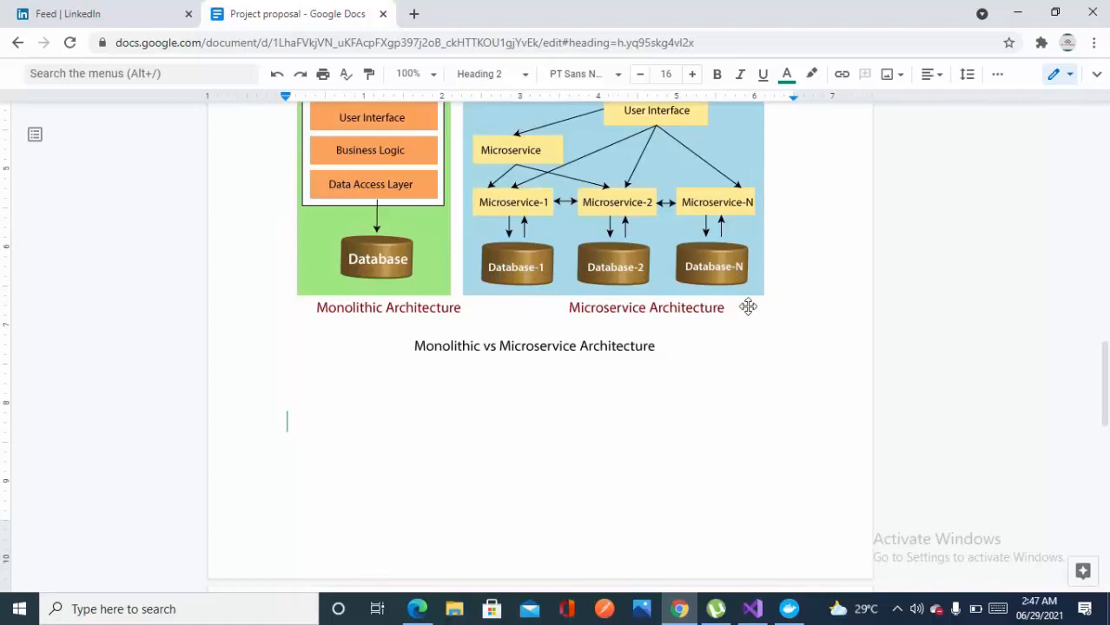
{"action": "mouse_move", "coordinate": [528, 291]}
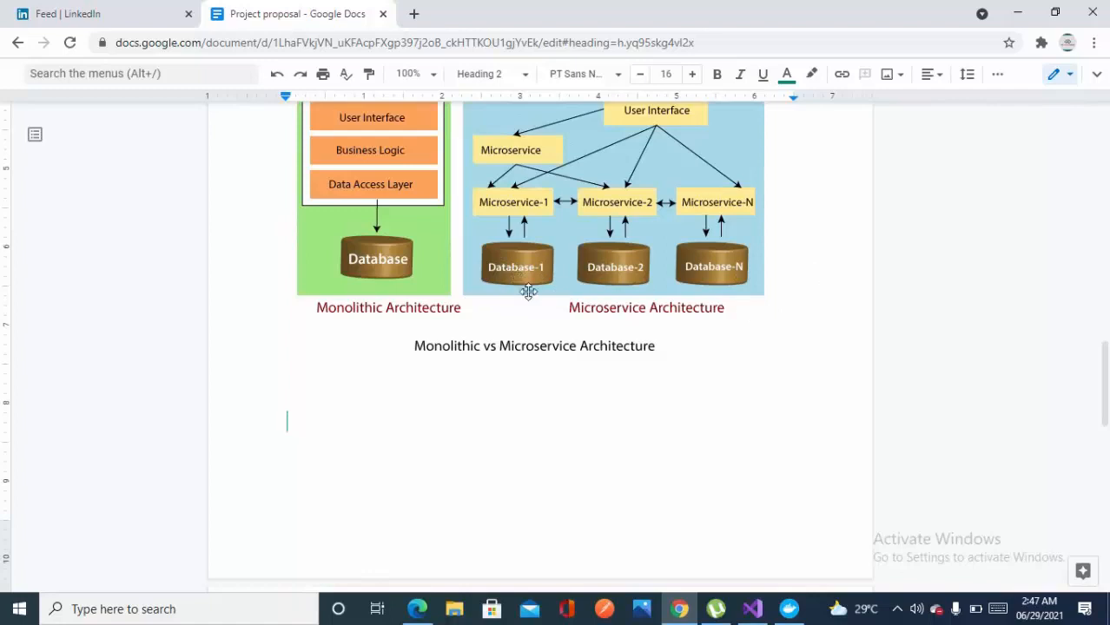
{"action": "mouse_move", "coordinate": [613, 281]}
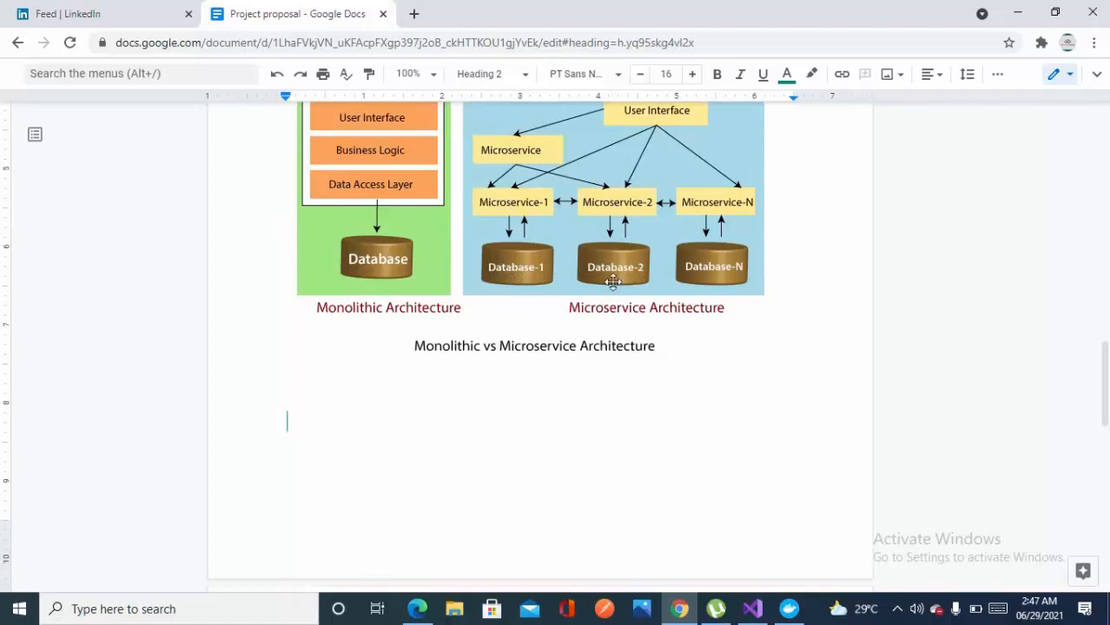
{"action": "mouse_move", "coordinate": [718, 285]}
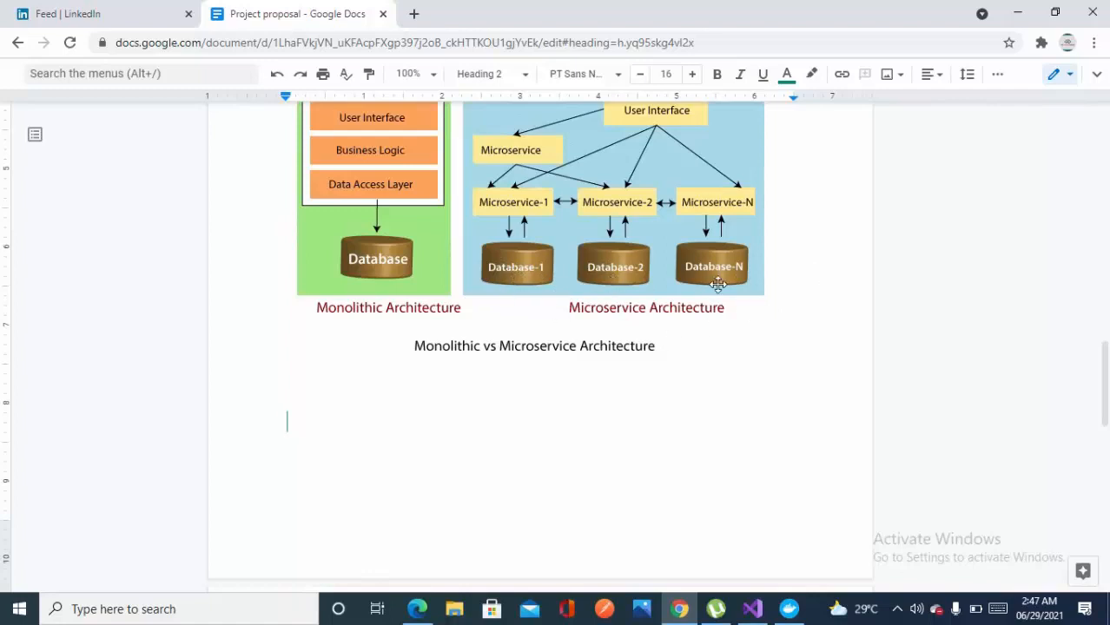
{"action": "mouse_move", "coordinate": [578, 284]}
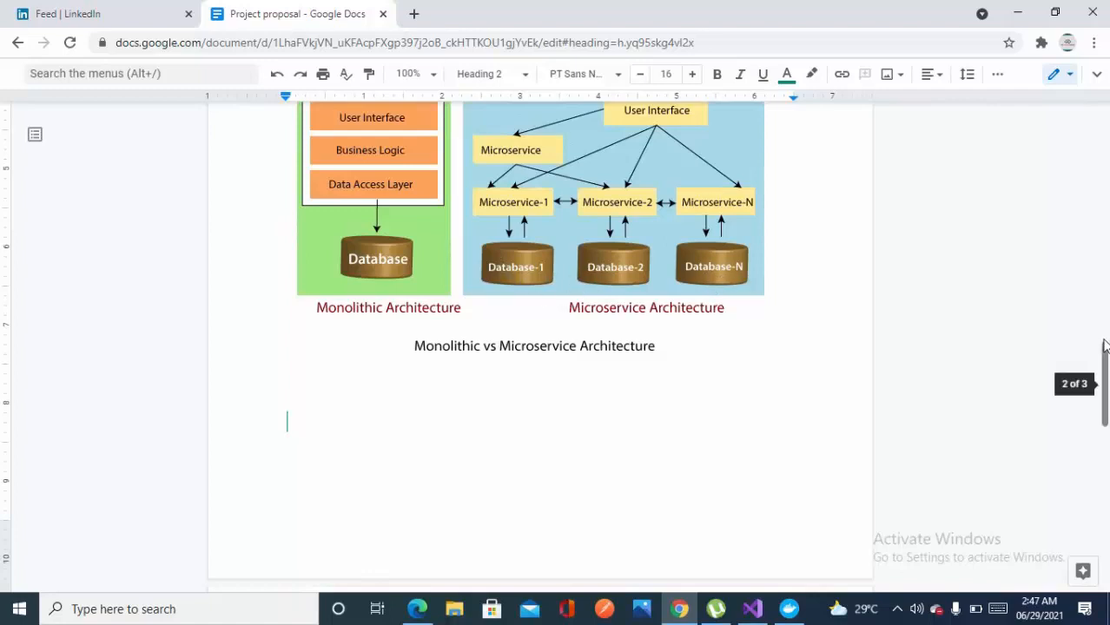
Compare the architecture diagram with the principles list, then switch to Visual Studio's Comment.API solution.
{"action": "scroll", "scroll_direction": "up", "scroll_amount": 3}
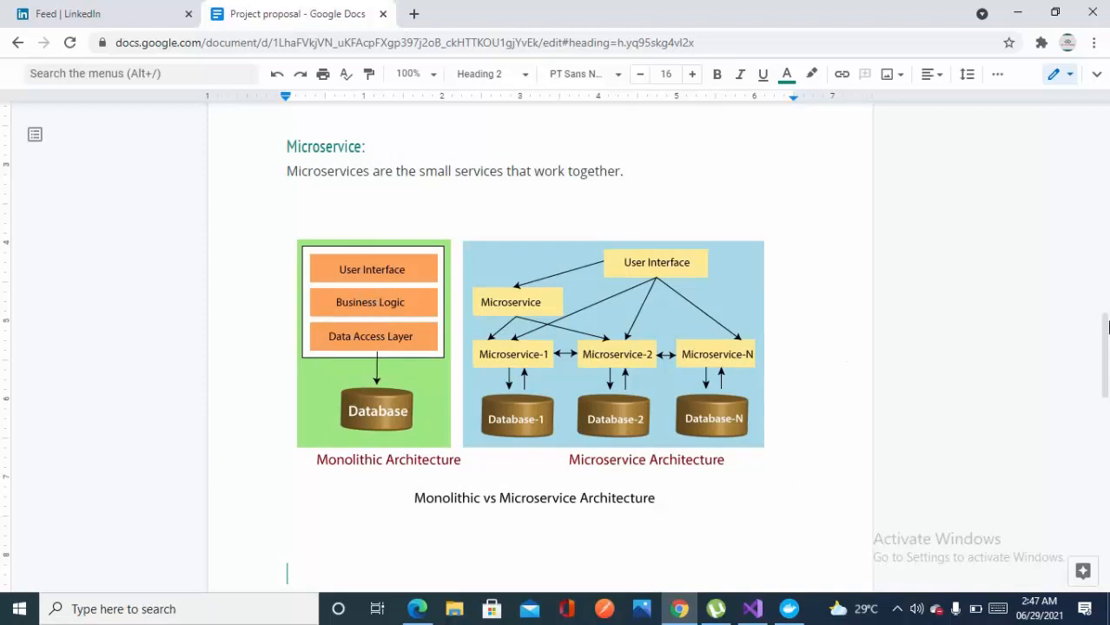
{"action": "scroll", "scroll_direction": "down", "scroll_amount": 3}
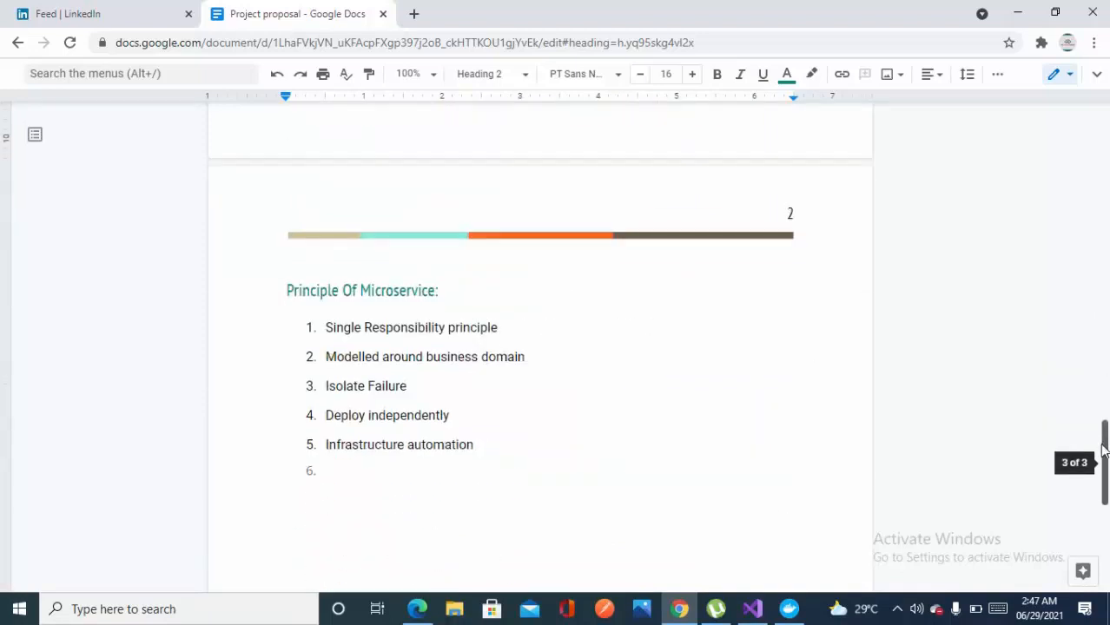
{"action": "scroll", "scroll_direction": "up", "scroll_amount": 3}
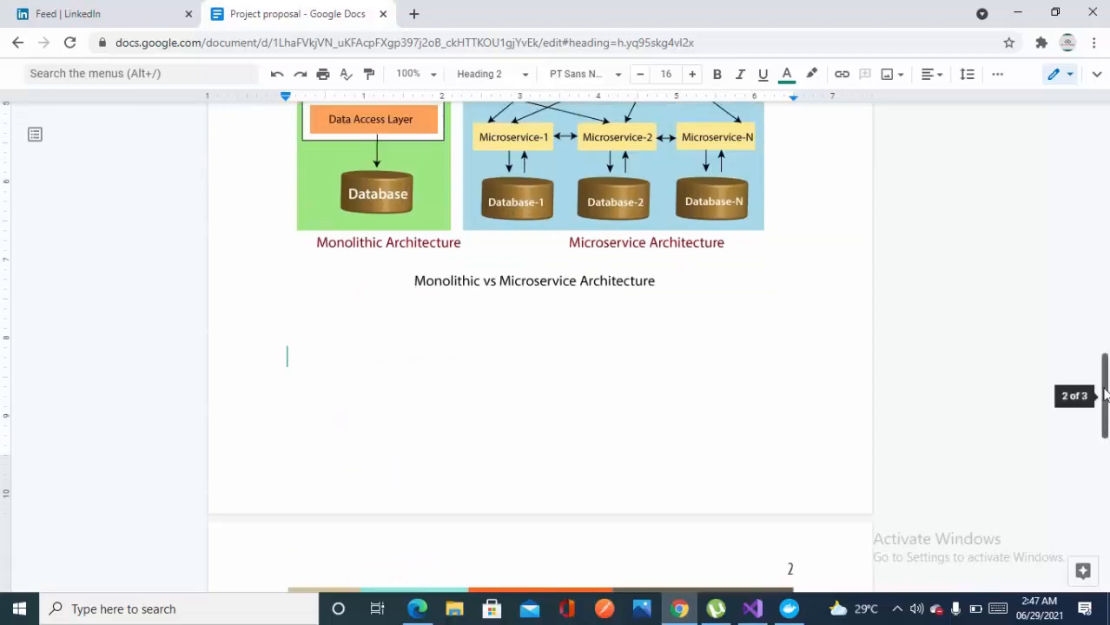
{"action": "scroll", "scroll_direction": "down", "scroll_amount": 3}
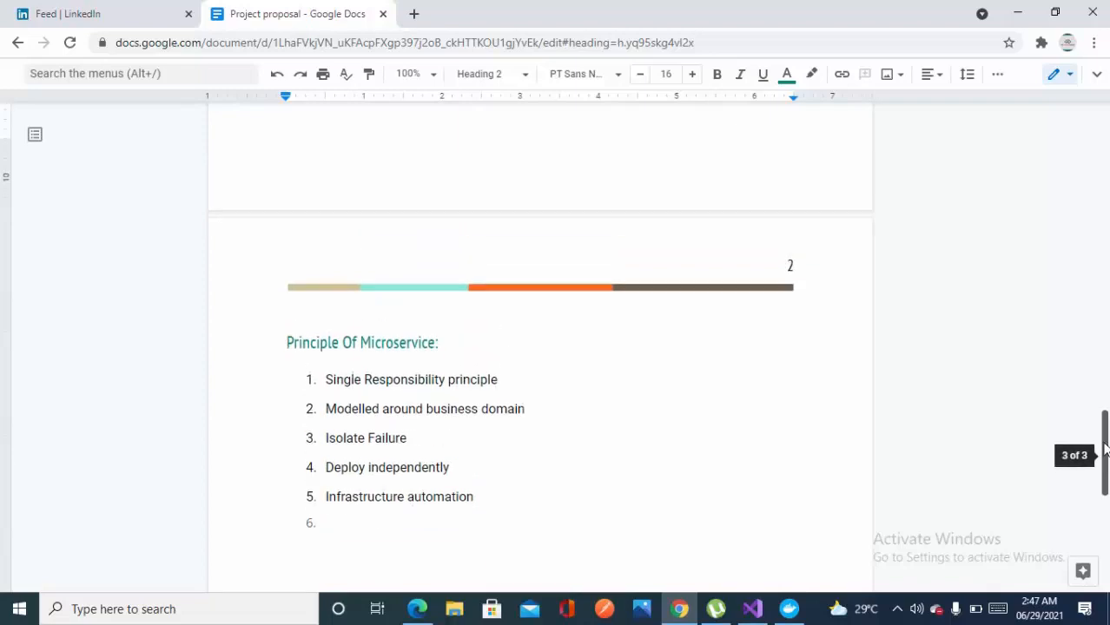
{"action": "scroll", "scroll_direction": "up", "scroll_amount": 3}
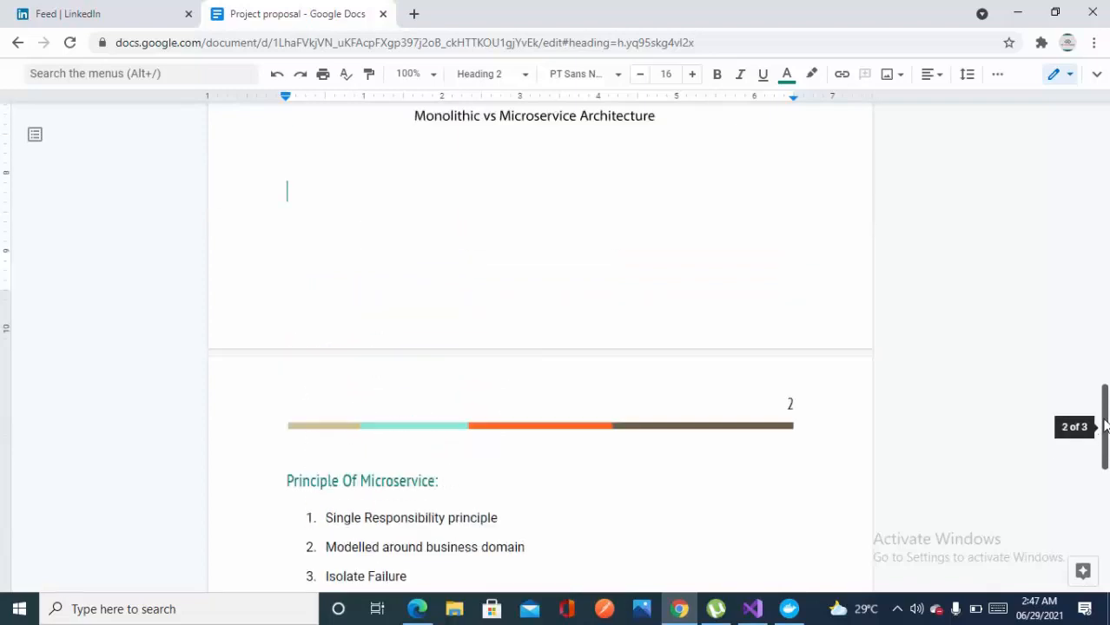
{"action": "scroll", "scroll_direction": "down", "scroll_amount": 3}
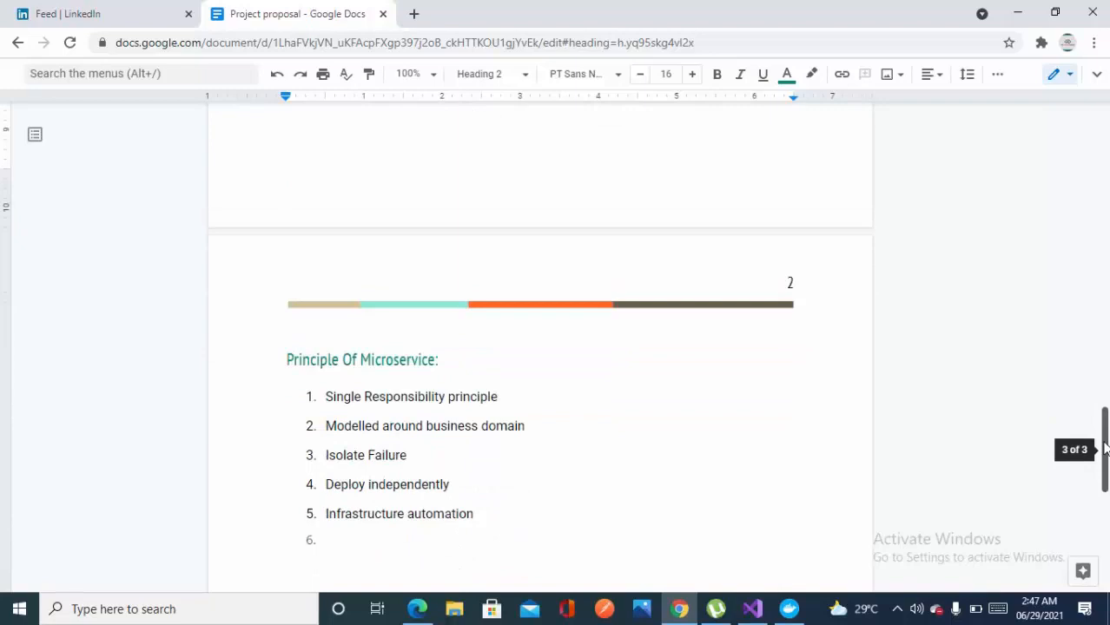
{"action": "scroll", "scroll_direction": "up", "scroll_amount": 3}
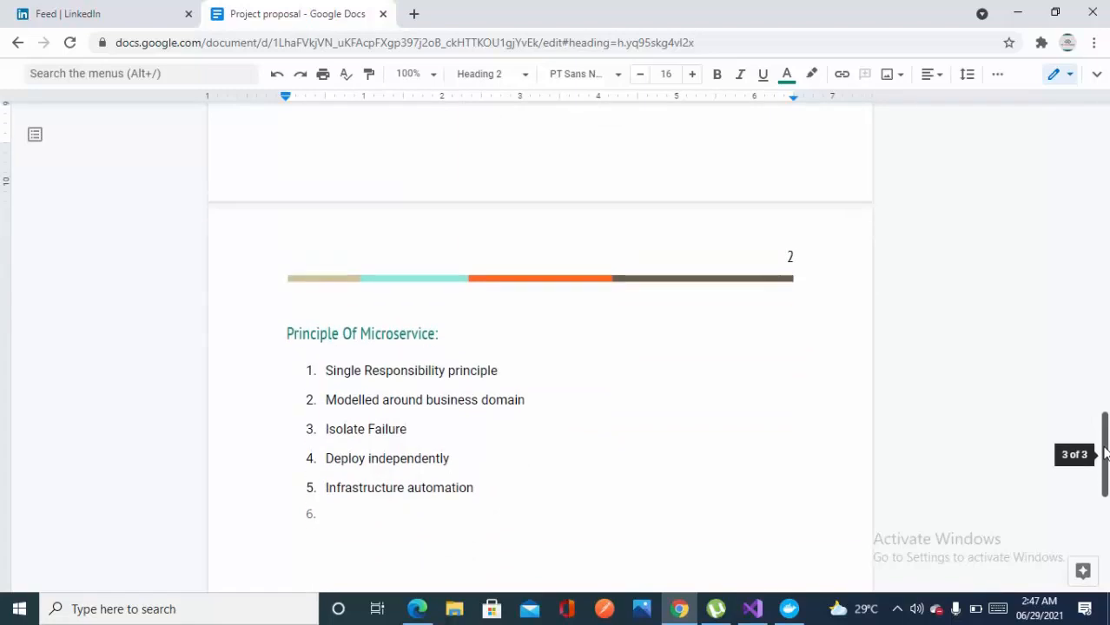
{"action": "scroll", "scroll_direction": "up", "scroll_amount": 3}
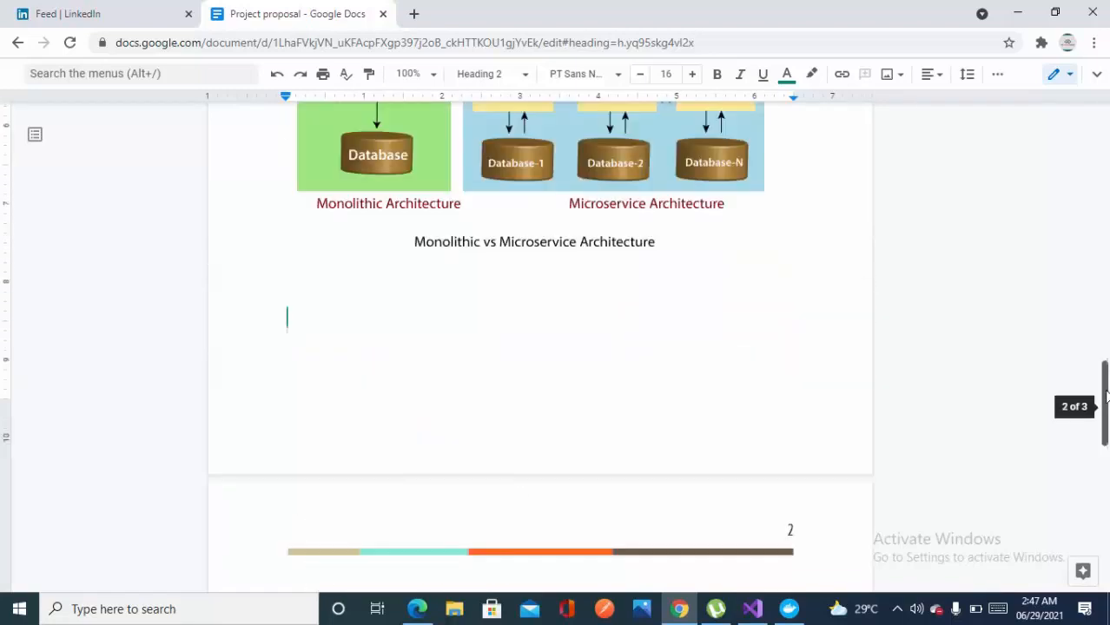
{"action": "scroll", "scroll_direction": "up", "scroll_amount": 3}
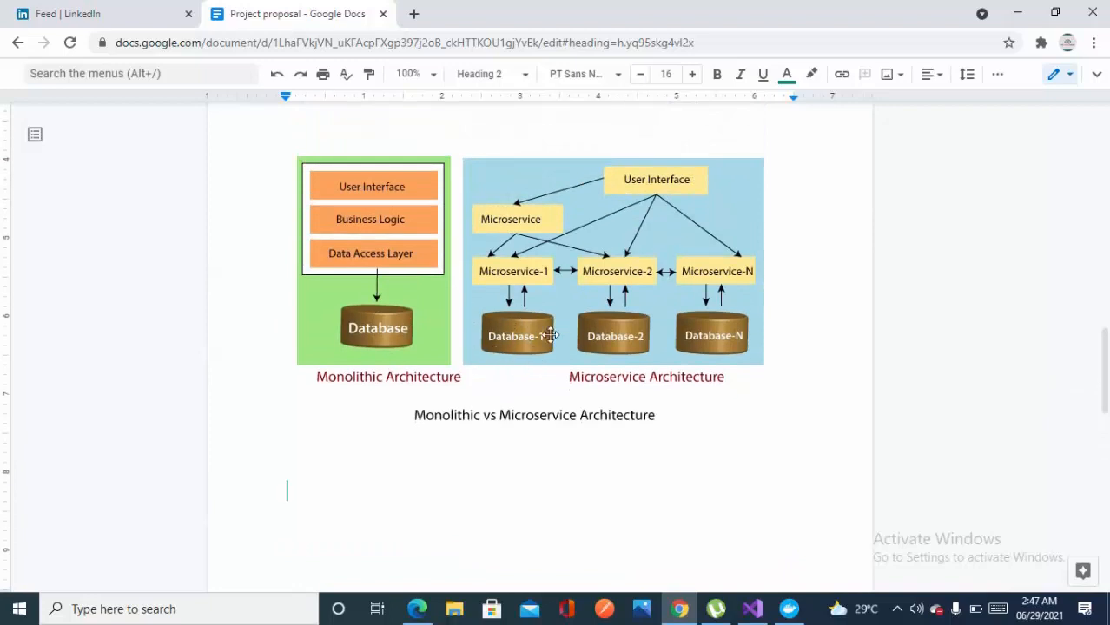
{"action": "mouse_move", "coordinate": [762, 334]}
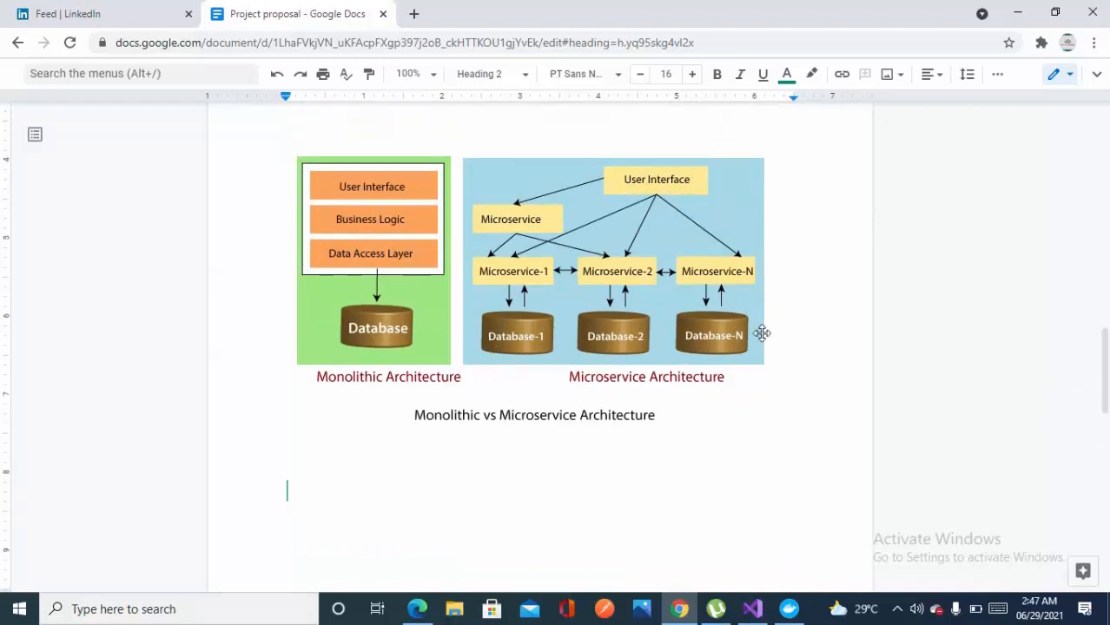
{"action": "mouse_move", "coordinate": [995, 271]}
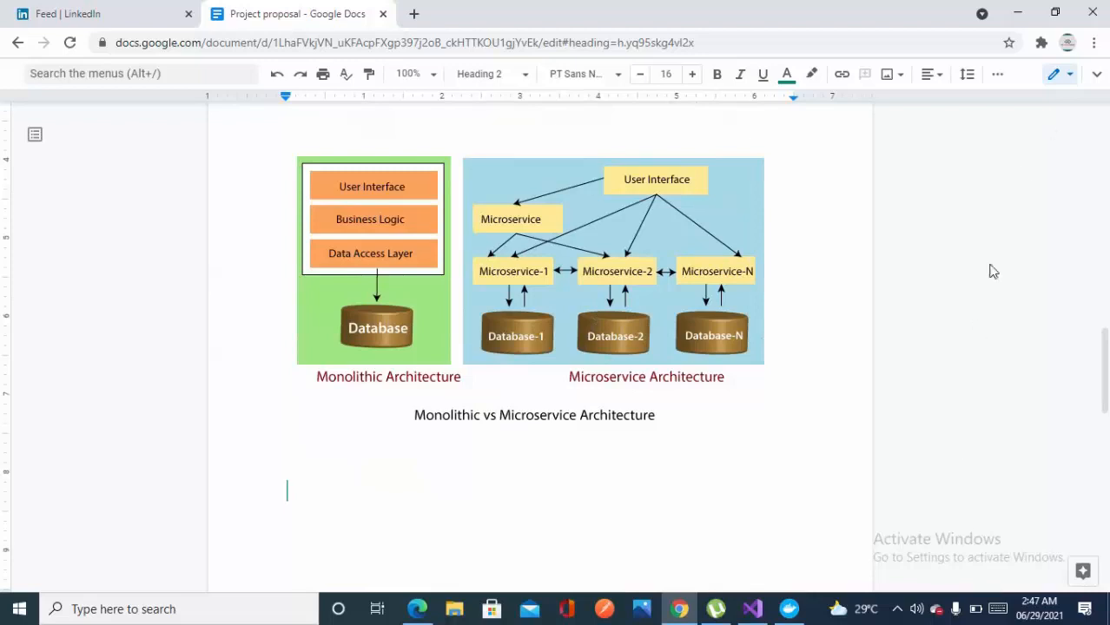
{"action": "left_click", "coordinate": [752, 609]}
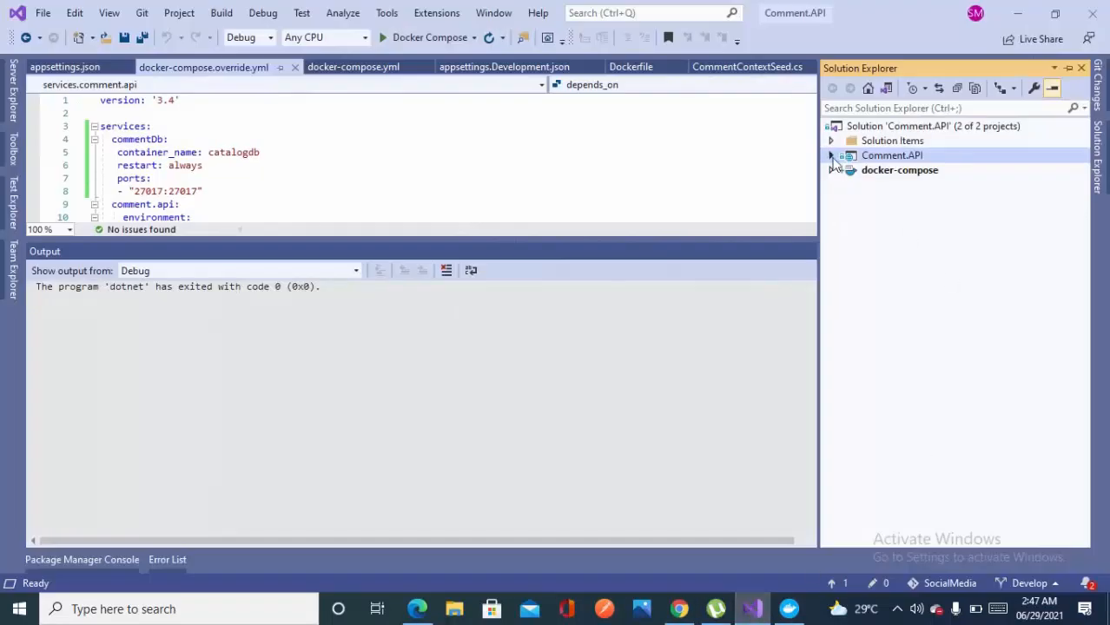
Expand Comment.API's Repository, Service and Controllers folders and open Startup.cs.
{"action": "left_click", "coordinate": [831, 155]}
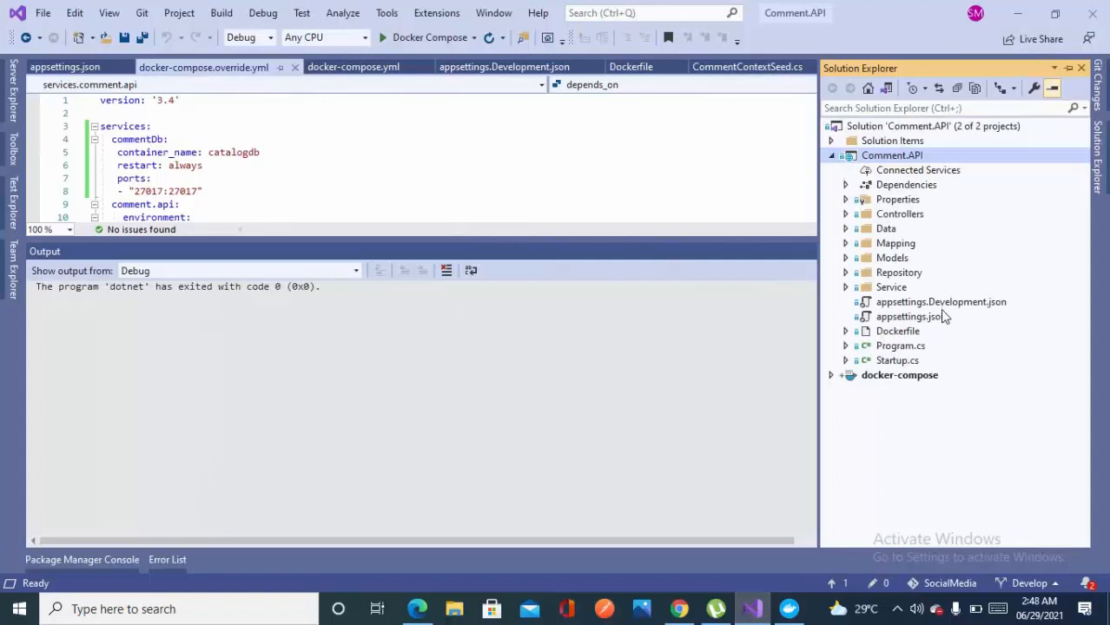
{"action": "mouse_move", "coordinate": [973, 241]}
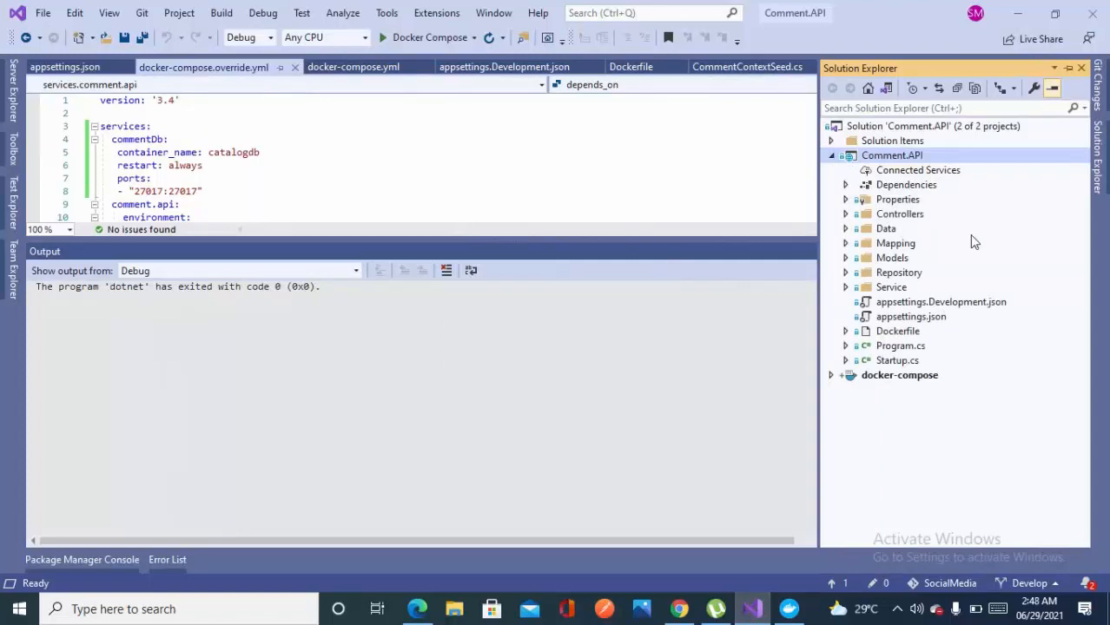
{"action": "mouse_move", "coordinate": [952, 283]}
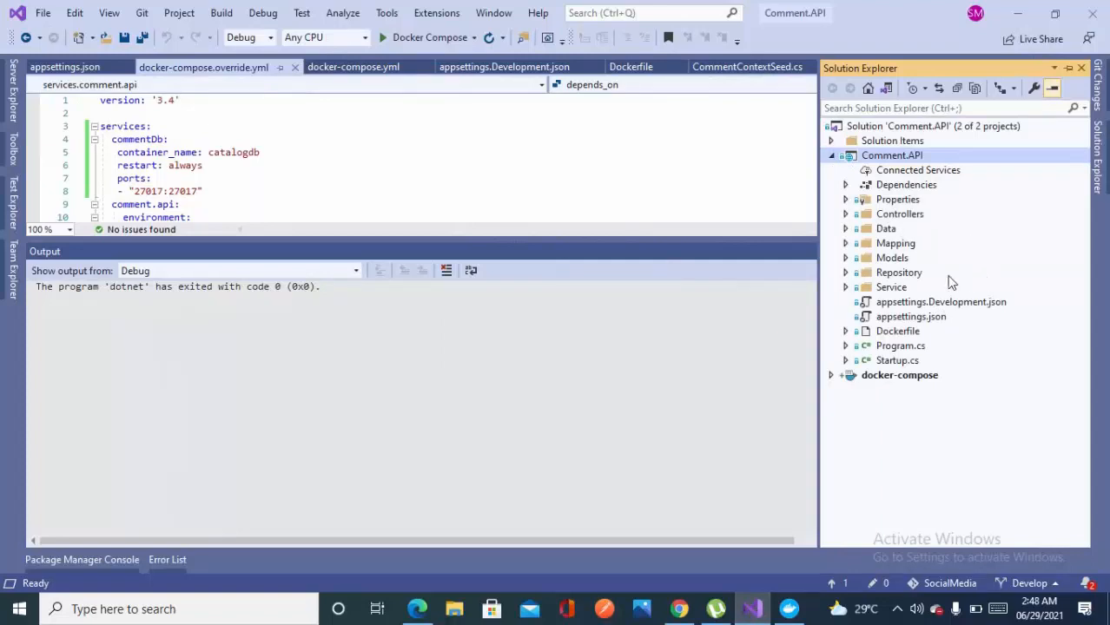
{"action": "mouse_move", "coordinate": [948, 261]}
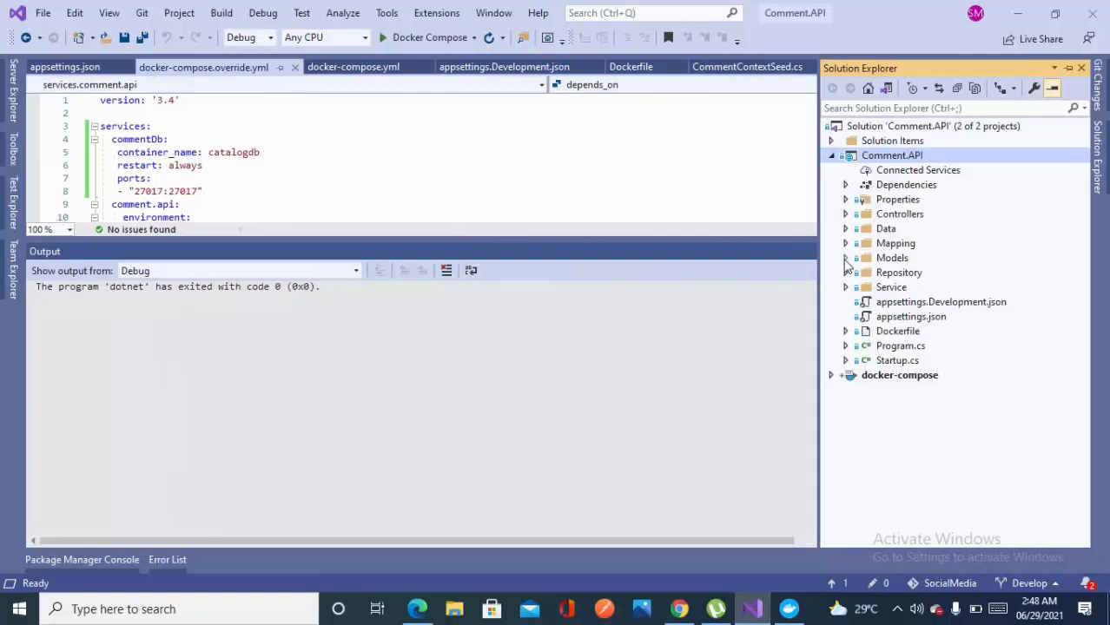
{"action": "left_click", "coordinate": [845, 258]}
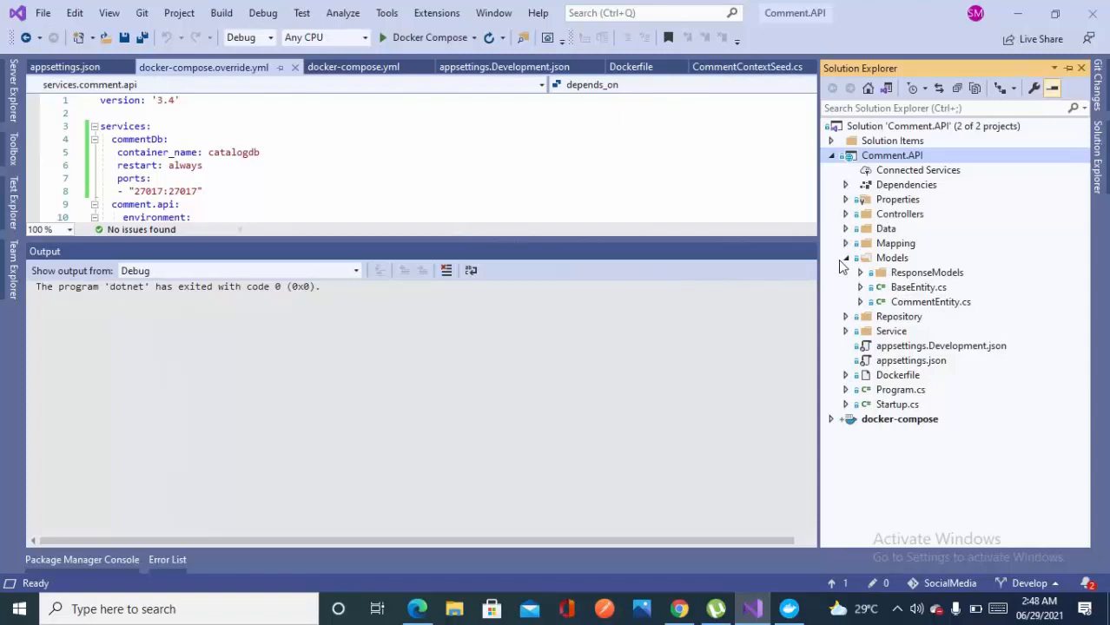
{"action": "left_click", "coordinate": [845, 258]}
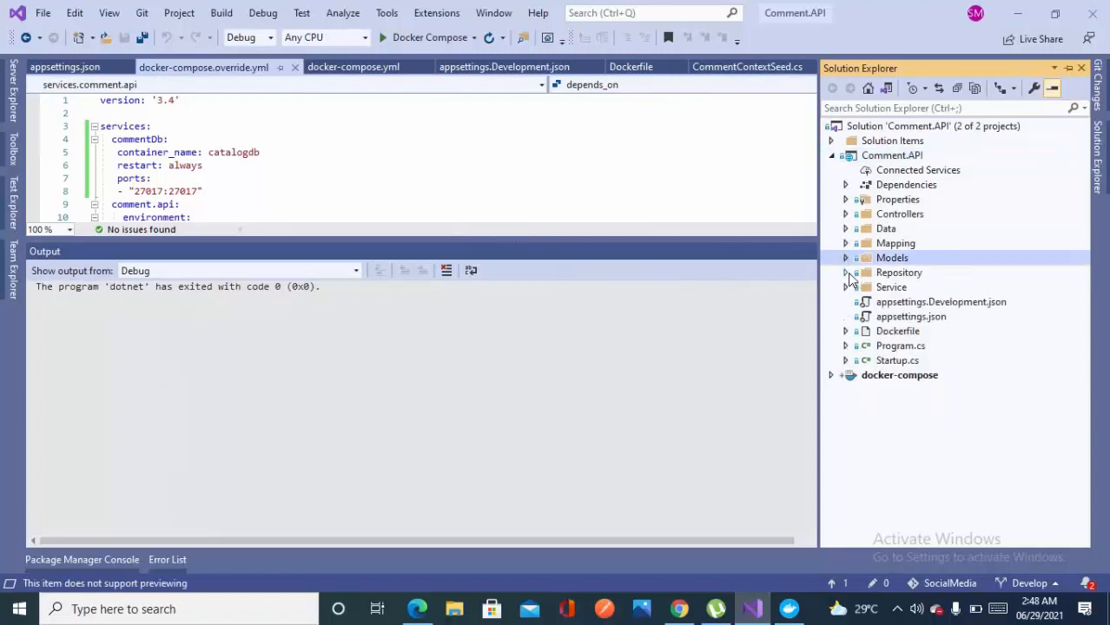
{"action": "left_click", "coordinate": [846, 272]}
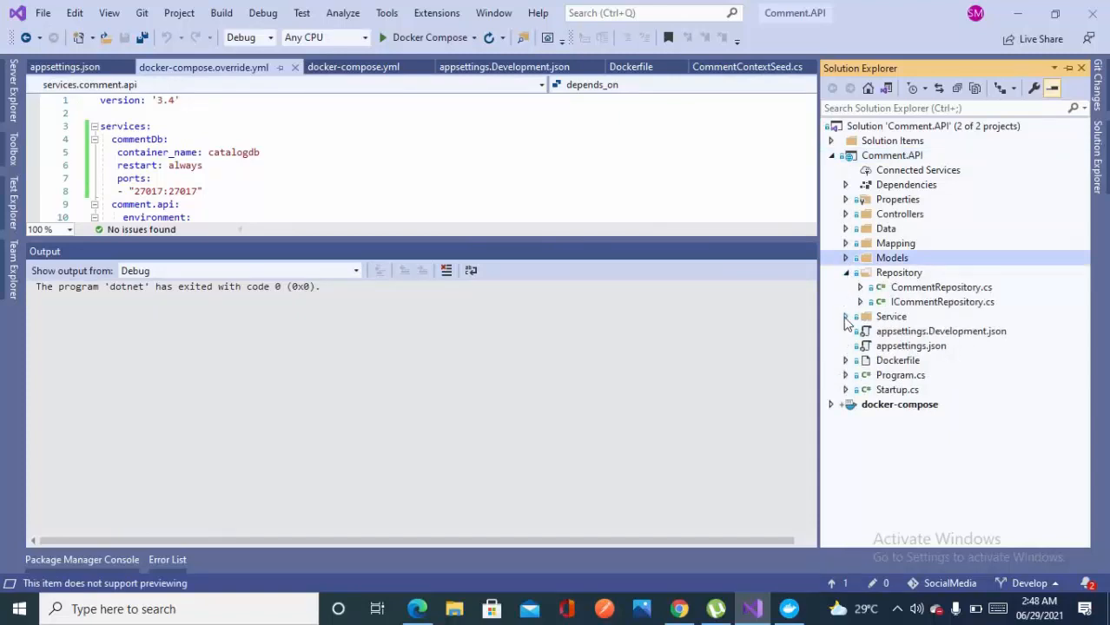
{"action": "left_click", "coordinate": [845, 316]}
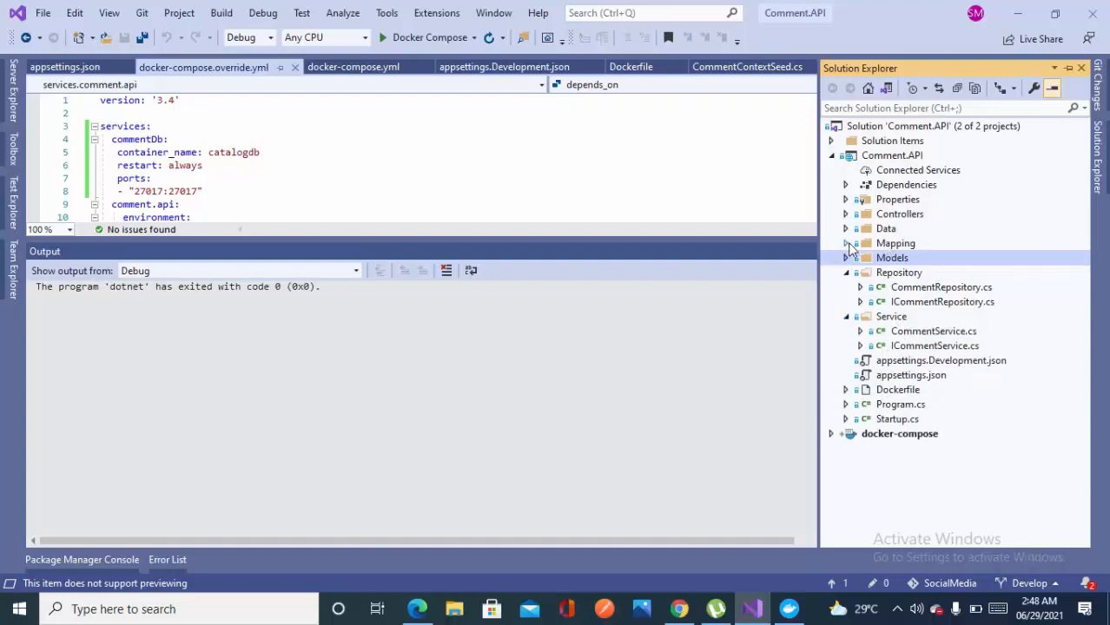
{"action": "mouse_move", "coordinate": [849, 214]}
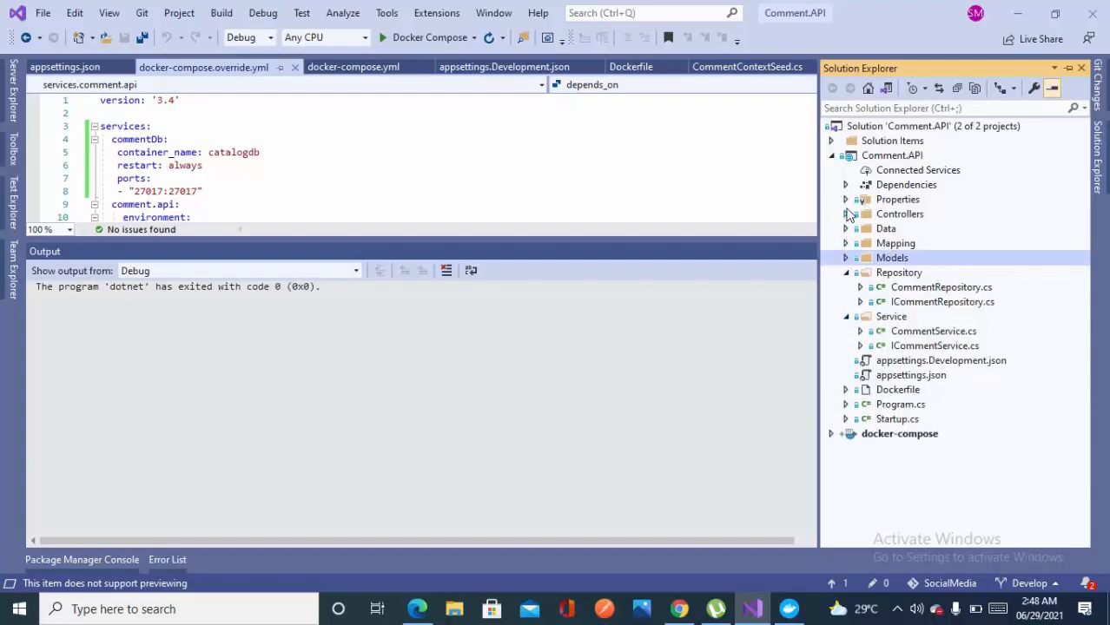
{"action": "left_click", "coordinate": [845, 213]}
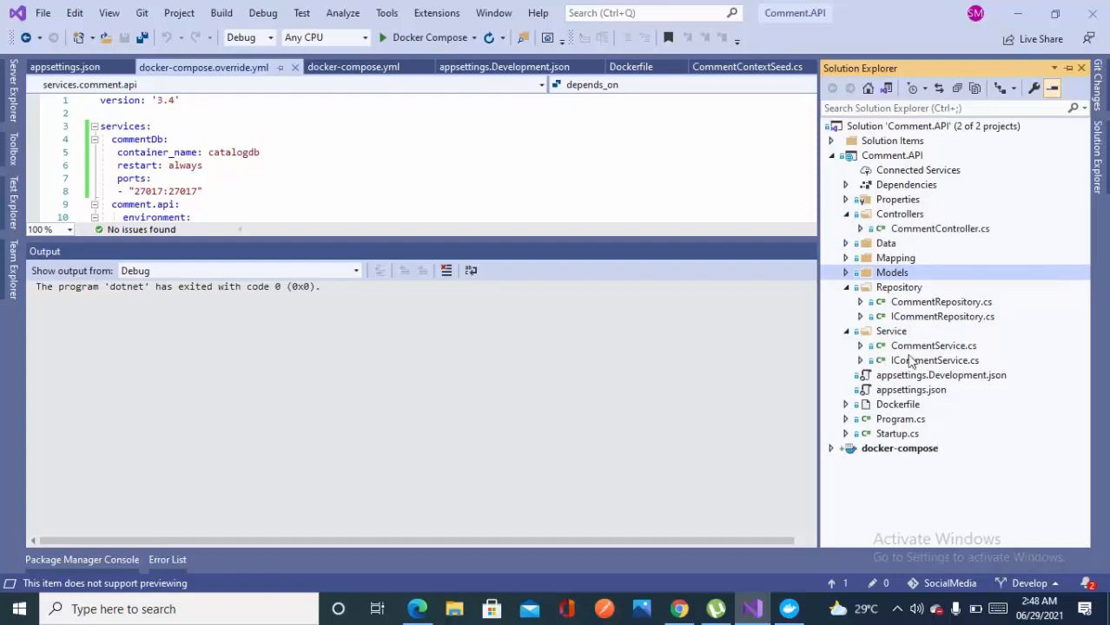
{"action": "left_click", "coordinate": [898, 434]}
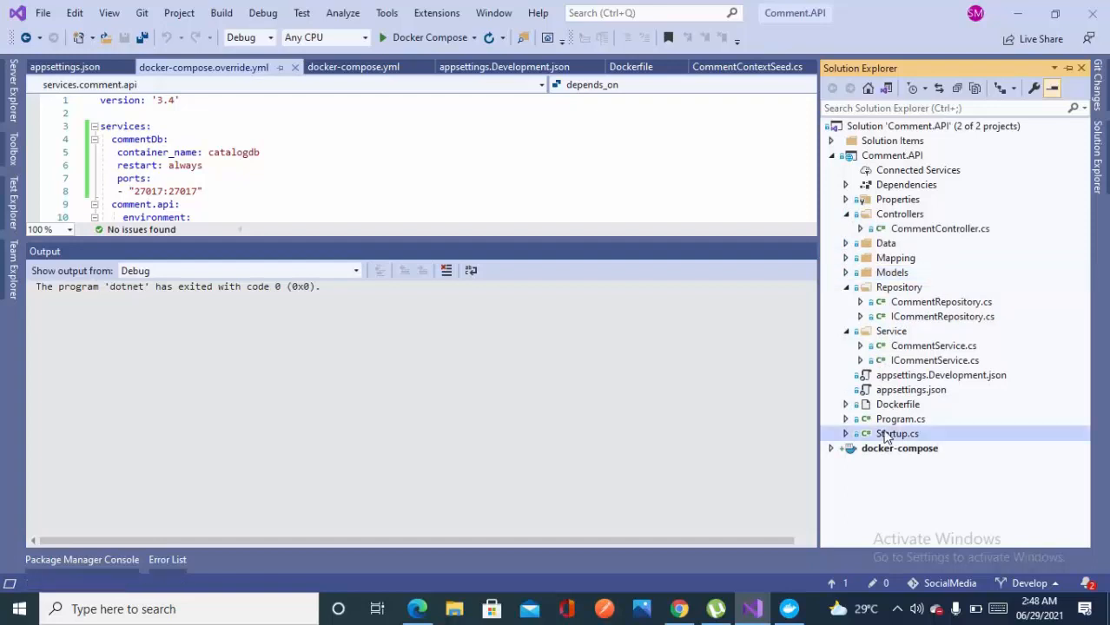
{"action": "double_click", "coordinate": [897, 433]}
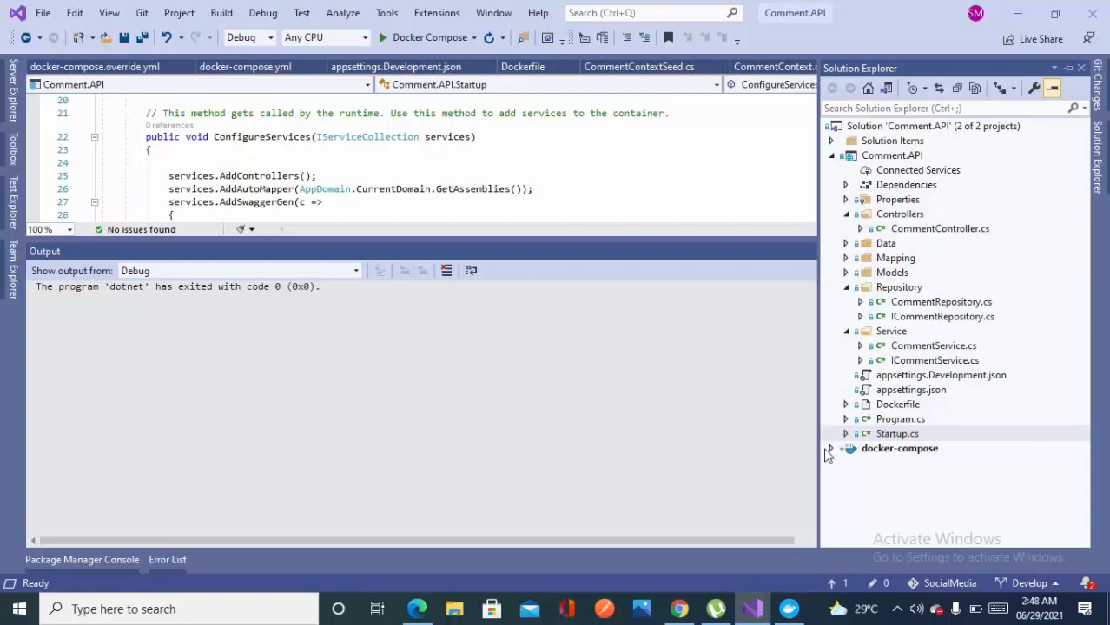
Show Docker Desktop's docker-compose app with catalogdb on 27017 and Comment.API on 8000.
{"action": "left_click", "coordinate": [830, 448]}
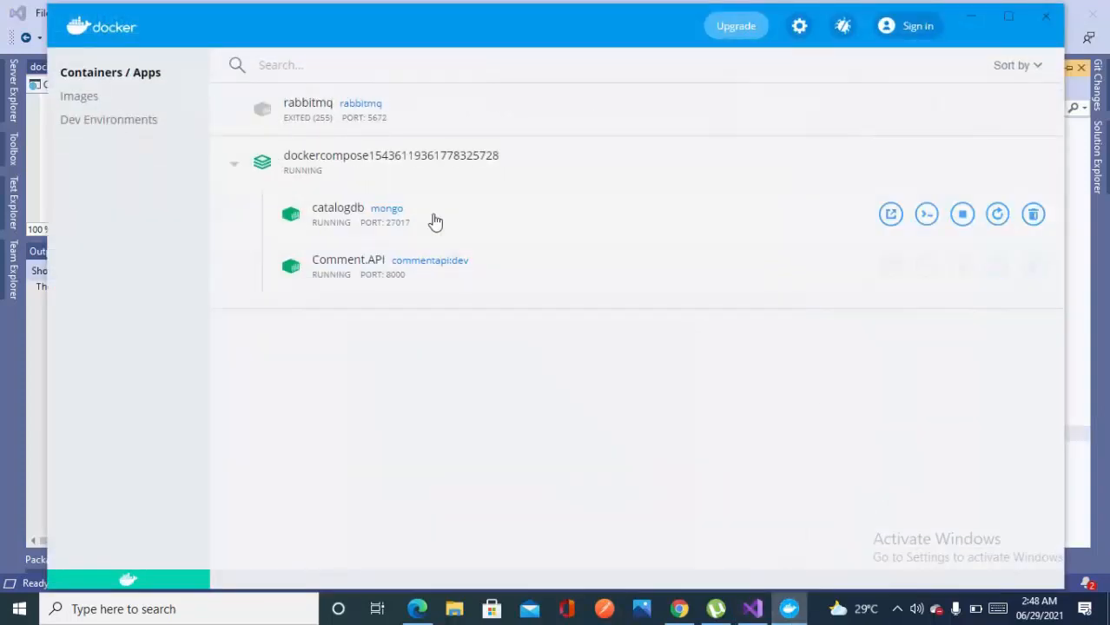
{"action": "mouse_move", "coordinate": [322, 285]}
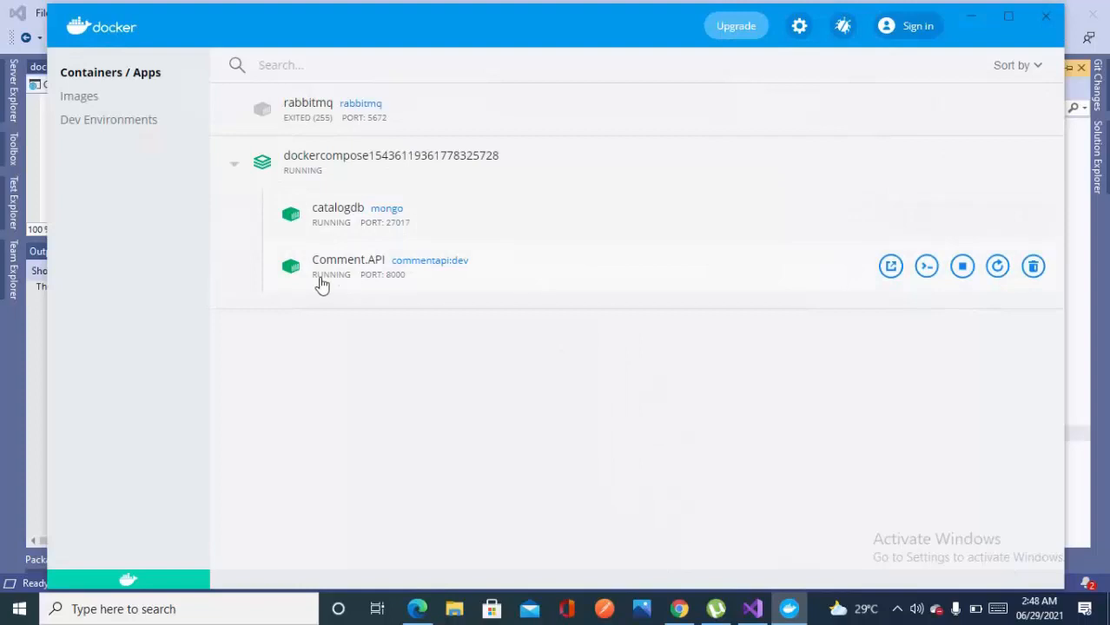
{"action": "mouse_move", "coordinate": [385, 286]}
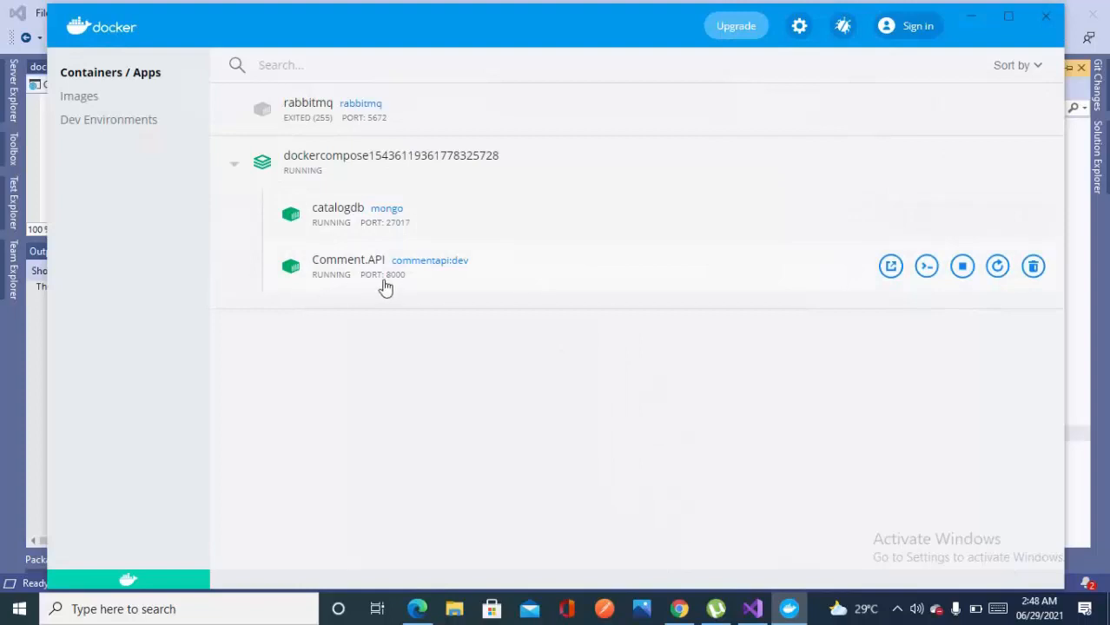
{"action": "mouse_move", "coordinate": [396, 287]}
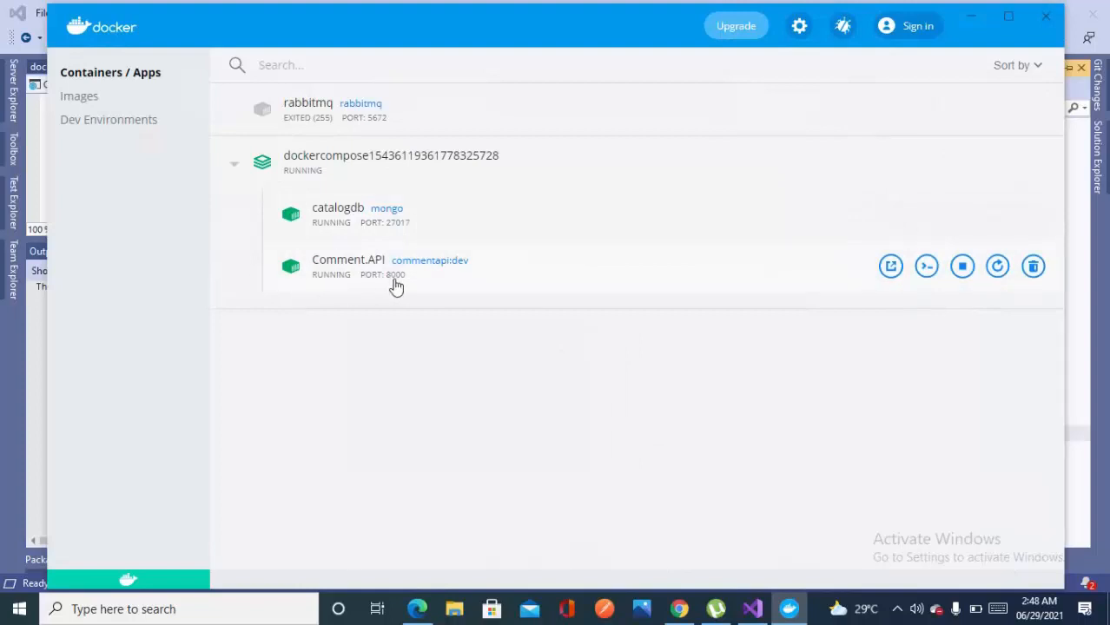
{"action": "mouse_move", "coordinate": [353, 224]}
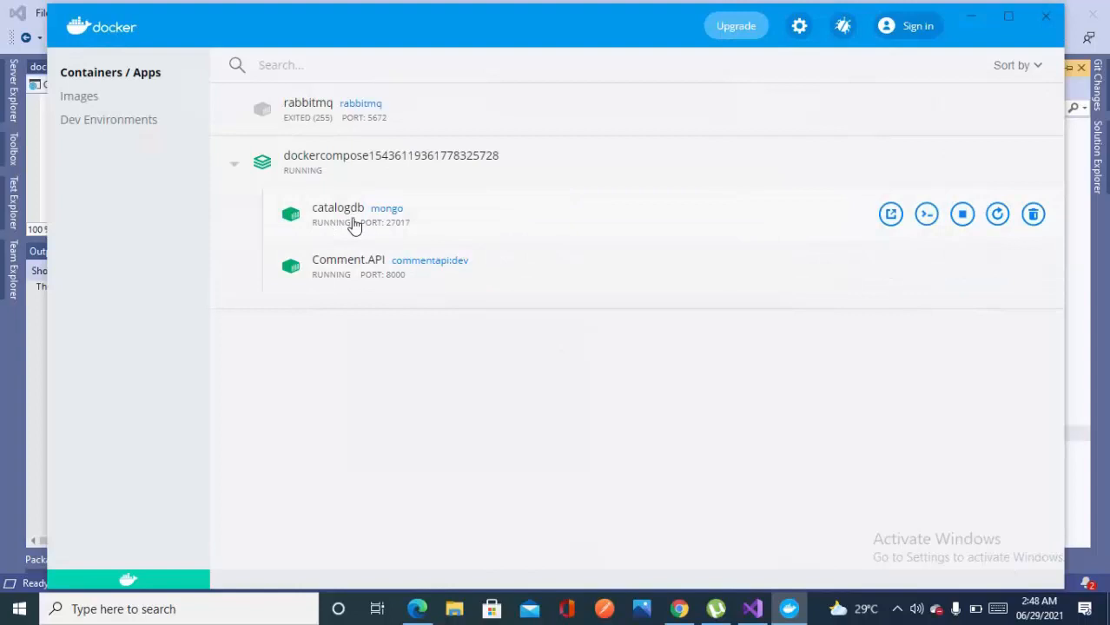
{"action": "mouse_move", "coordinate": [449, 229]}
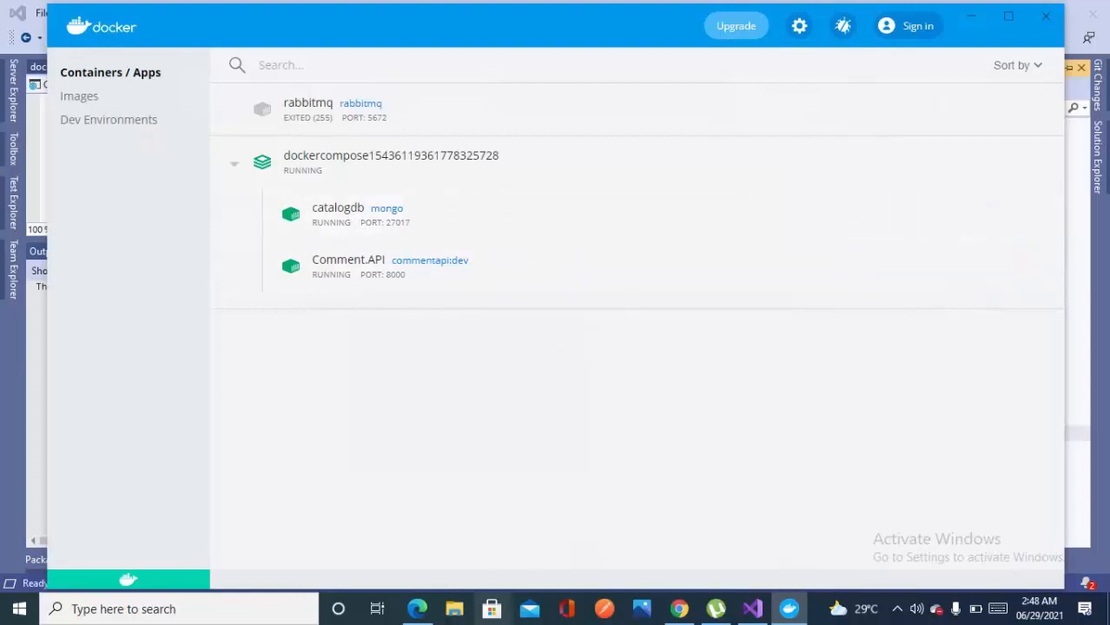
{"action": "mouse_move", "coordinate": [417, 609]}
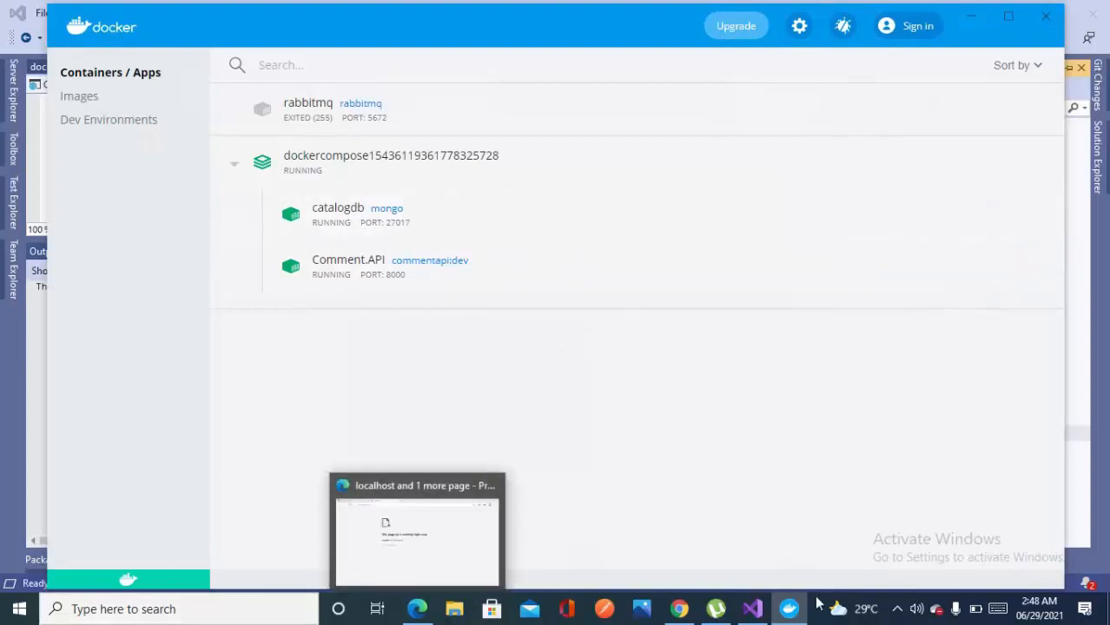
{"action": "mouse_move", "coordinate": [787, 609]}
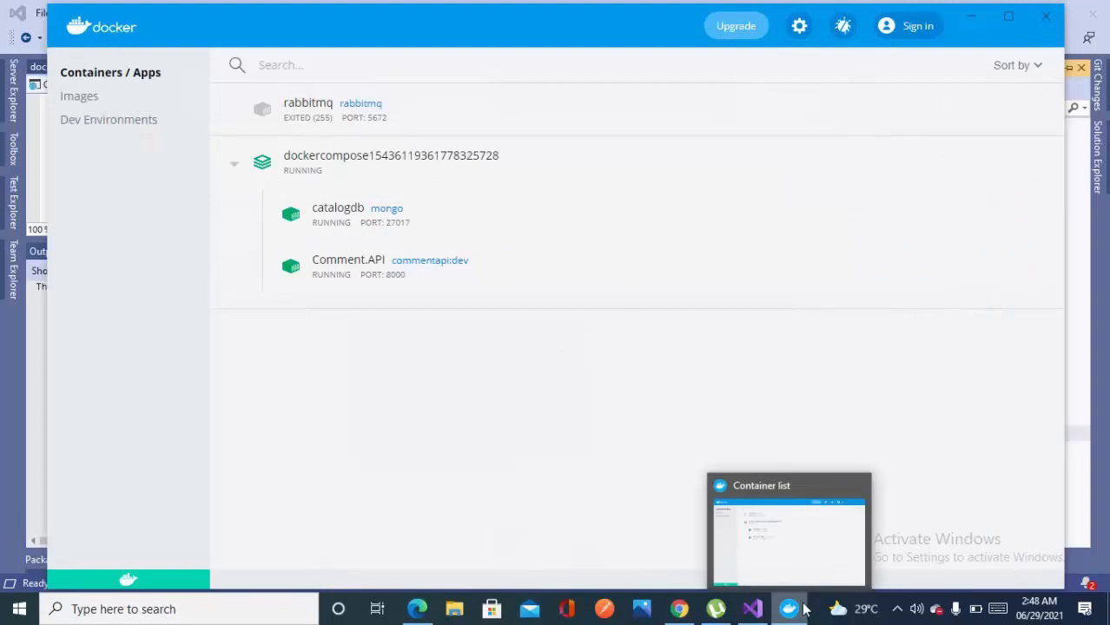